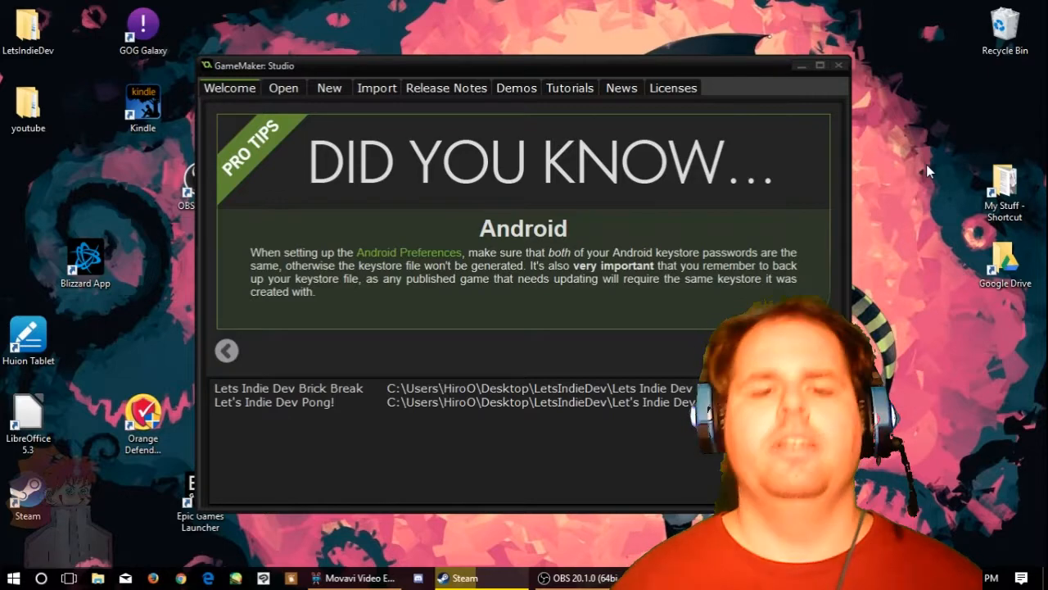
mouse_move(332, 439)
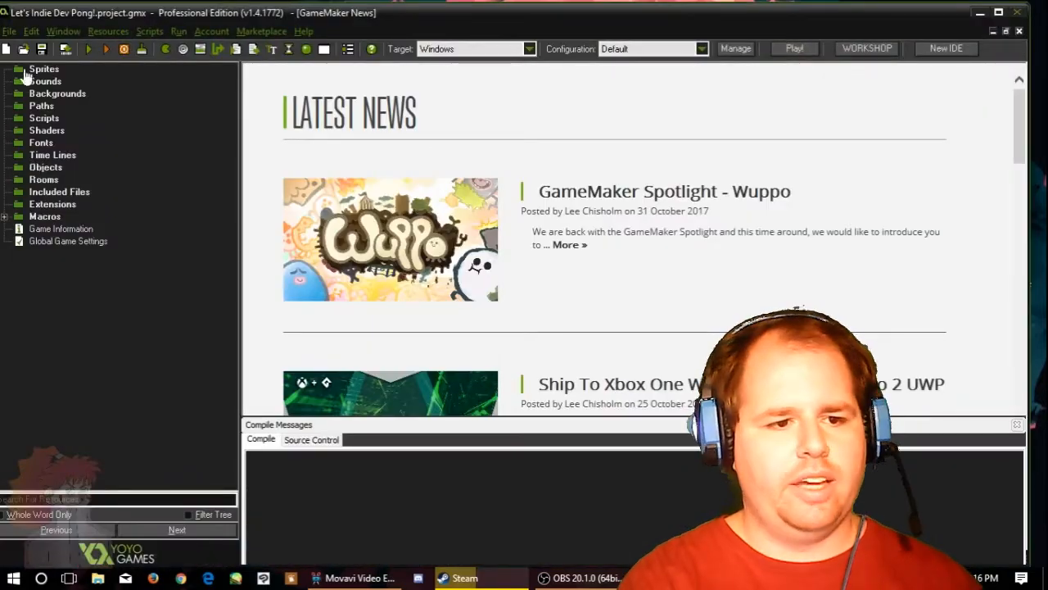
Step: Open the Let's Indie Dev Pong! project and create a new sprite resource
left_click(45, 216)
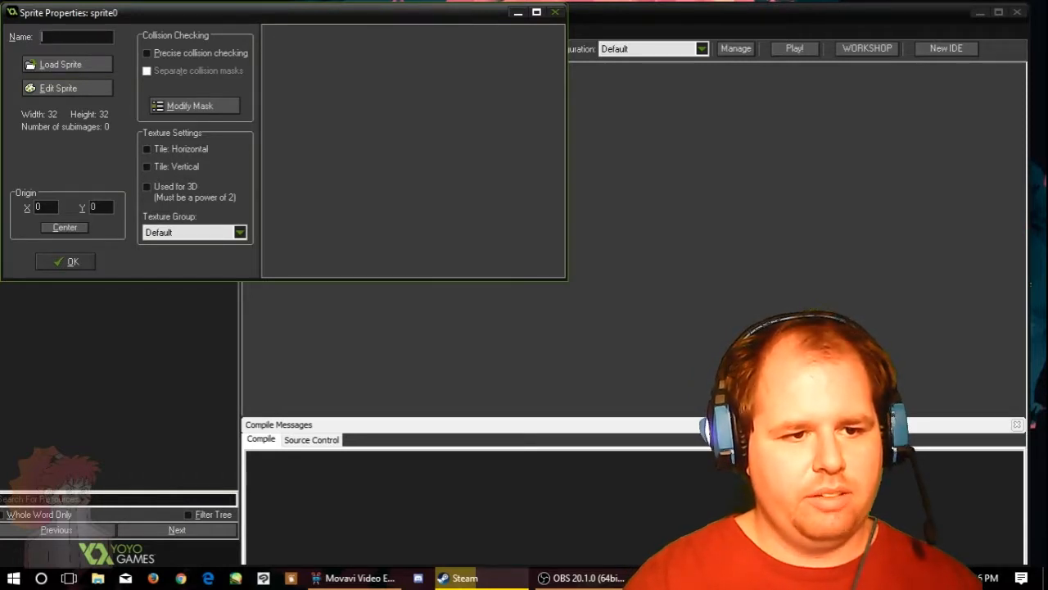
Step: Name the sprite spr_paddleOne and create a new 32×96 image for it
type("spr_")
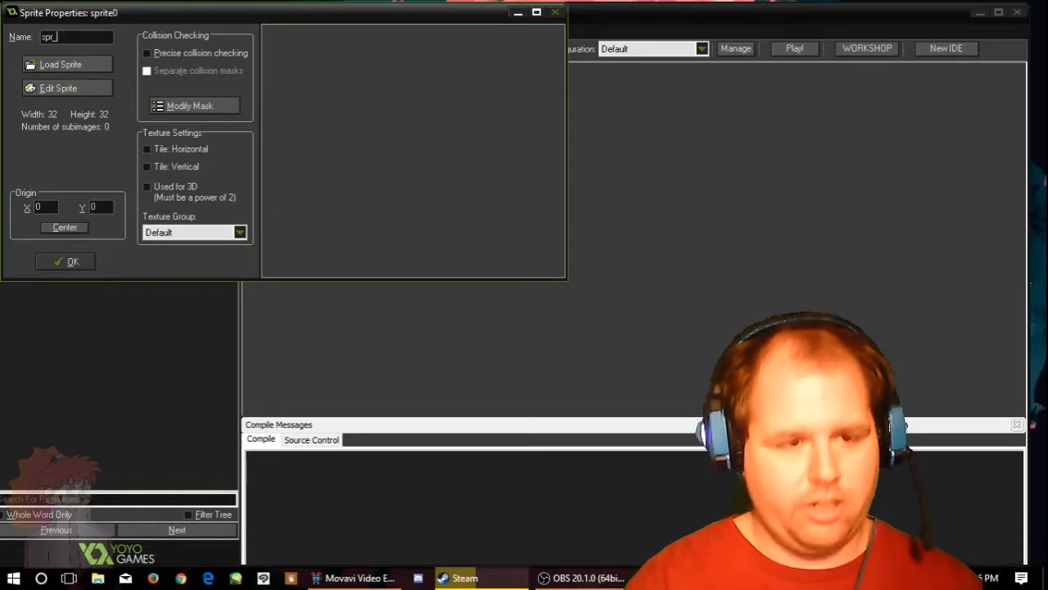
type("paddle")
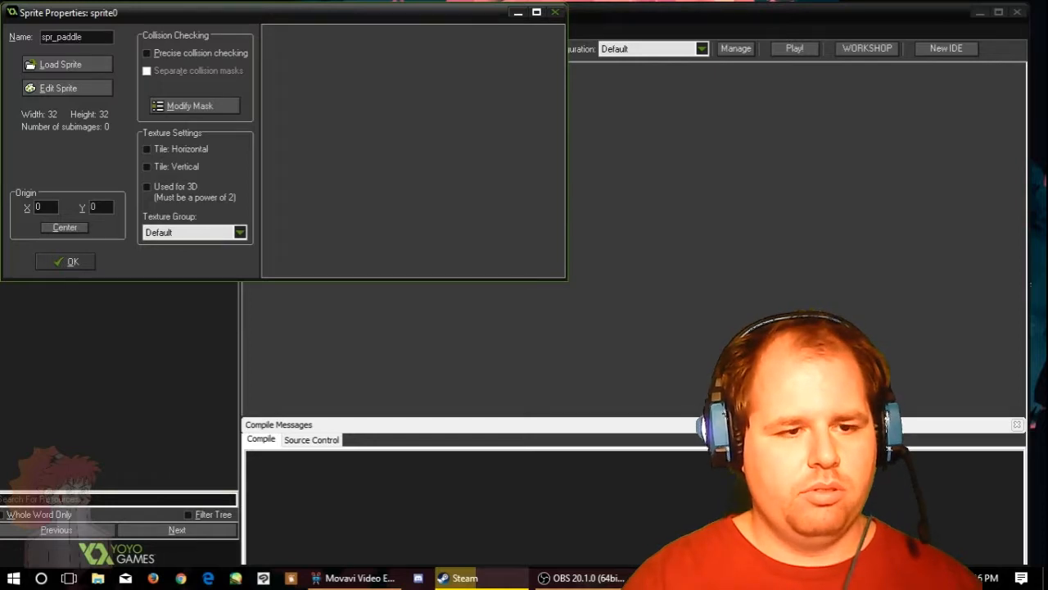
type("One")
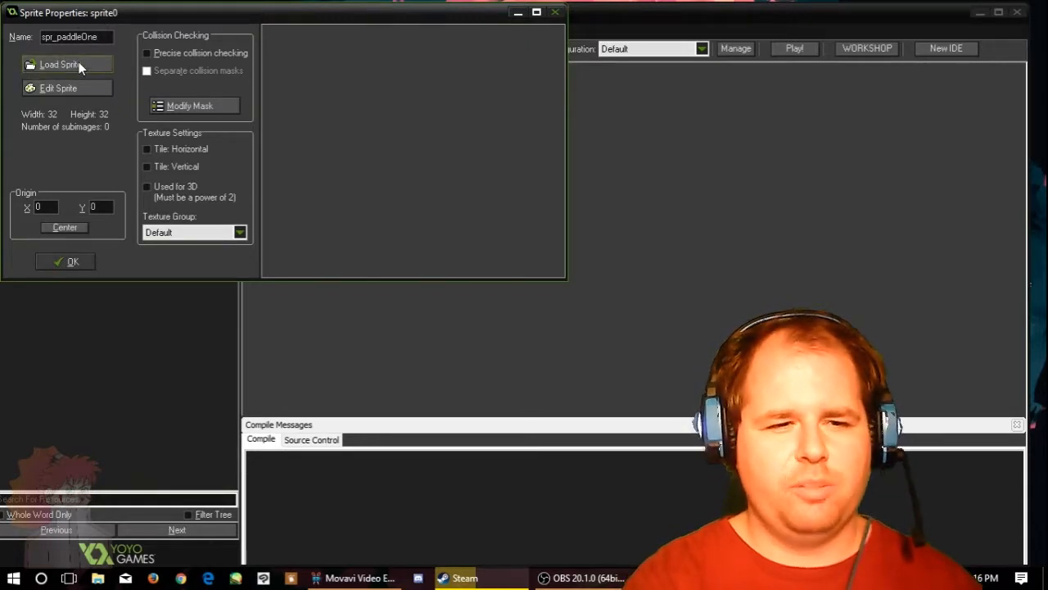
mouse_move(91, 88)
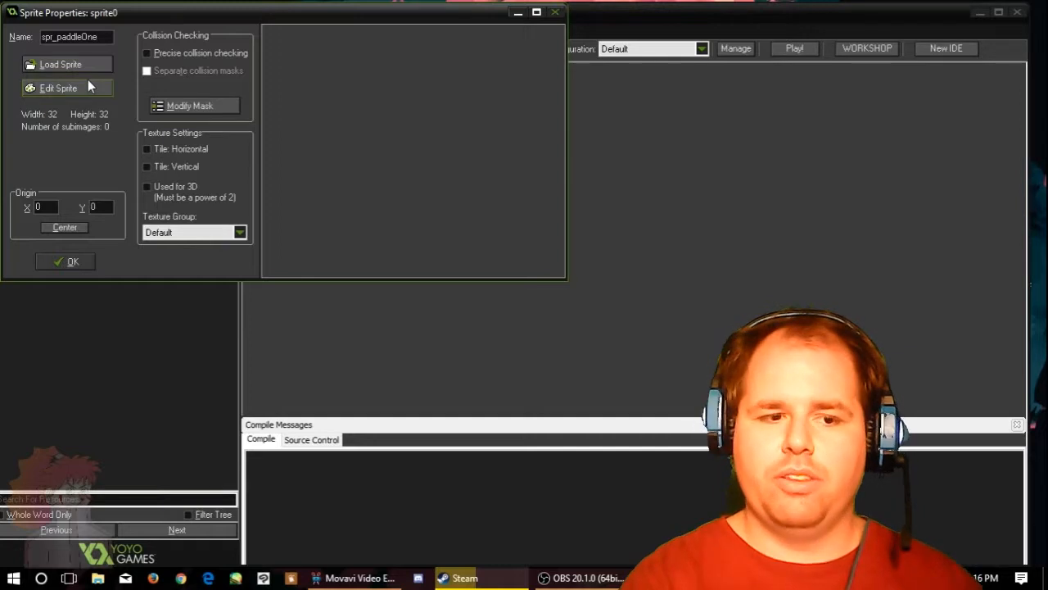
left_click(58, 87)
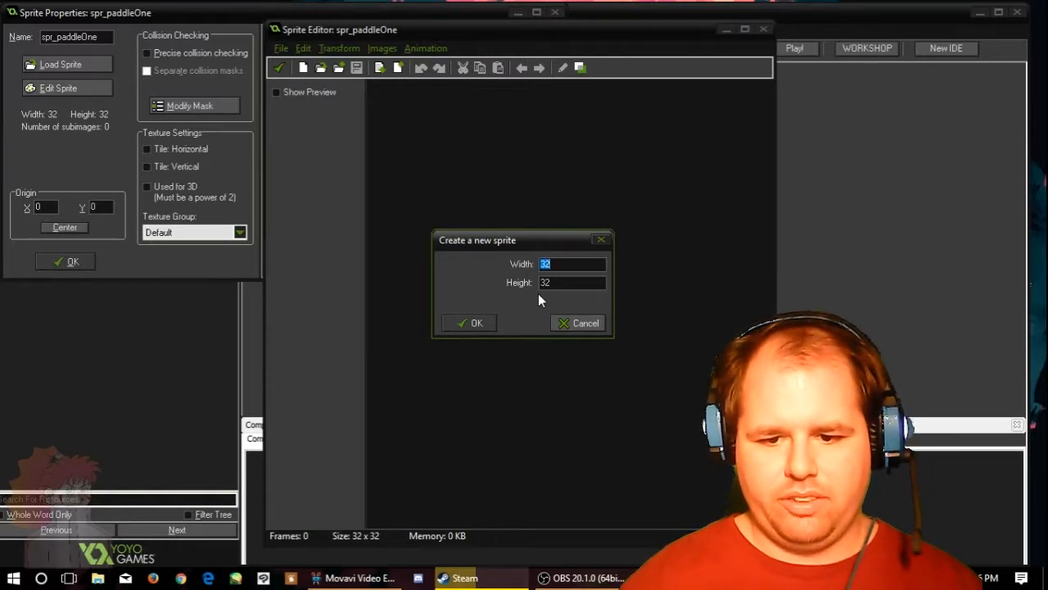
left_click(571, 282)
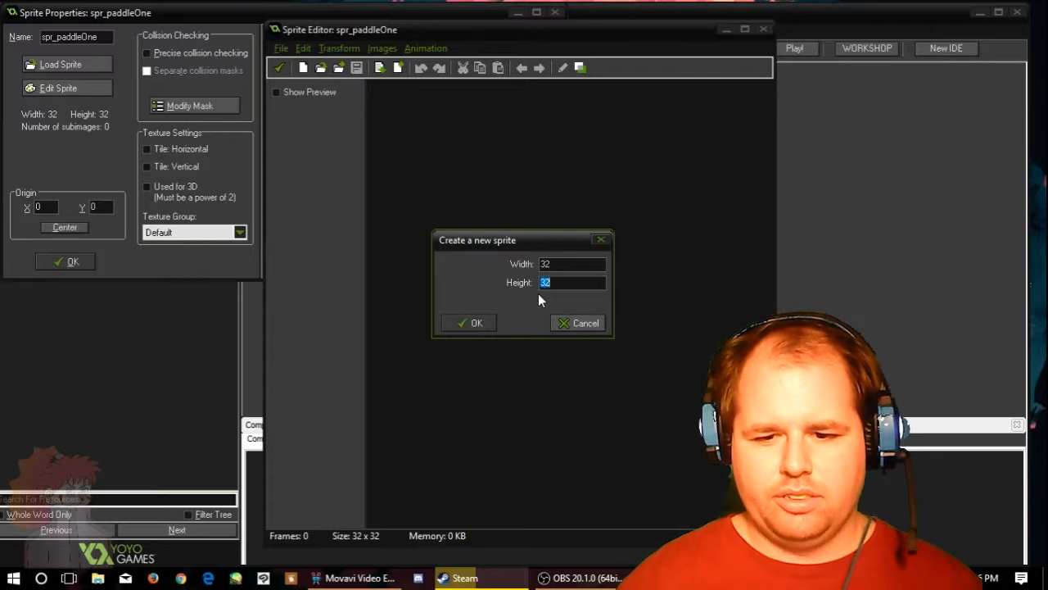
type("64")
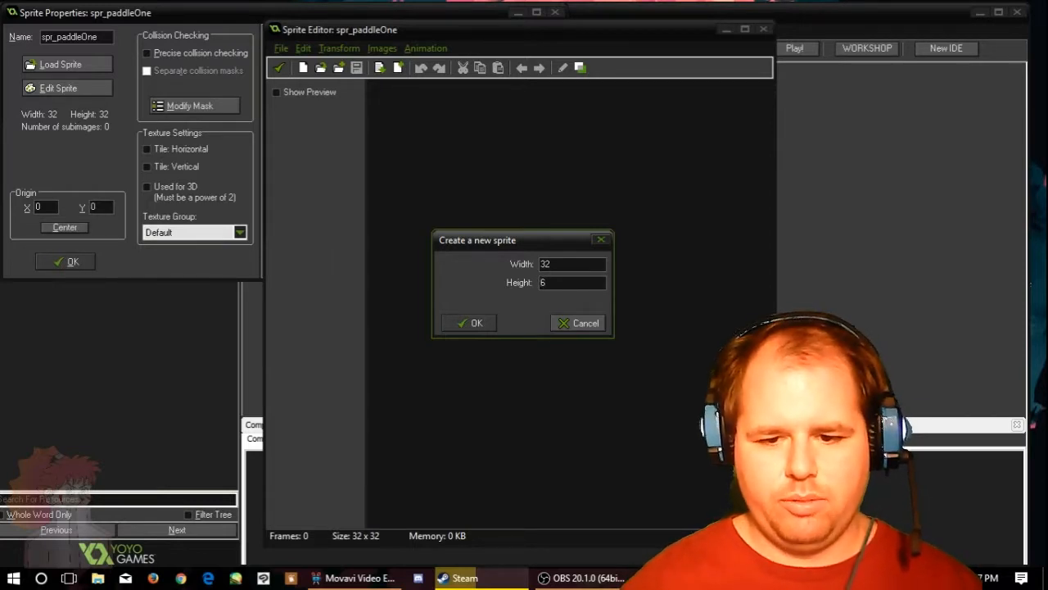
type("9")
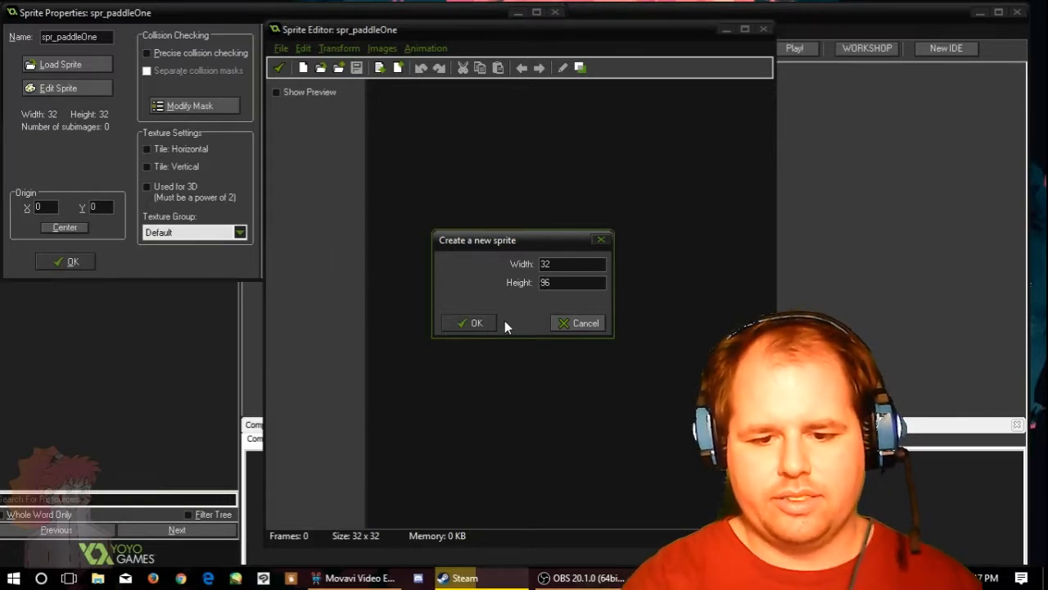
left_click(477, 323)
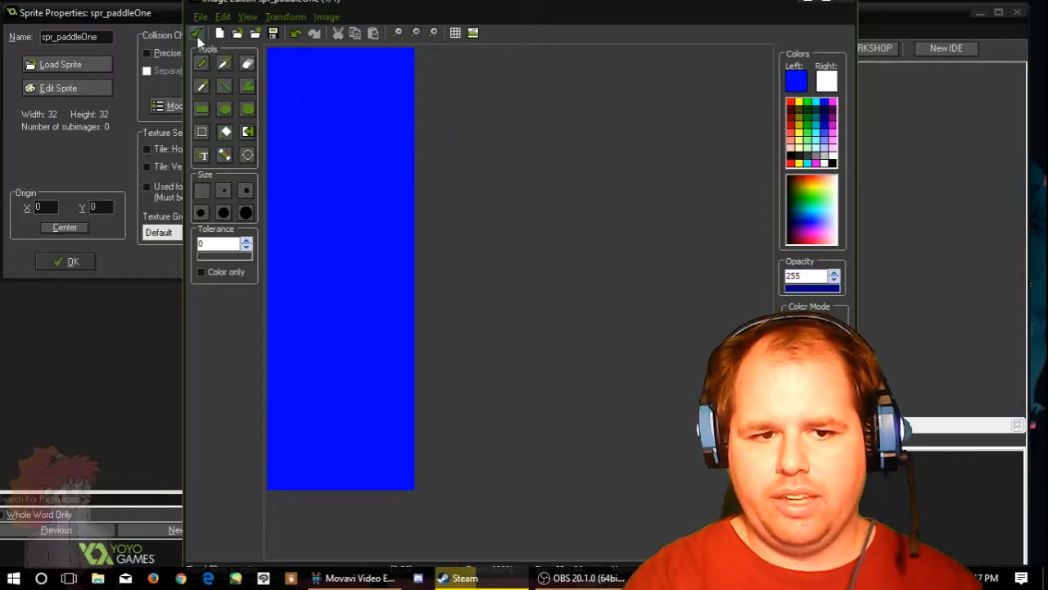
mouse_move(196, 33)
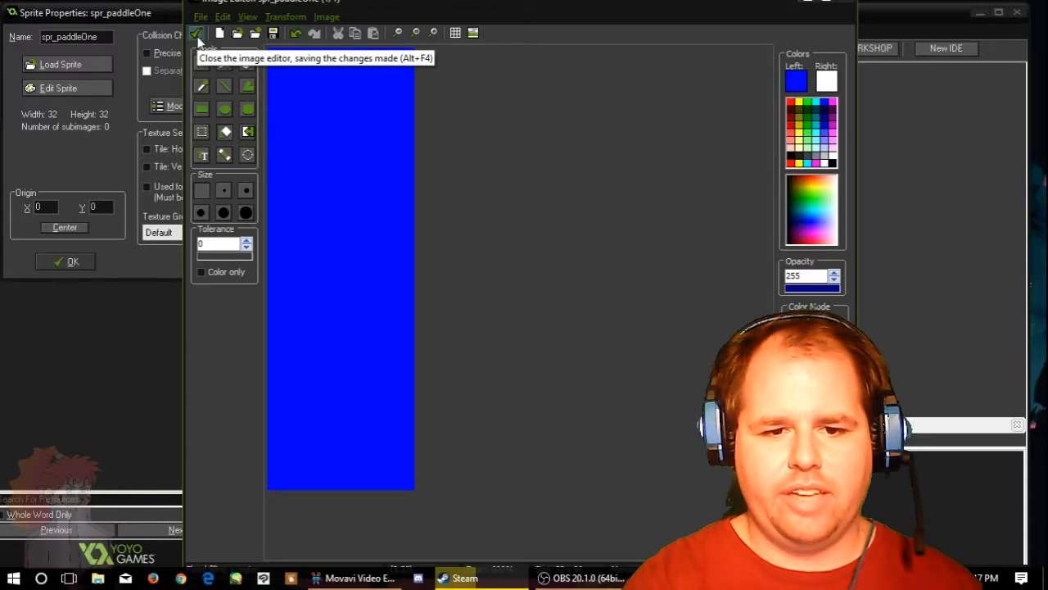
Step: Keep the blue paddle image, centre the origin at 16, 48, and review the collision mask
left_click(197, 33)
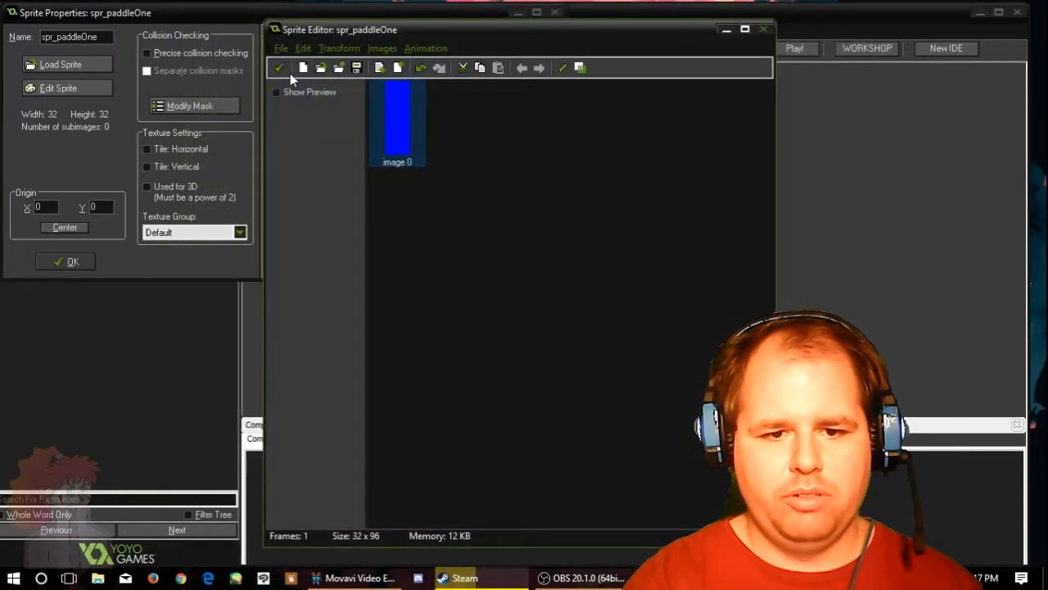
left_click(278, 68)
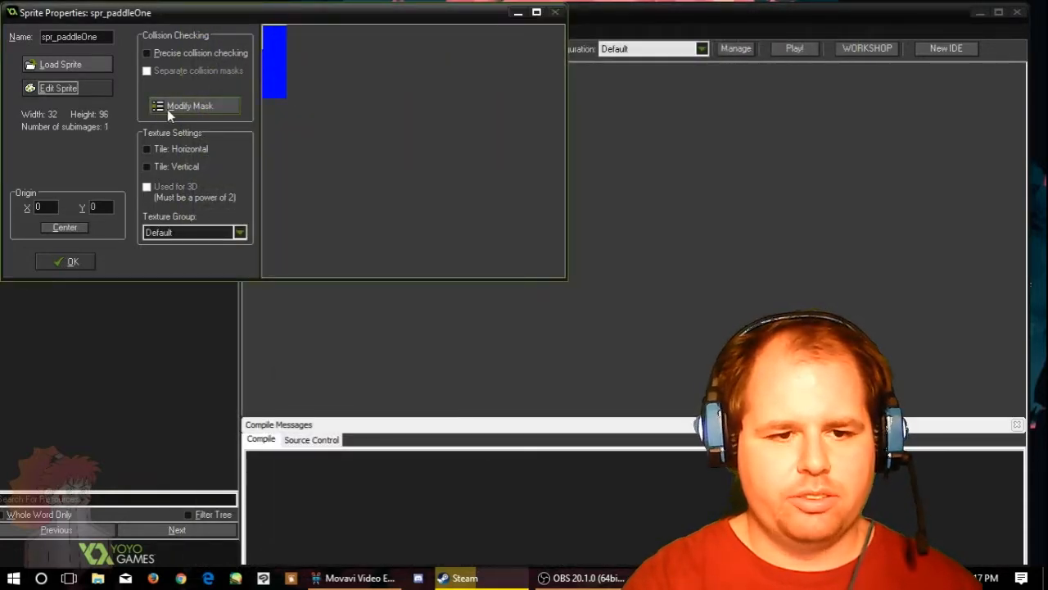
mouse_move(155, 216)
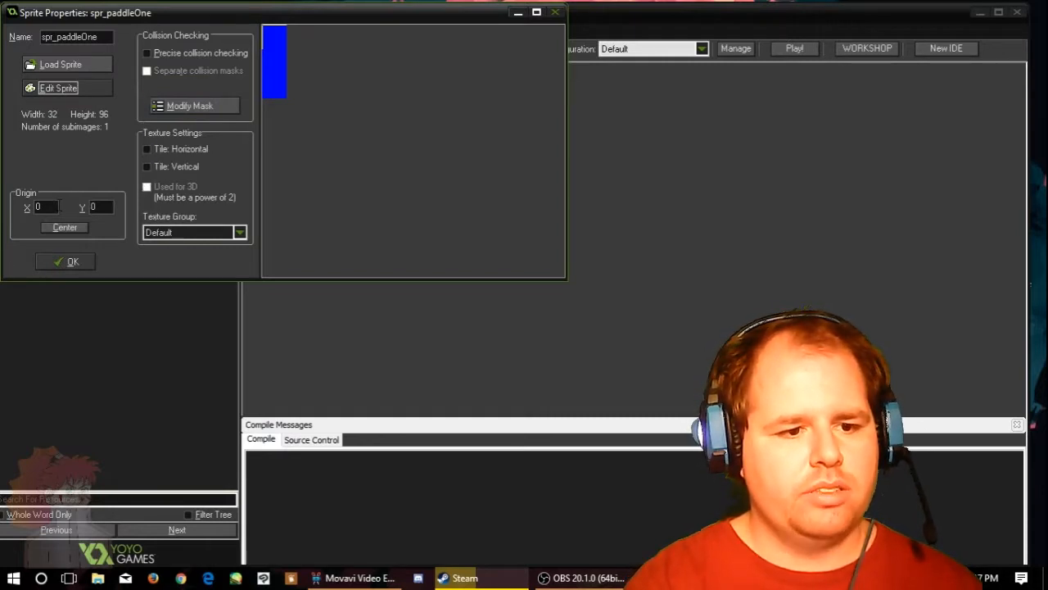
left_click(65, 227)
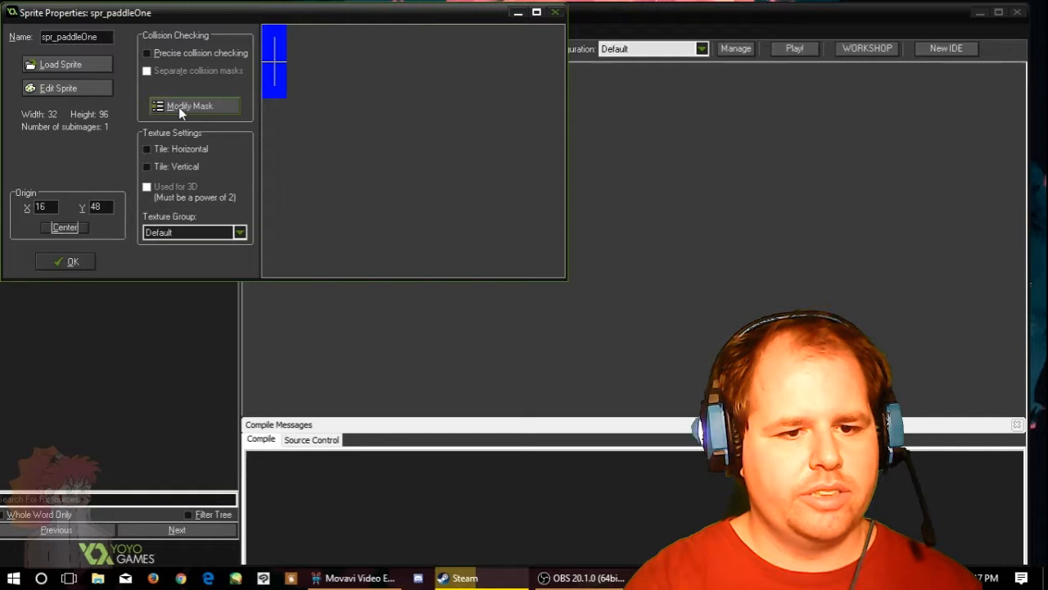
left_click(189, 105)
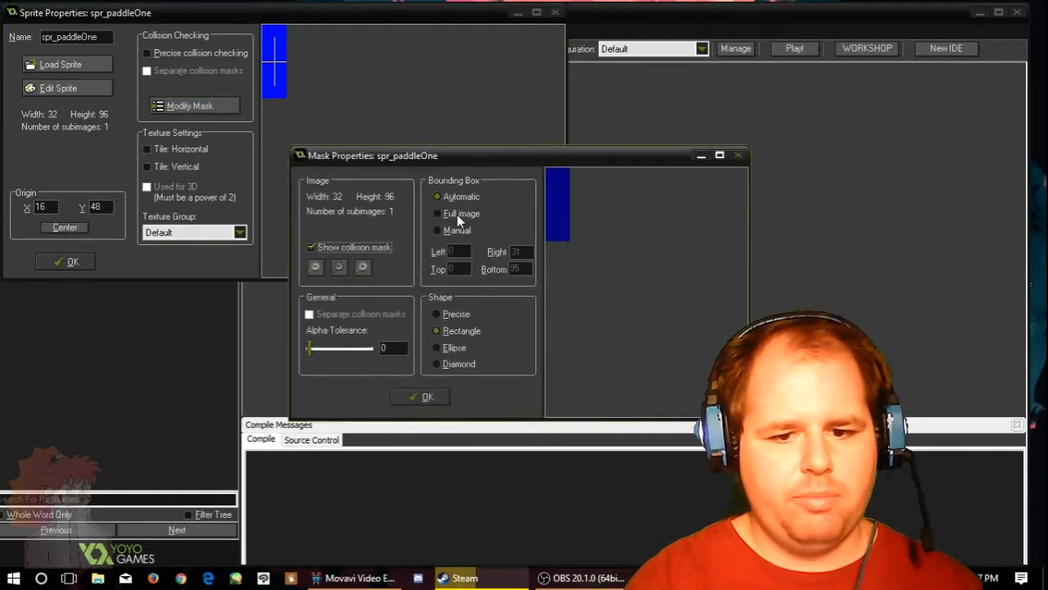
left_click(427, 396)
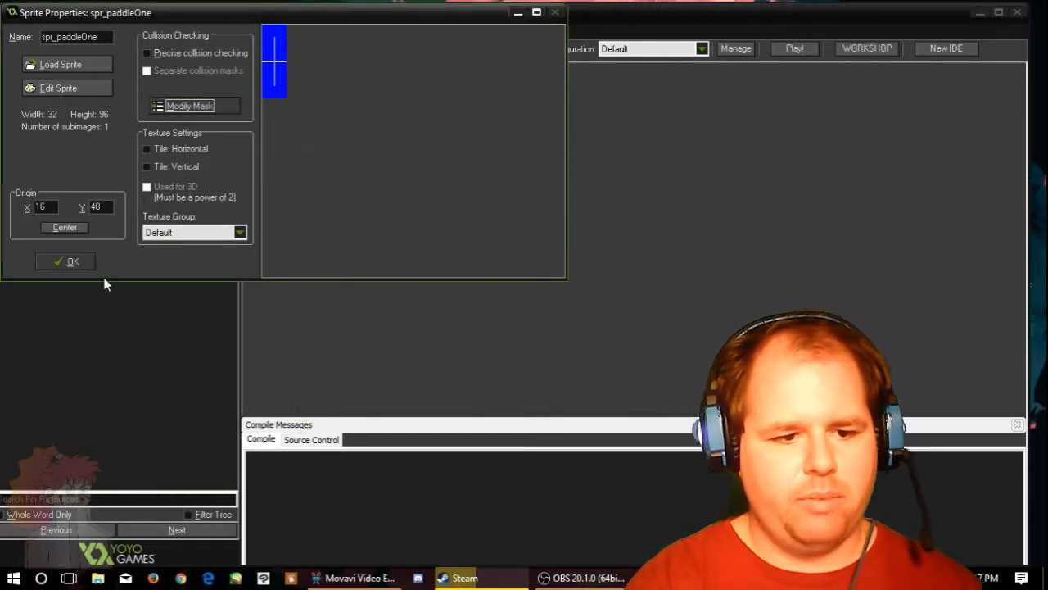
mouse_move(63, 244)
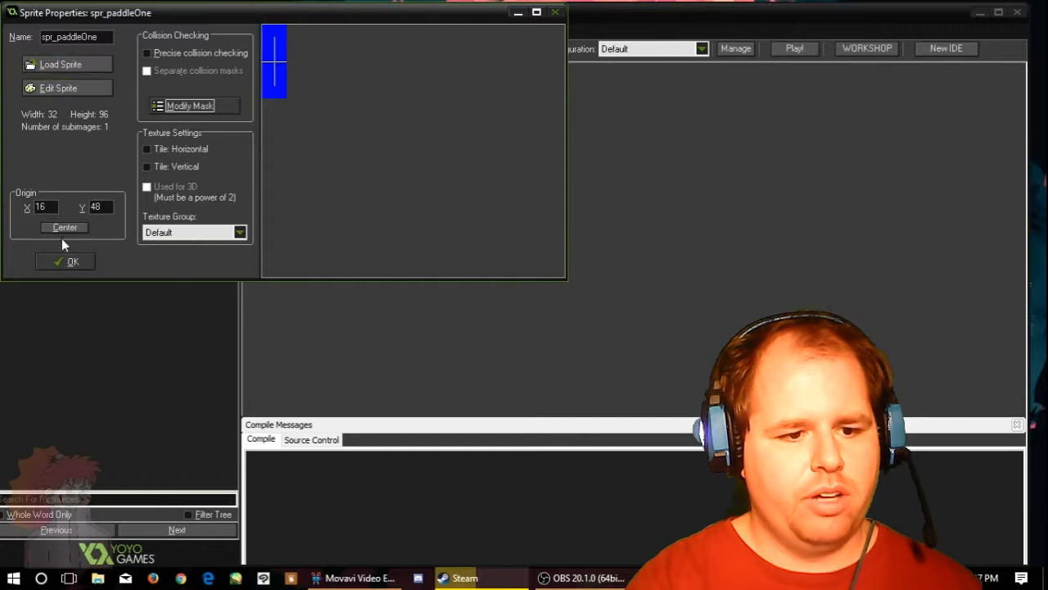
Step: Add a new sprite spr_paddleTwo with a red 32×96 image
left_click(72, 261)
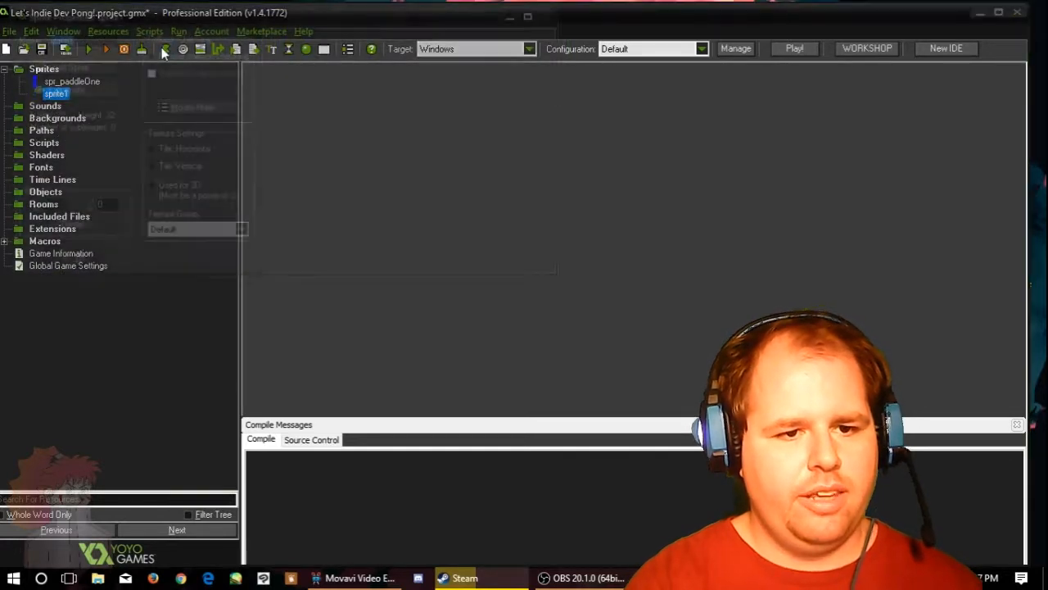
double_click(55, 93)
type("spr_paddleTwo")
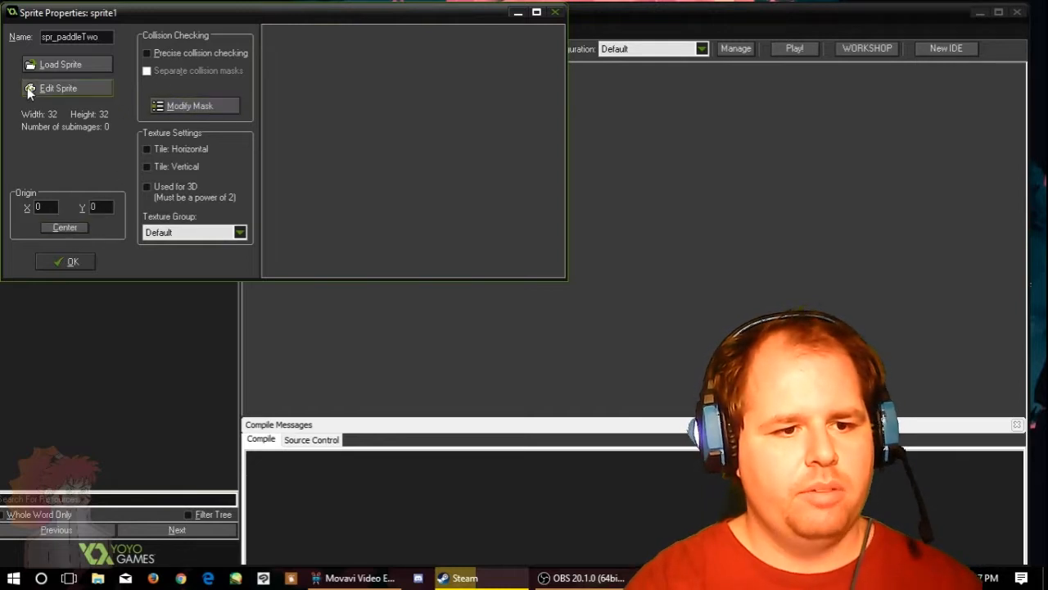
left_click(58, 88)
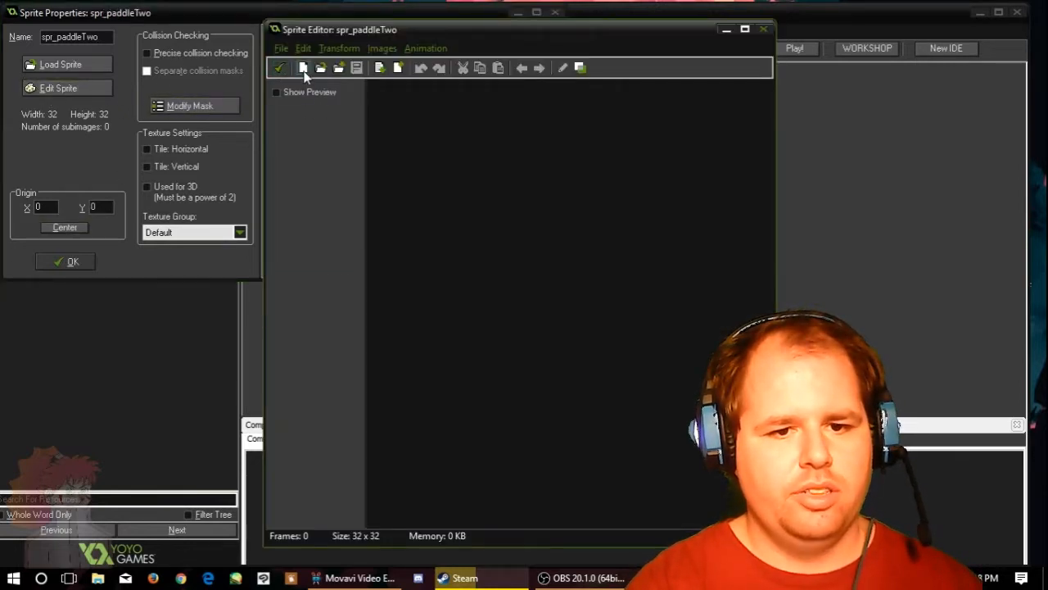
left_click(303, 68)
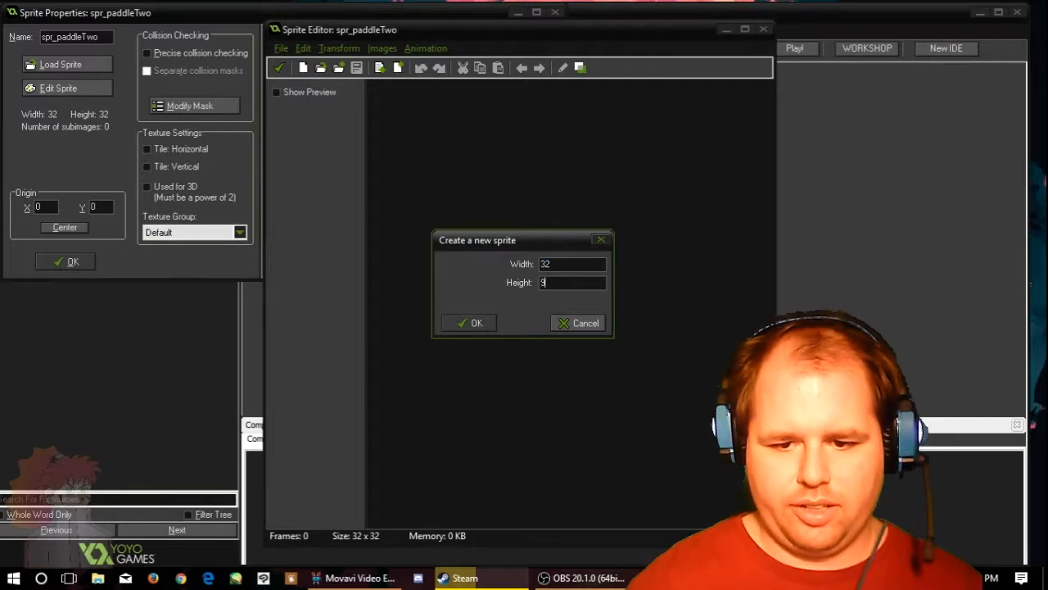
left_click(470, 323)
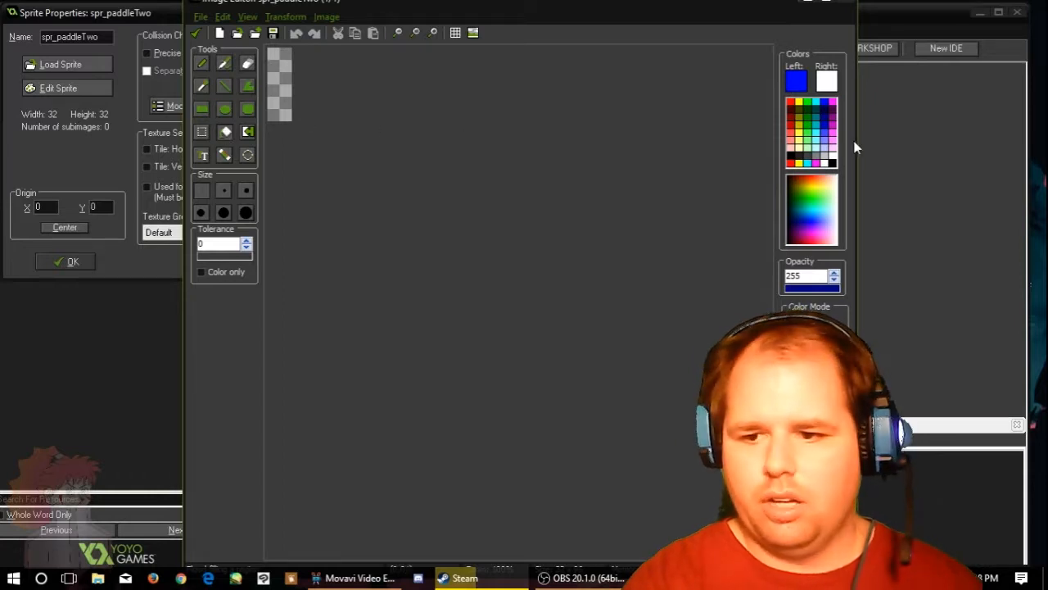
left_click(797, 80)
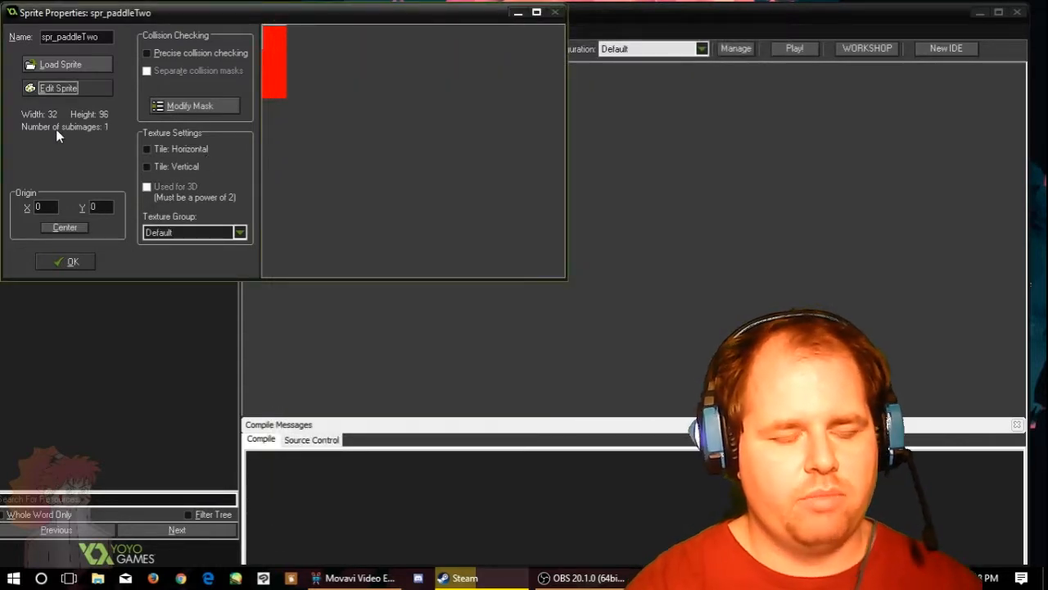
Step: Centre spr_paddleTwo's origin at 16, 48 and review its collision mask
left_click(65, 227)
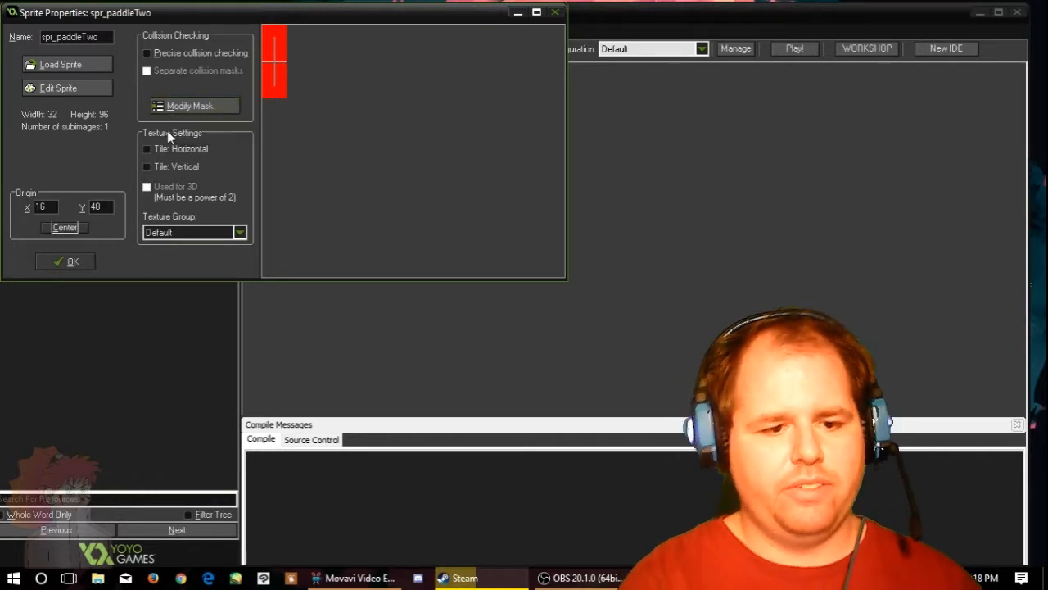
left_click(190, 106)
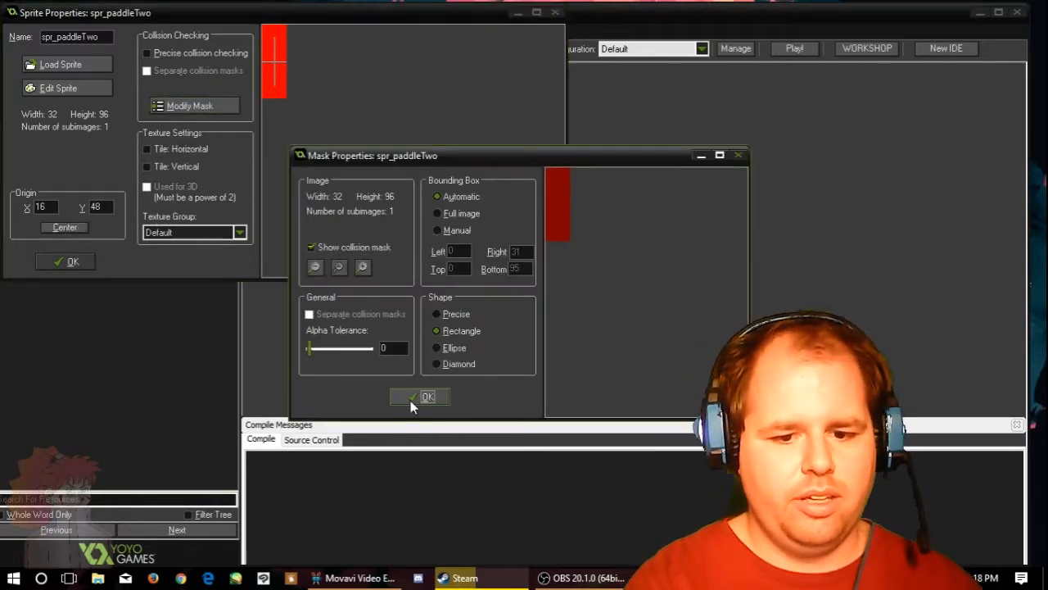
left_click(420, 397)
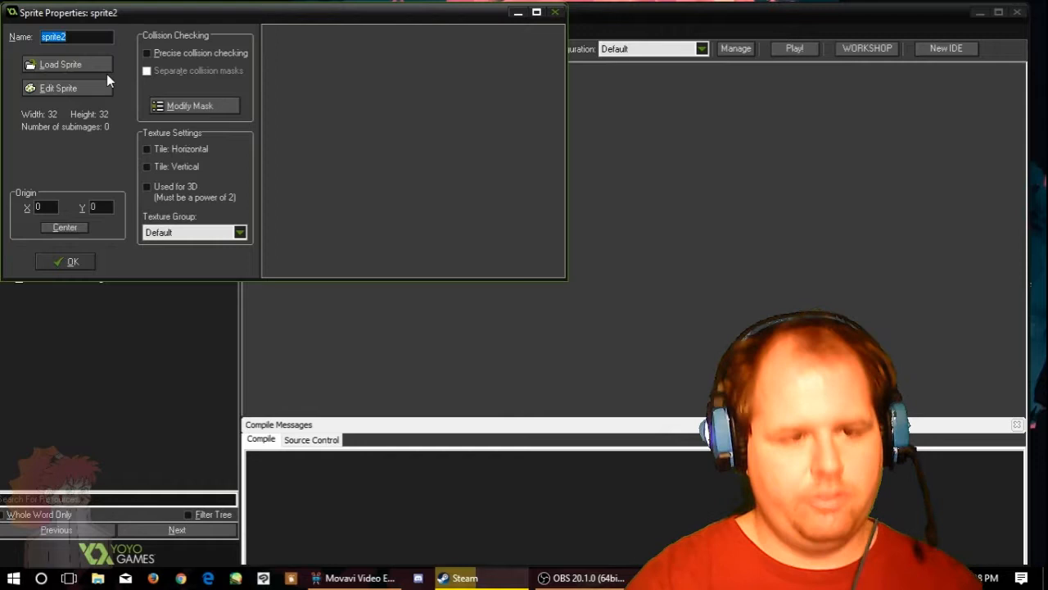
Step: Give spr_wall a new black 96×32 image and close its properties
type("spri")
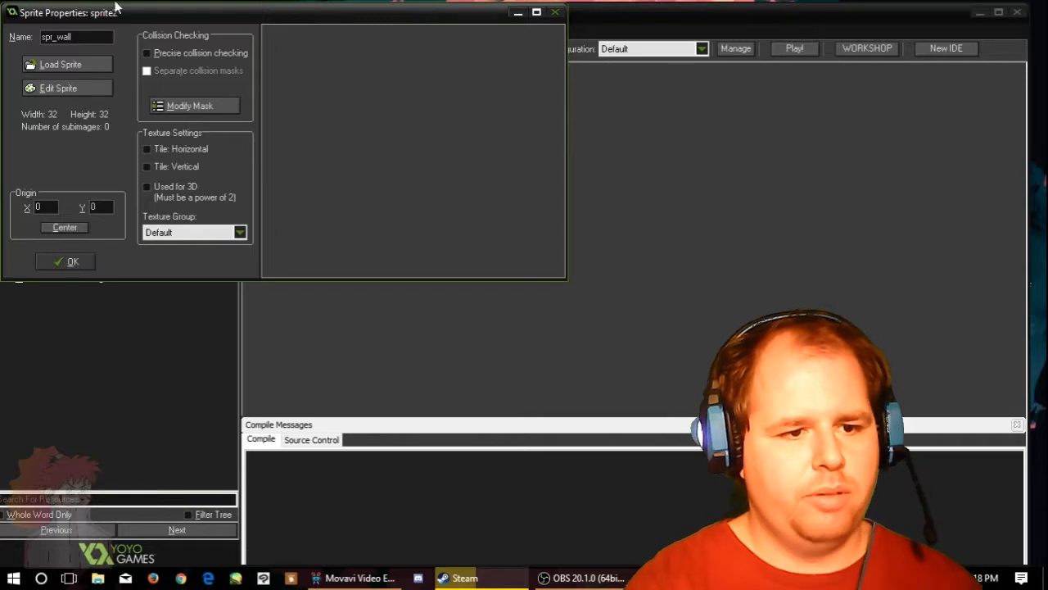
left_click(58, 88)
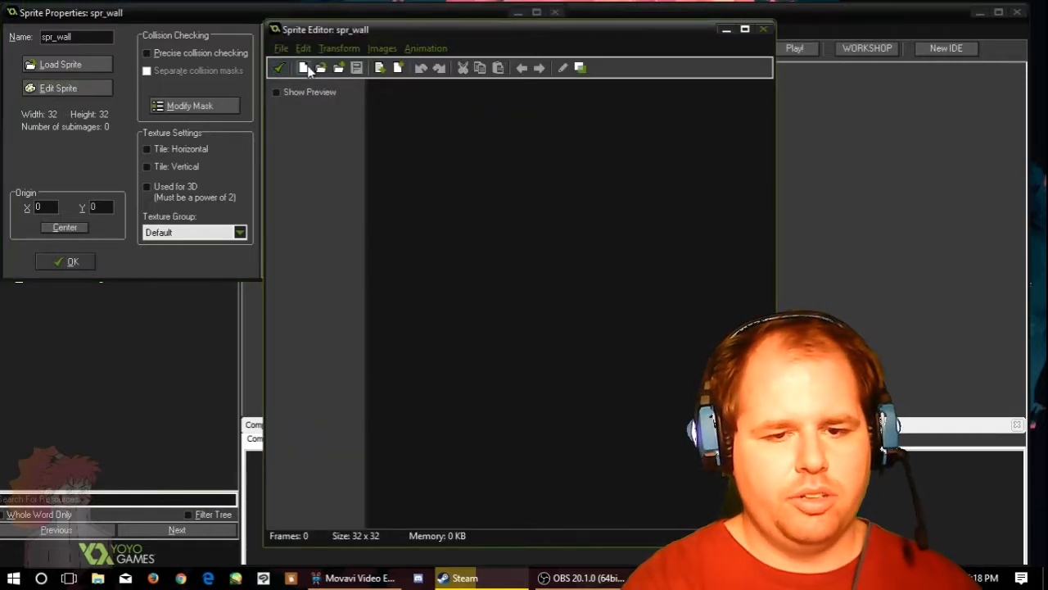
left_click(303, 68)
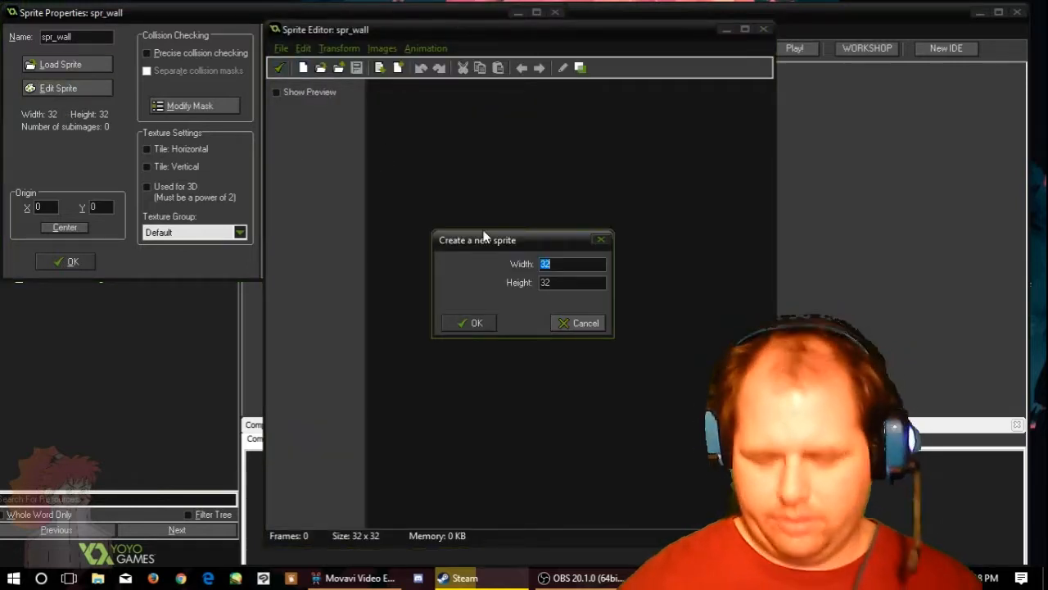
type("96")
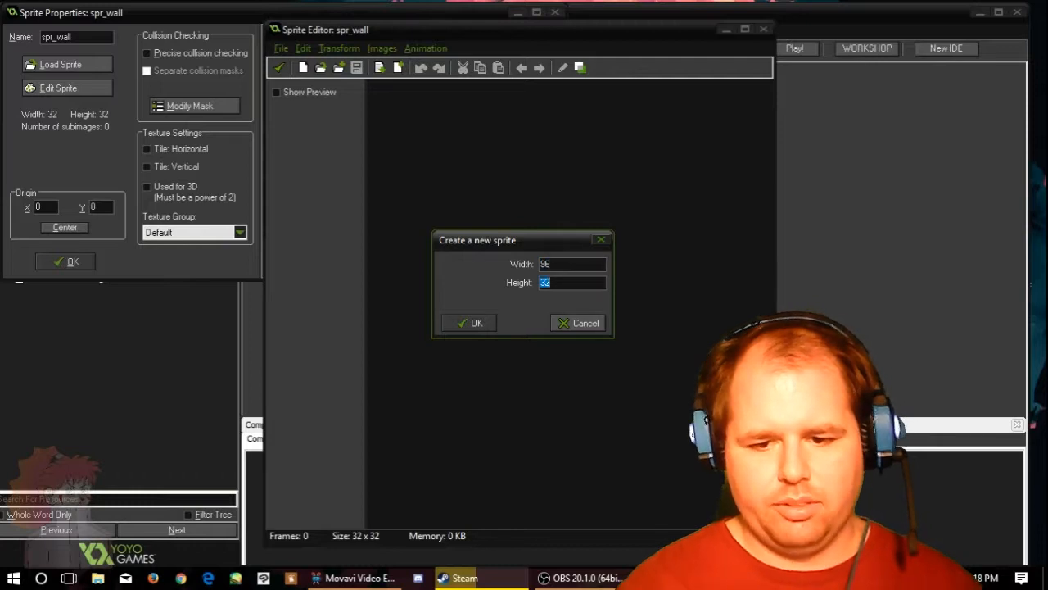
mouse_move(499, 317)
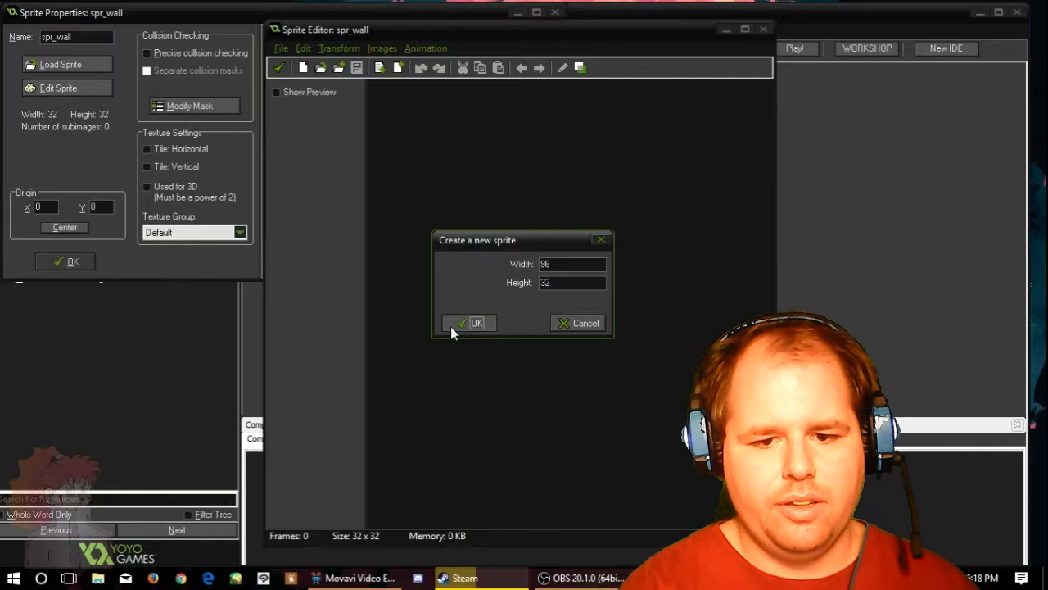
left_click(471, 323)
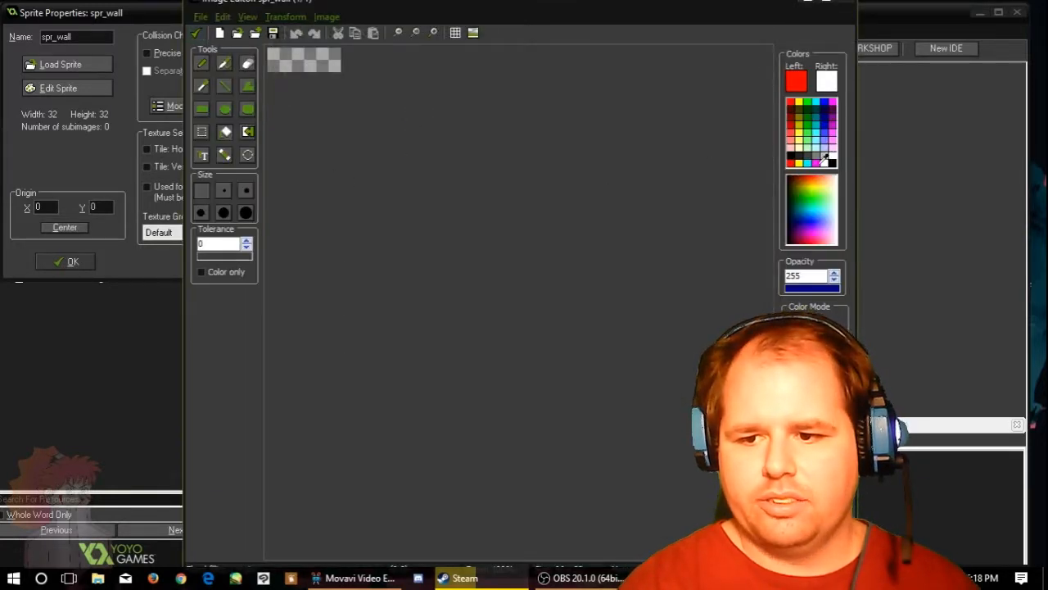
left_click(792, 81)
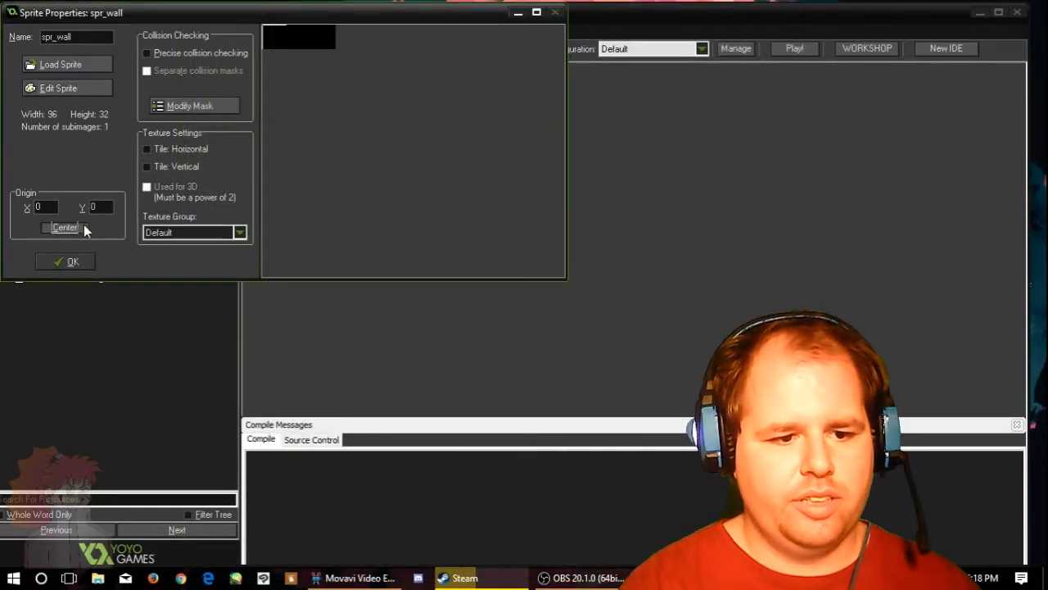
left_click(68, 261)
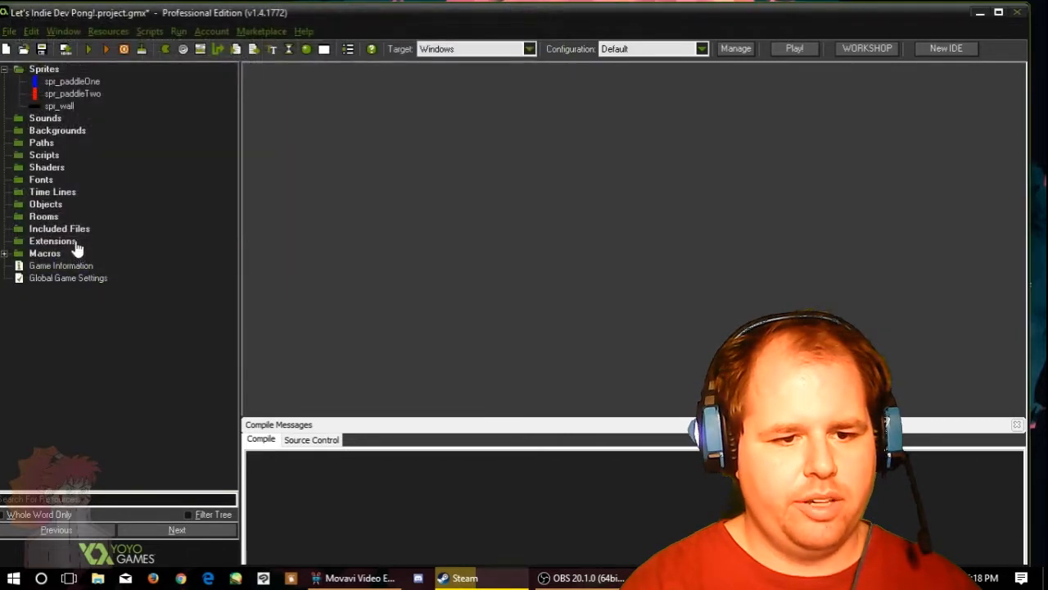
mouse_move(53, 139)
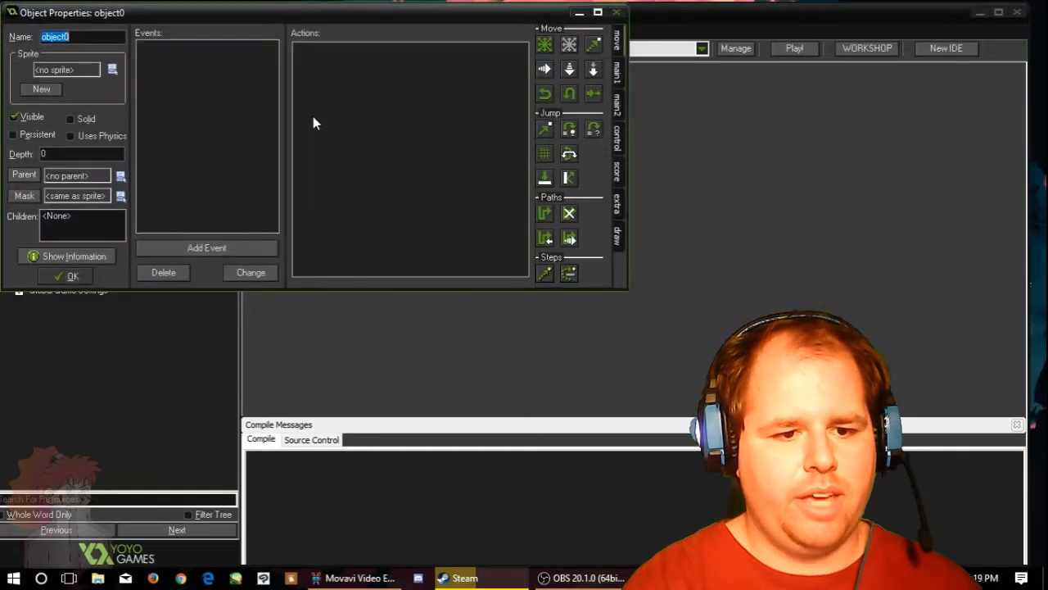
mouse_move(131, 162)
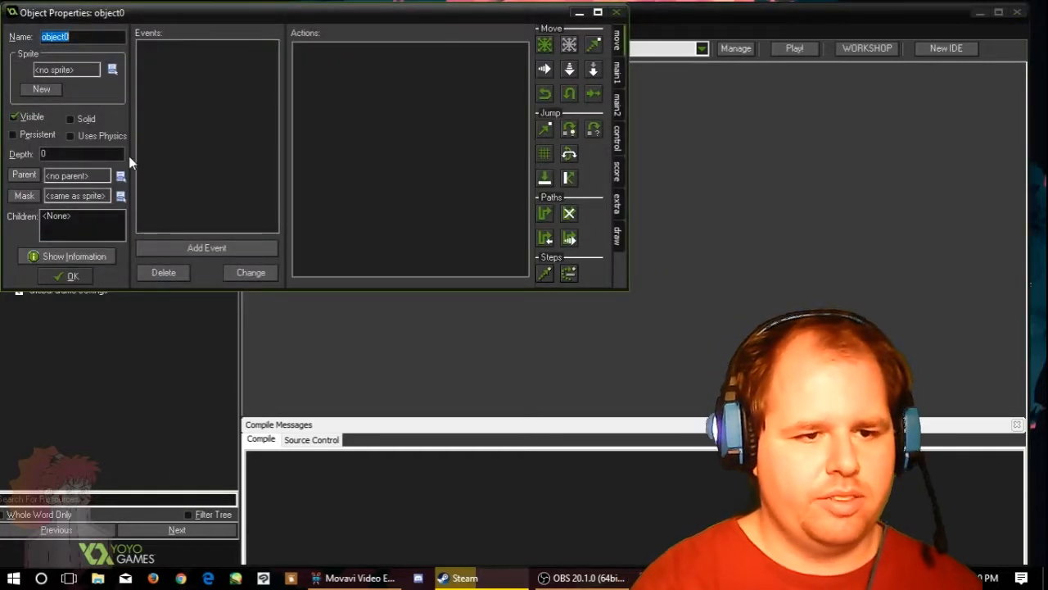
Step: Name the new object obj_paddleOne, assign it spr_paddleOne, and confirm
type("obj")
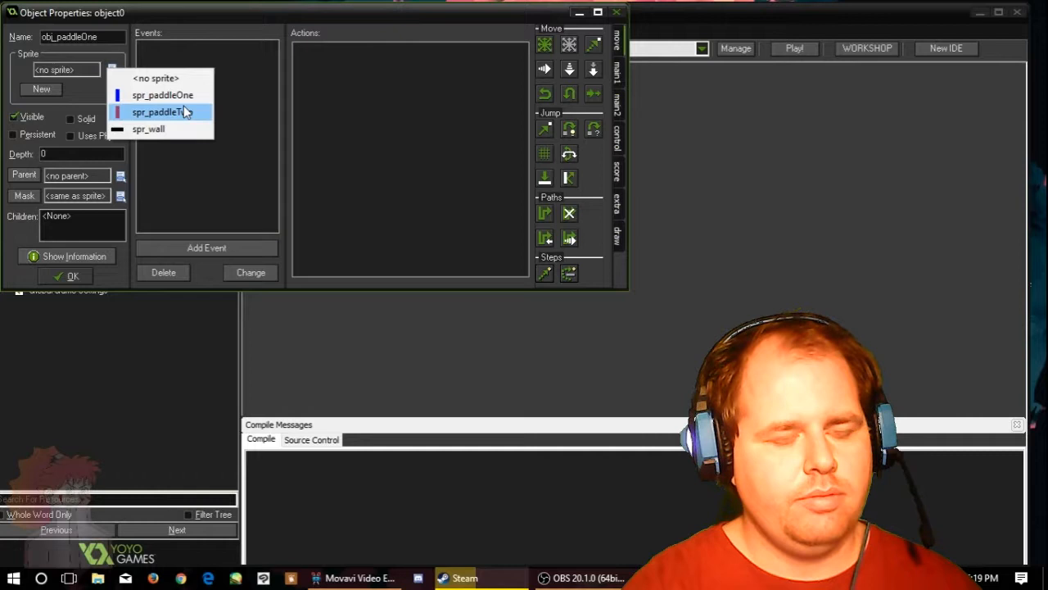
left_click(162, 95)
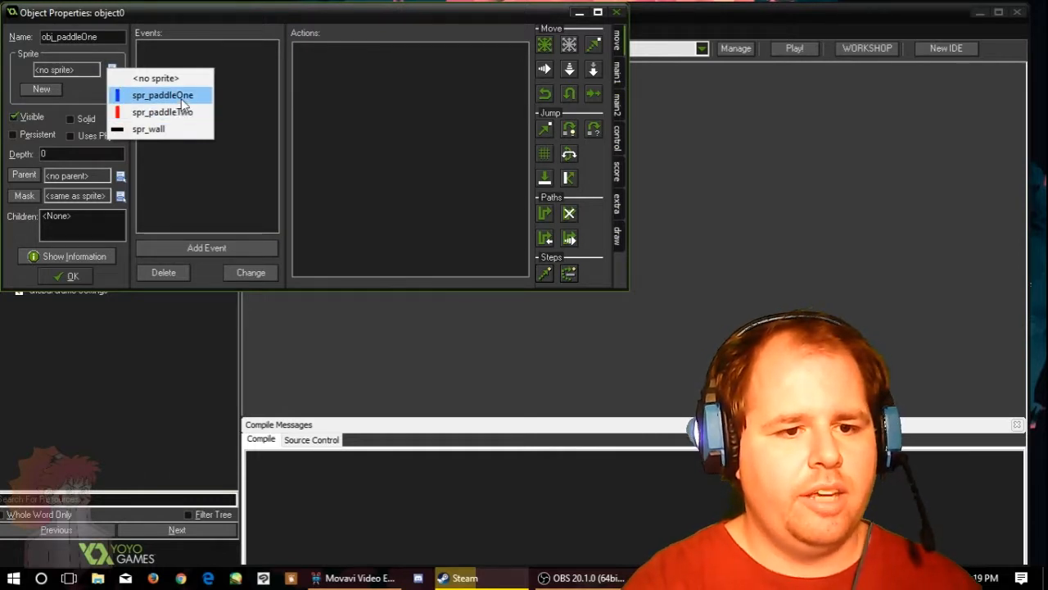
left_click(162, 95)
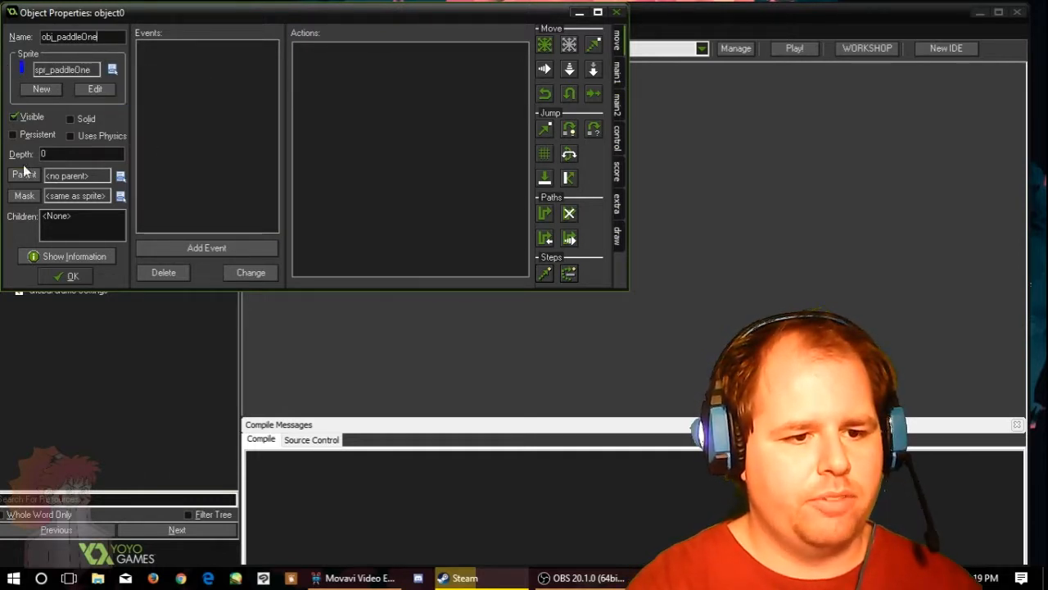
mouse_move(17, 232)
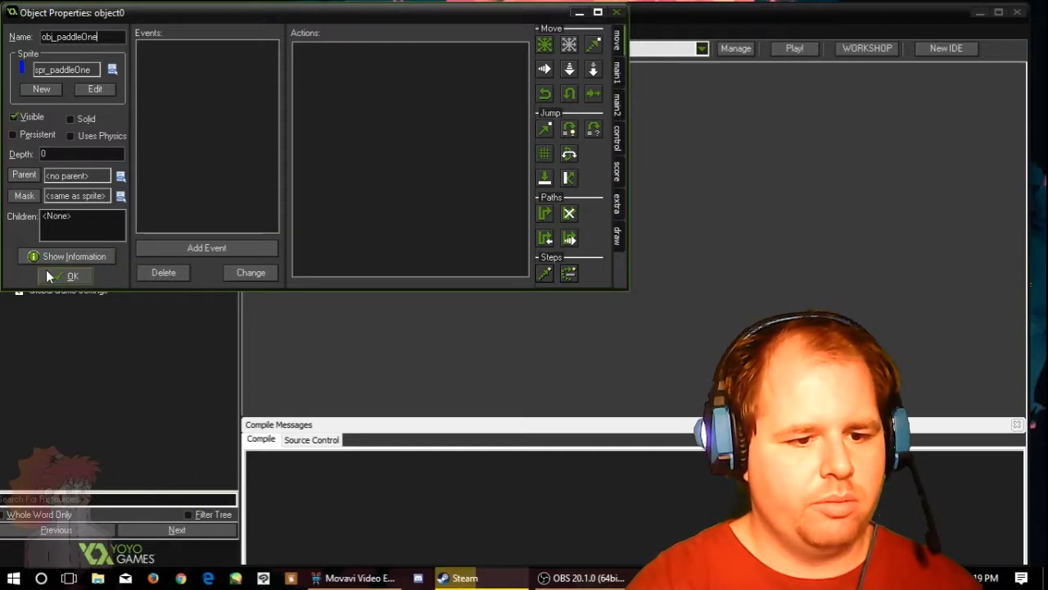
left_click(72, 276)
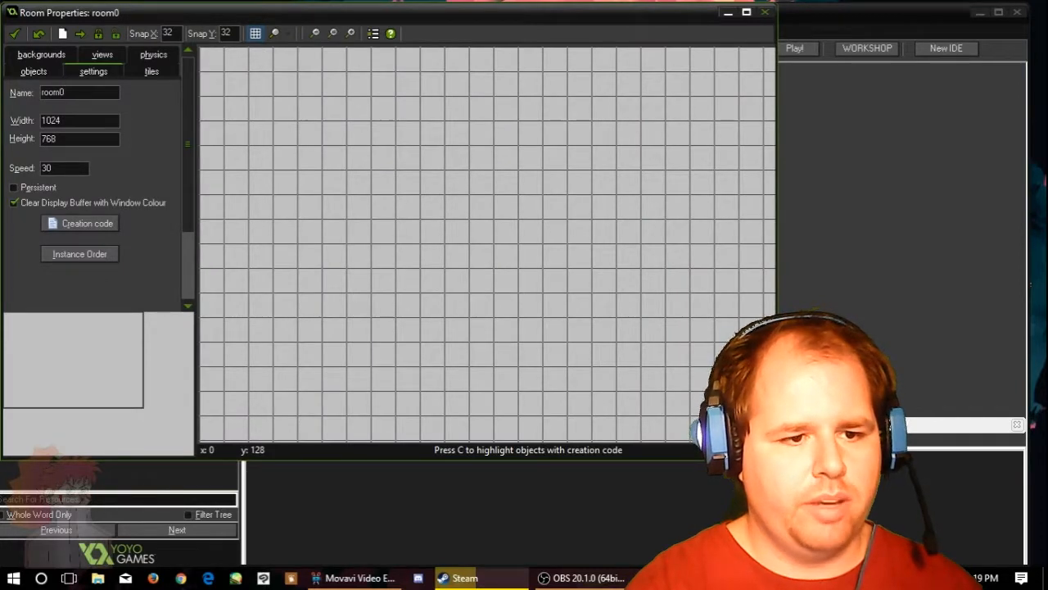
Step: Set the room to 1280×720 at speed 60 and name it rm_twoPlayer
triple_click(79, 121)
type("1280")
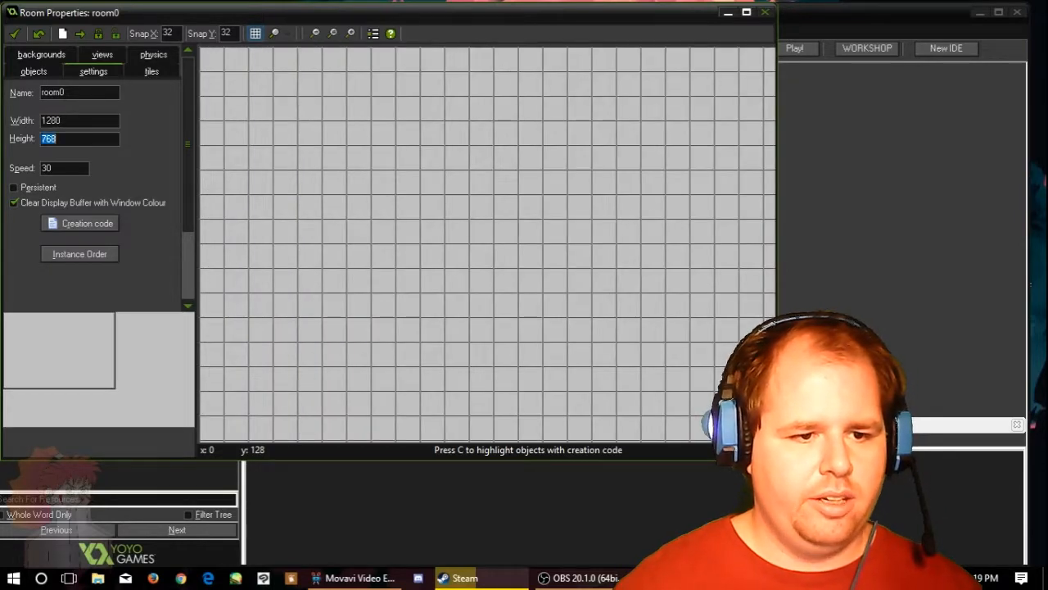
type("720")
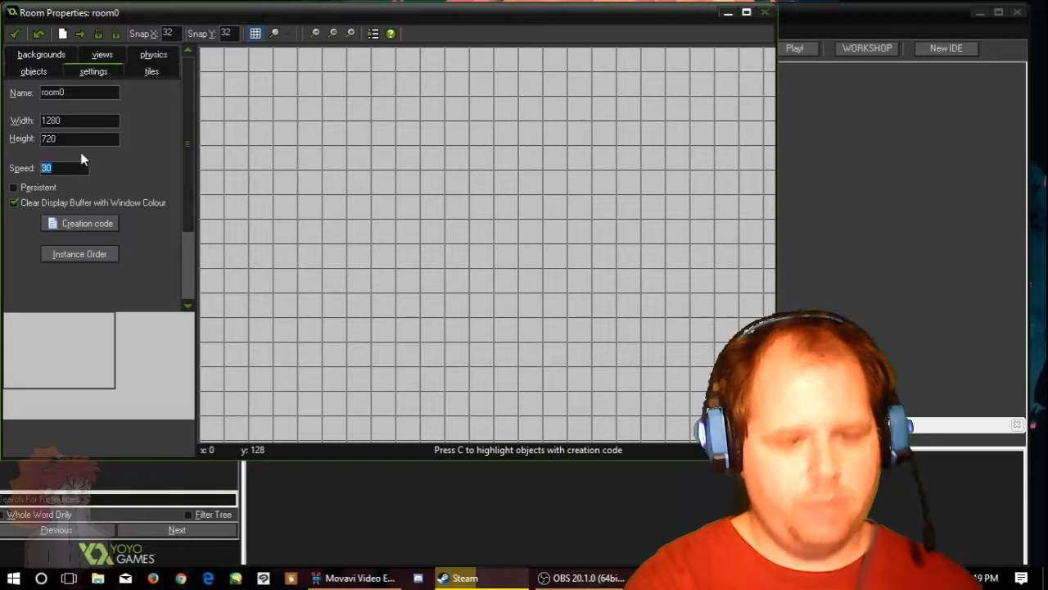
type("60")
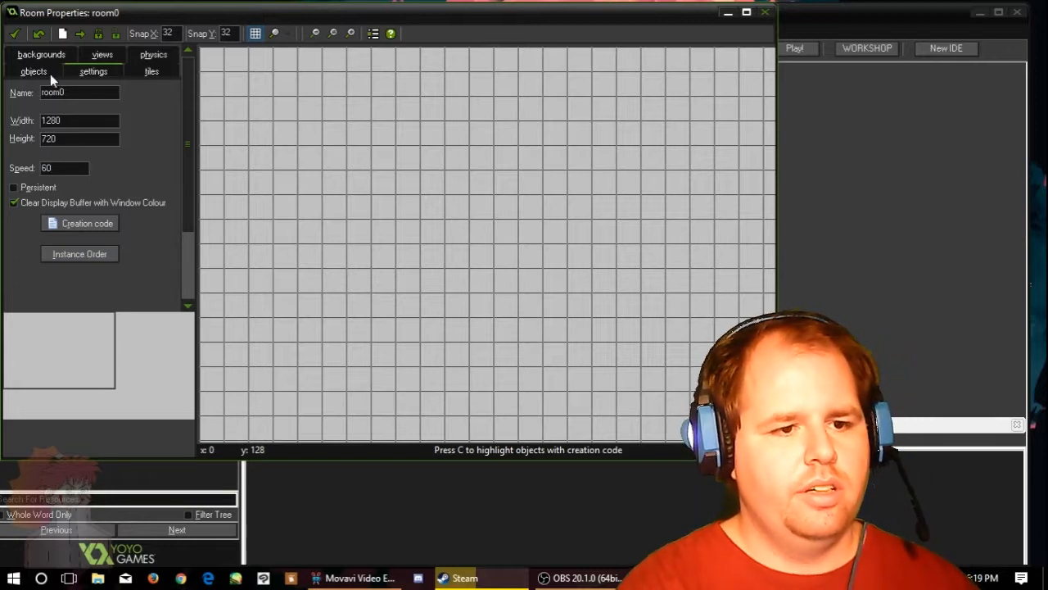
left_click(41, 54)
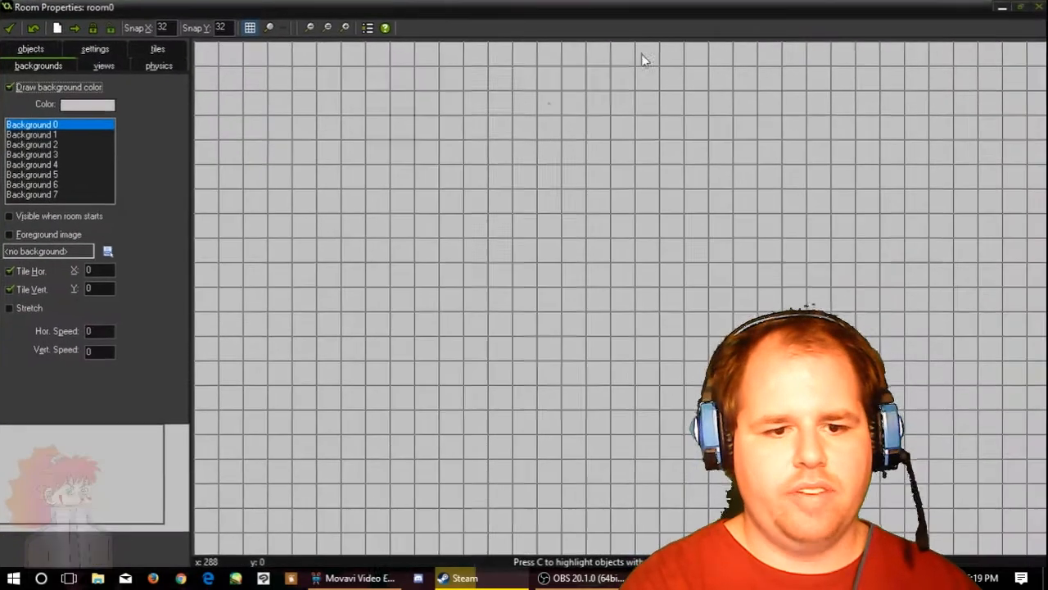
left_click(9, 87)
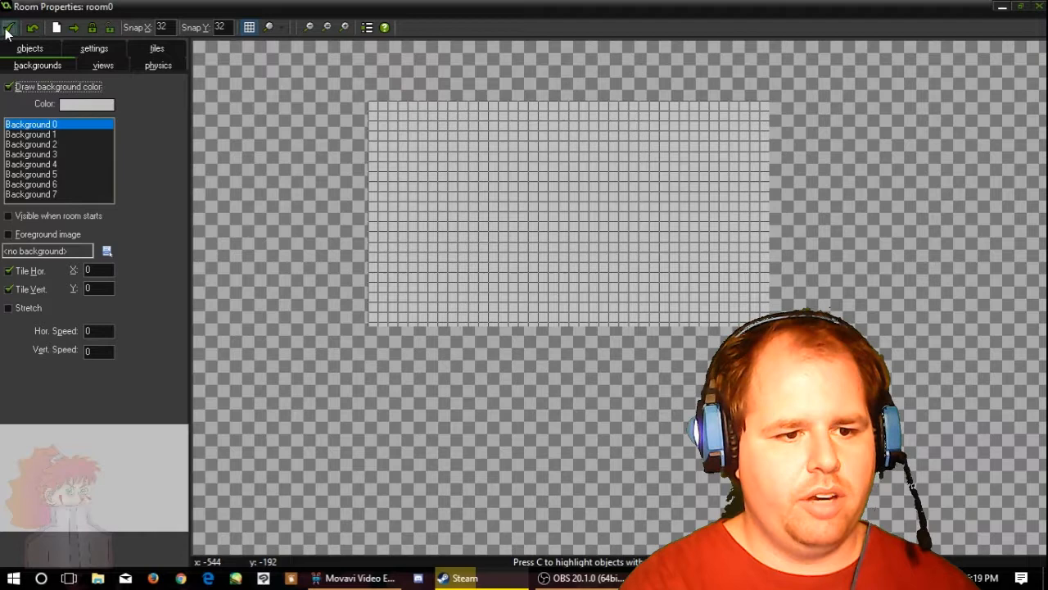
left_click(93, 65)
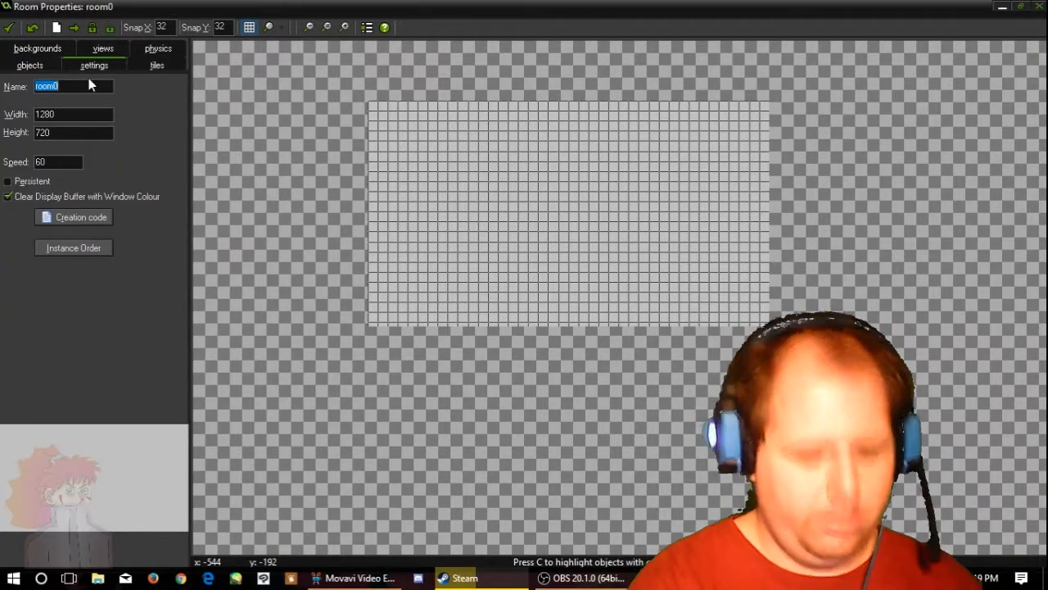
type("rm_two")
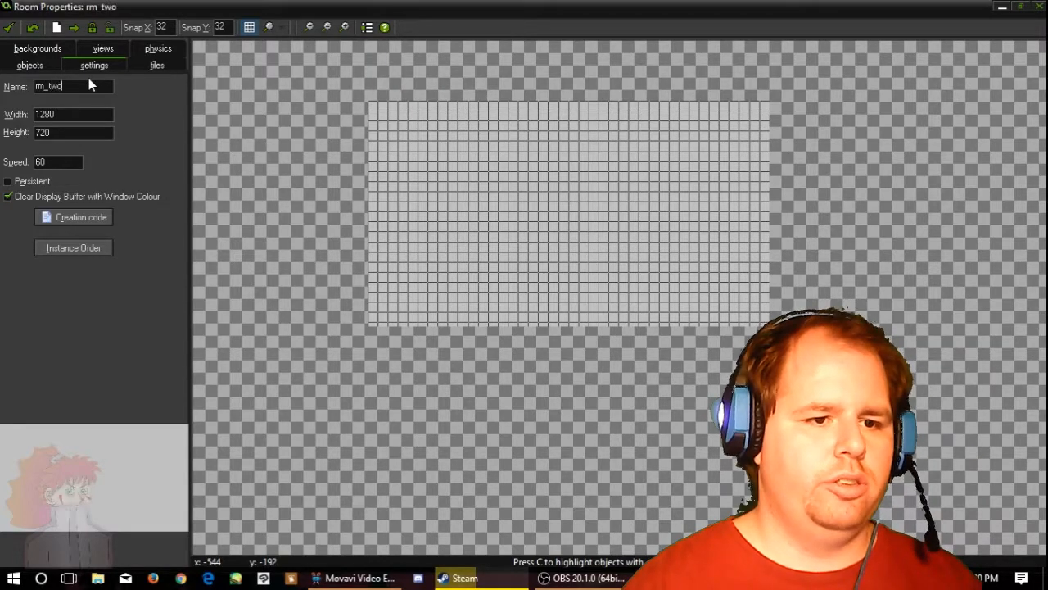
type("Player")
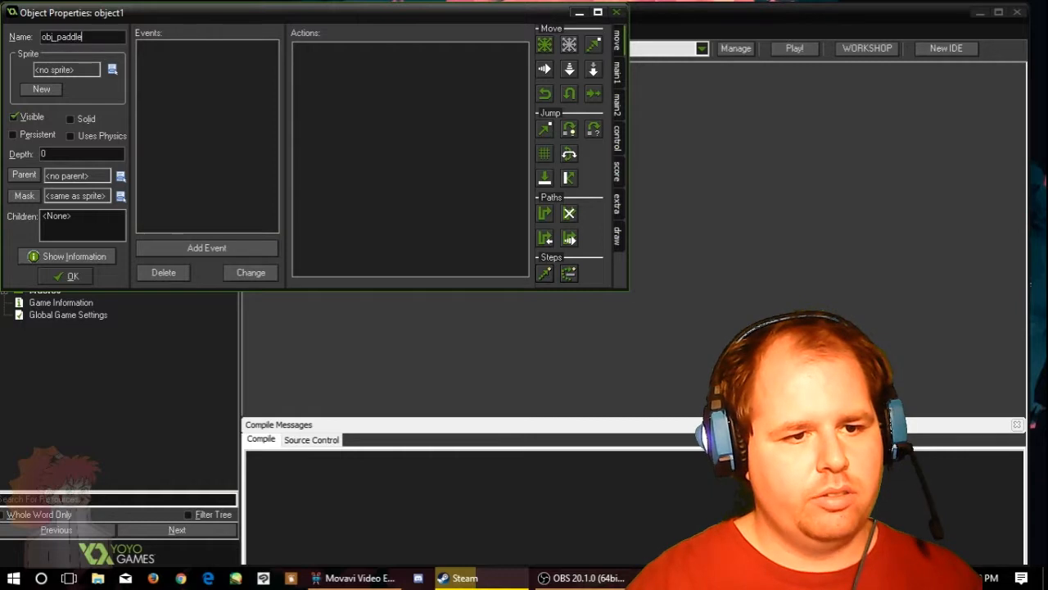
Step: Confirm the second paddle object and name a new object obj_wall
left_click(113, 69)
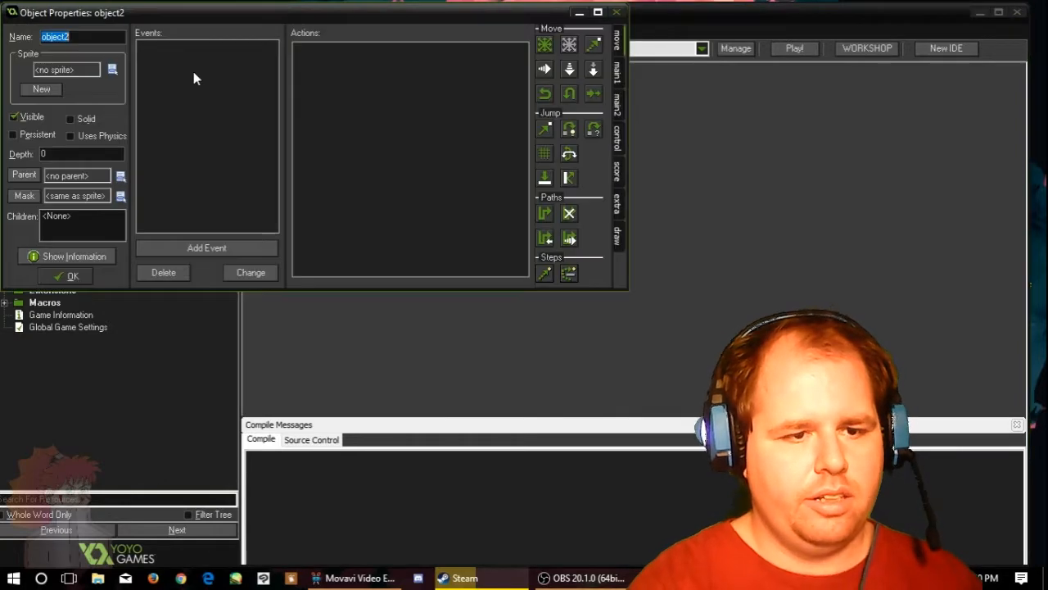
type("obj_wall")
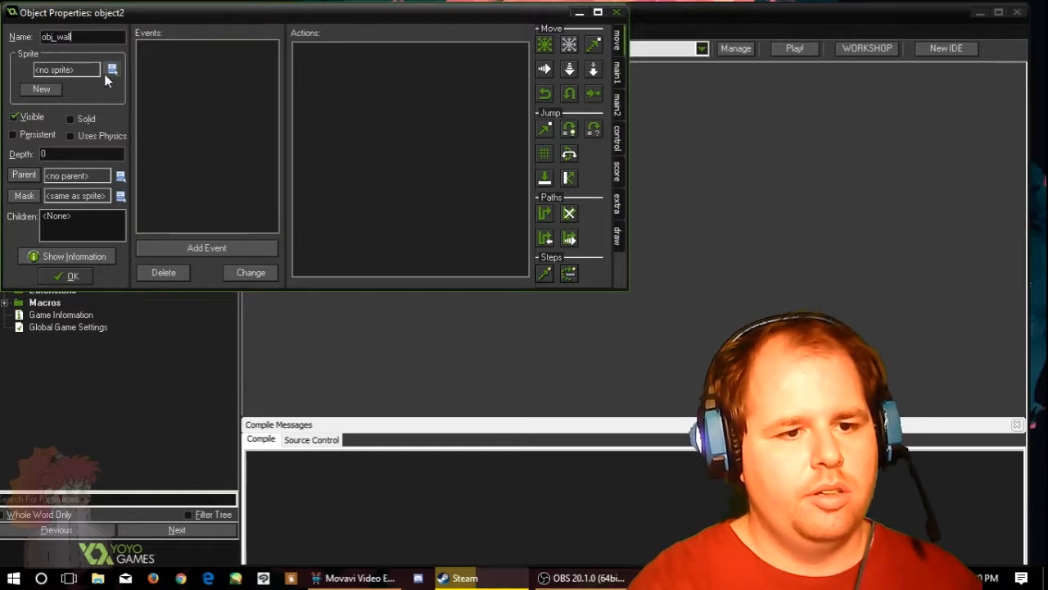
left_click(72, 276)
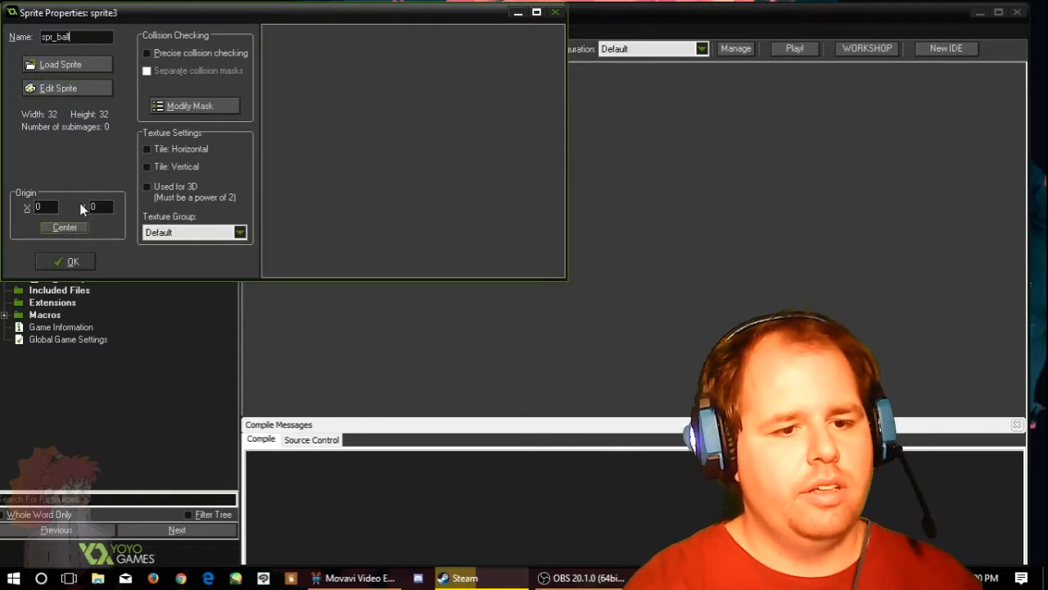
Step: Create a 16×16 image for spr_ball, draw a filled circle, and pick its colour
left_click(58, 87)
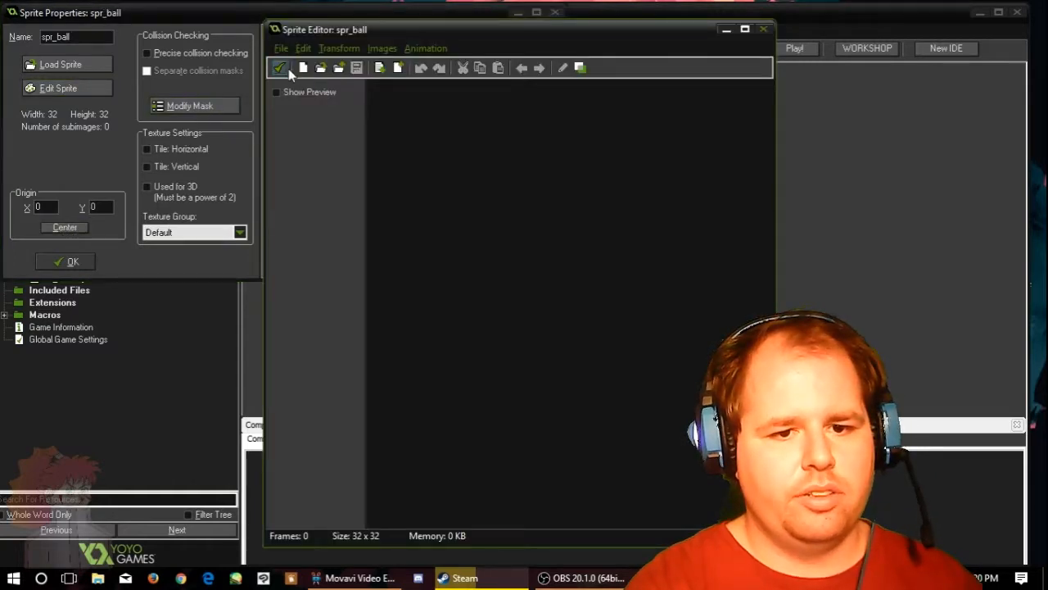
left_click(303, 68)
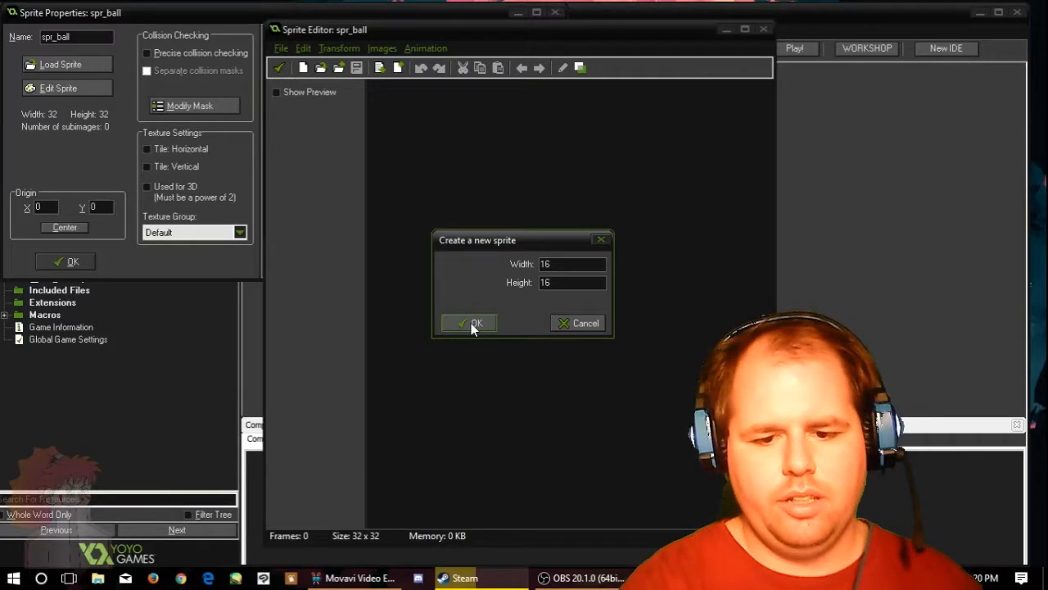
left_click(469, 321)
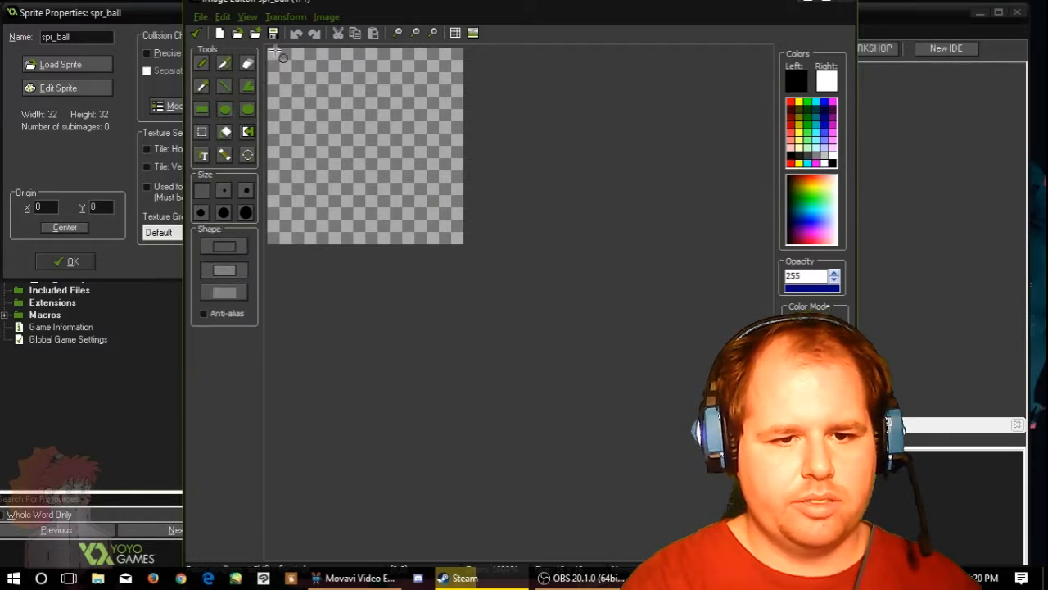
left_click_drag(282, 57, 458, 249)
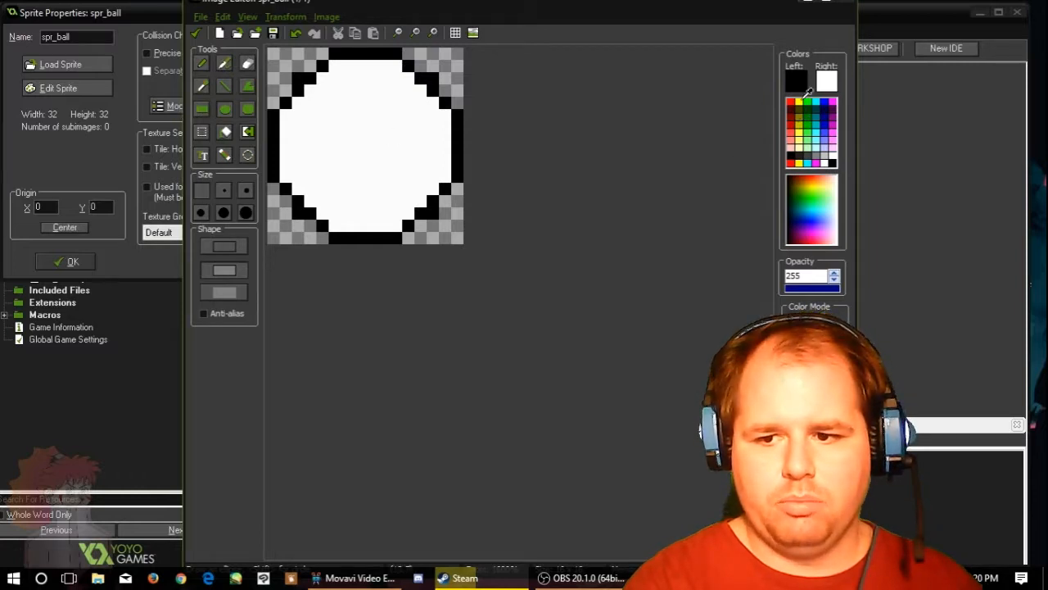
left_click(797, 102)
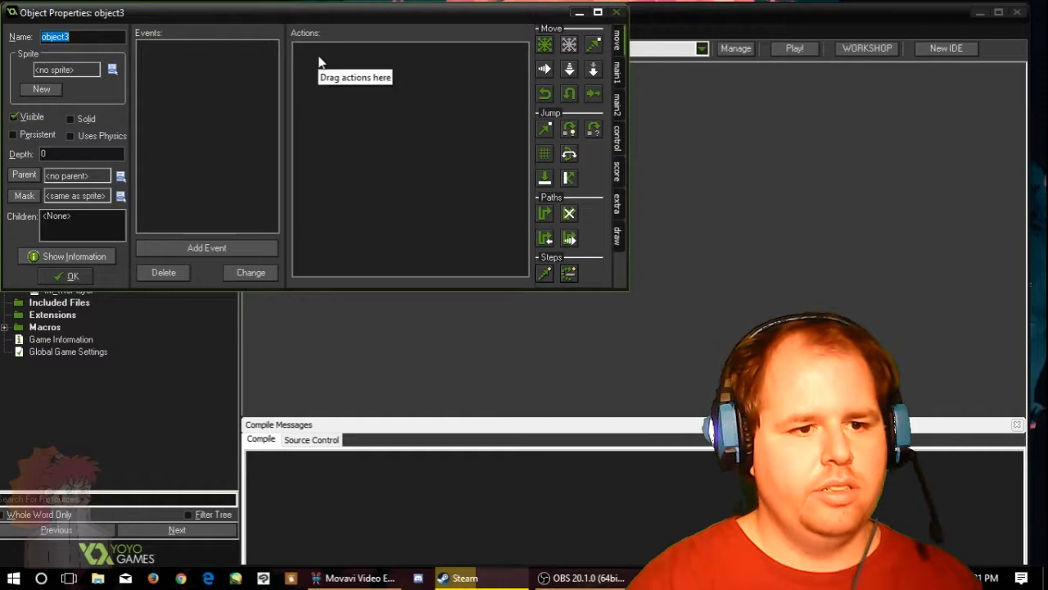
Step: Name the object obj_ball, confirm it, and open the rm_twoPlayer room
type("obj_ball")
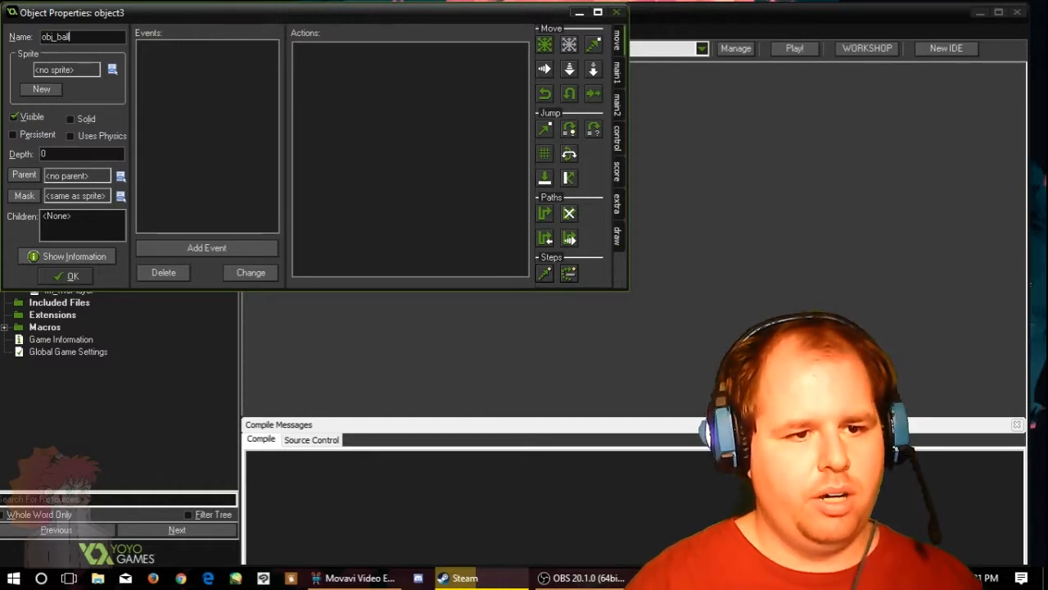
left_click(112, 69)
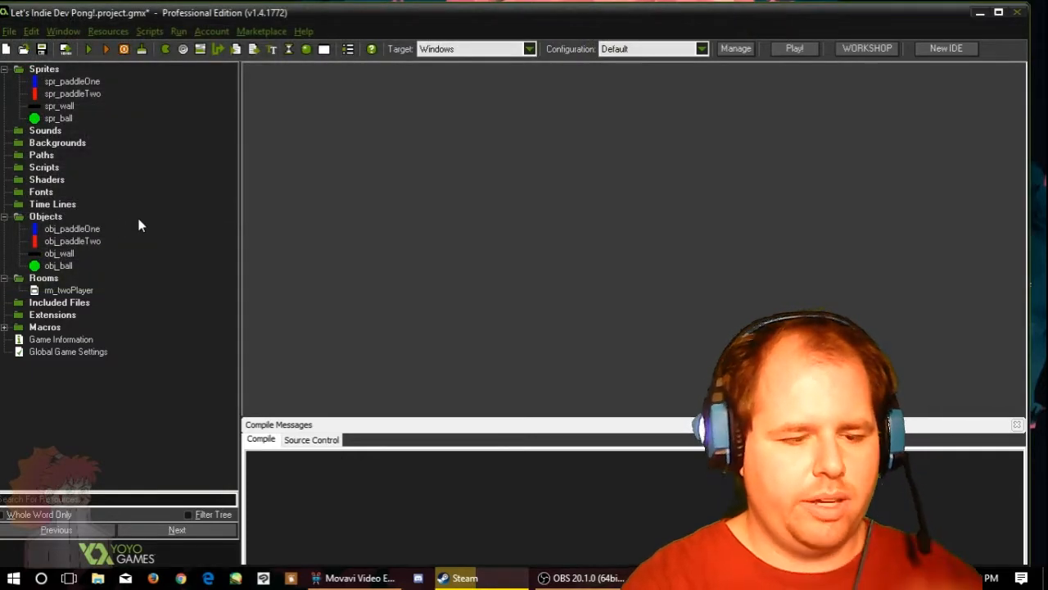
mouse_move(64, 217)
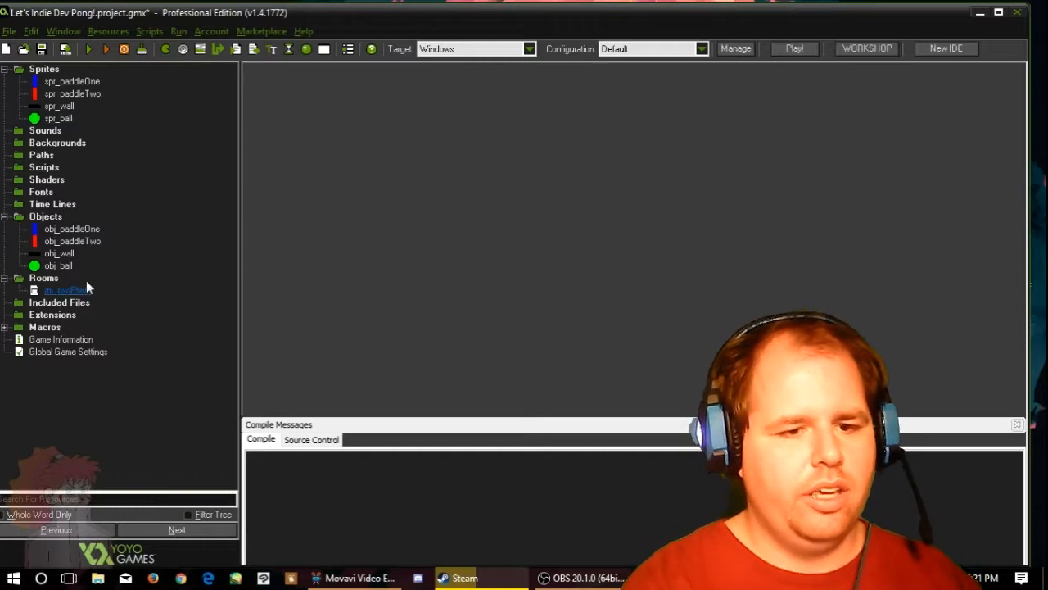
left_click(53, 303)
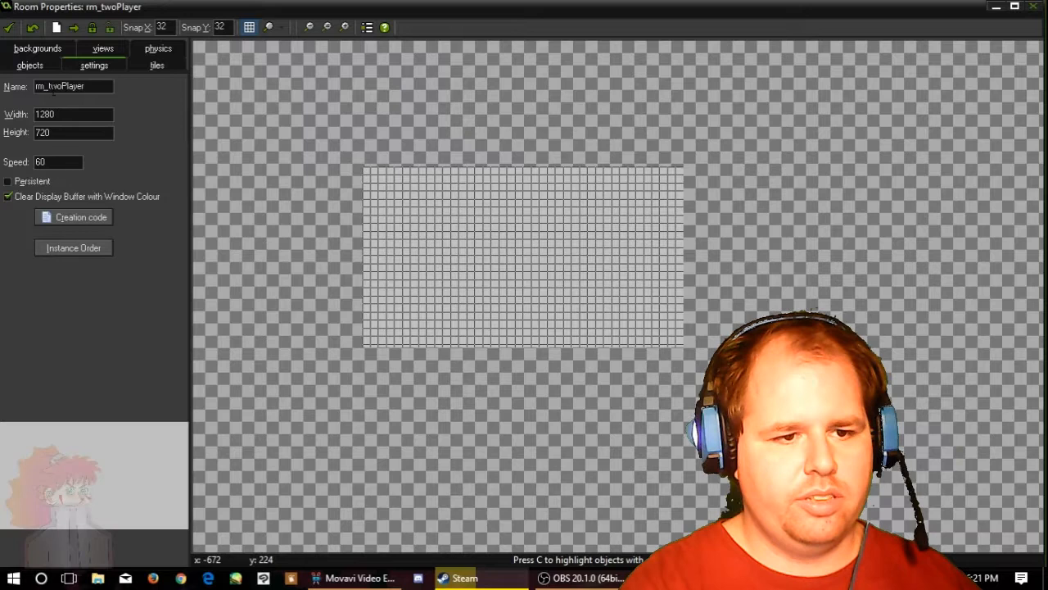
Step: Place the blue paddle near the right edge and select the red paddle
left_click(29, 65)
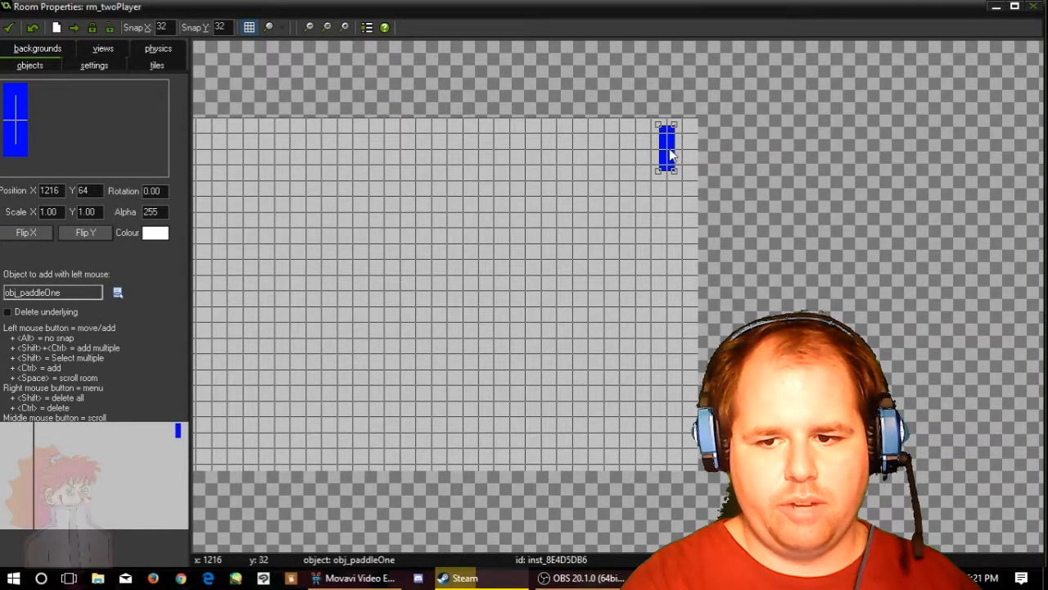
left_click_drag(666, 152, 681, 164)
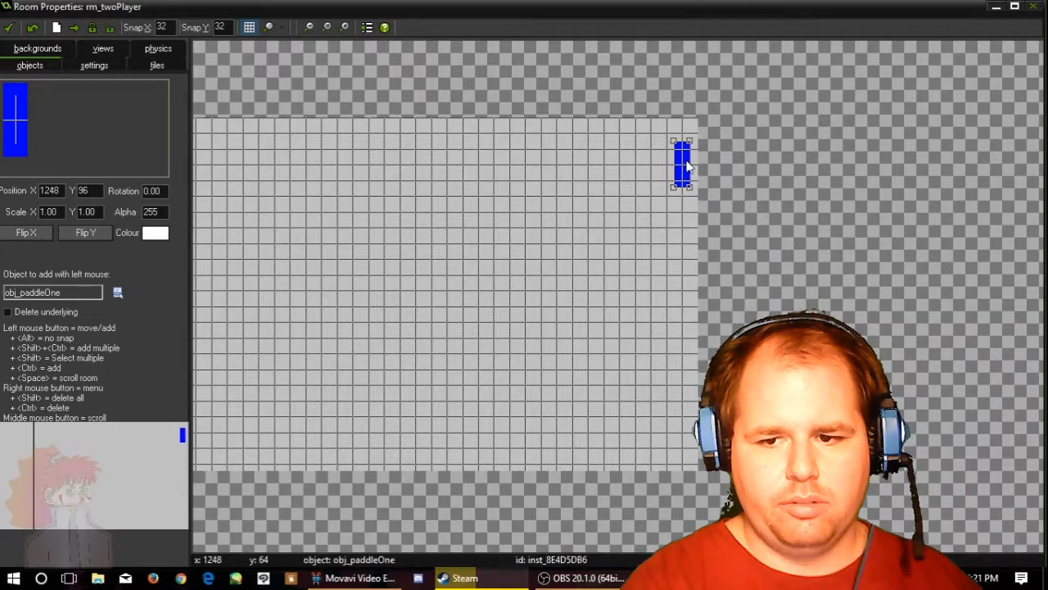
left_click_drag(682, 162, 647, 172)
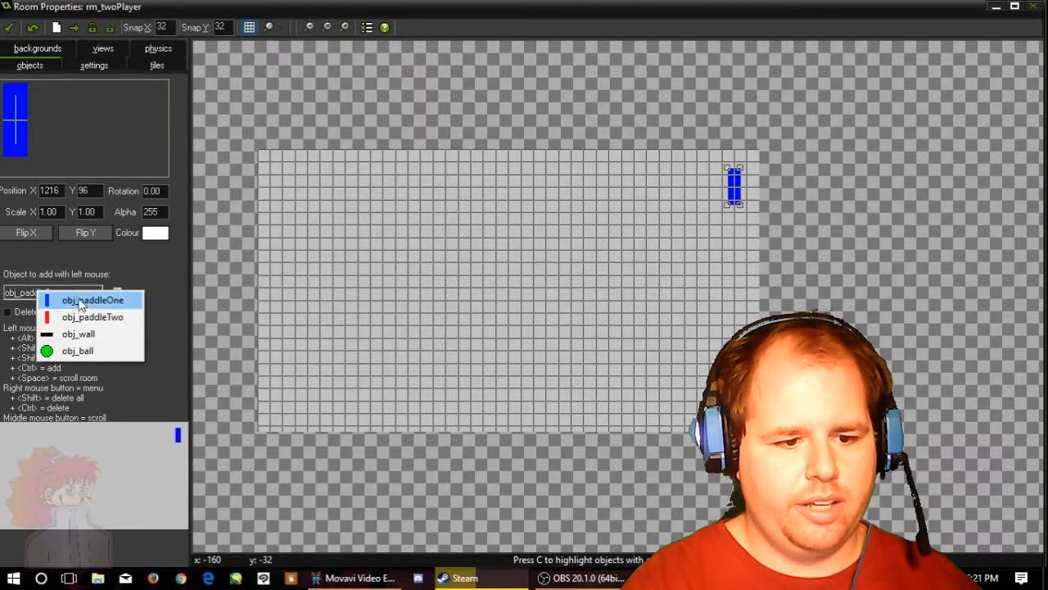
left_click(92, 317)
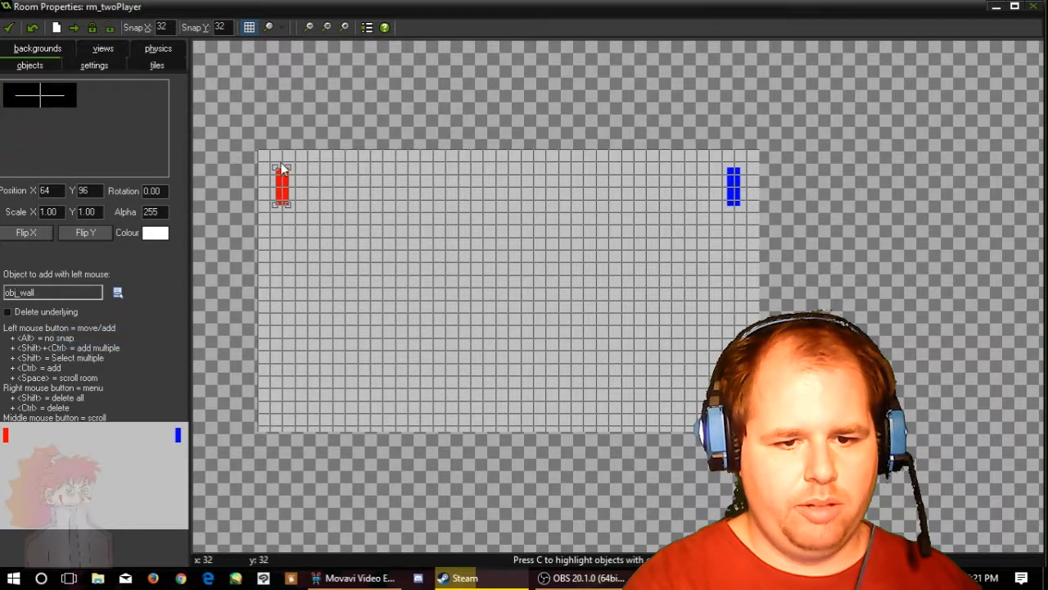
Step: Place a wall piece along the top edge and stretch it across the room
left_click(269, 161)
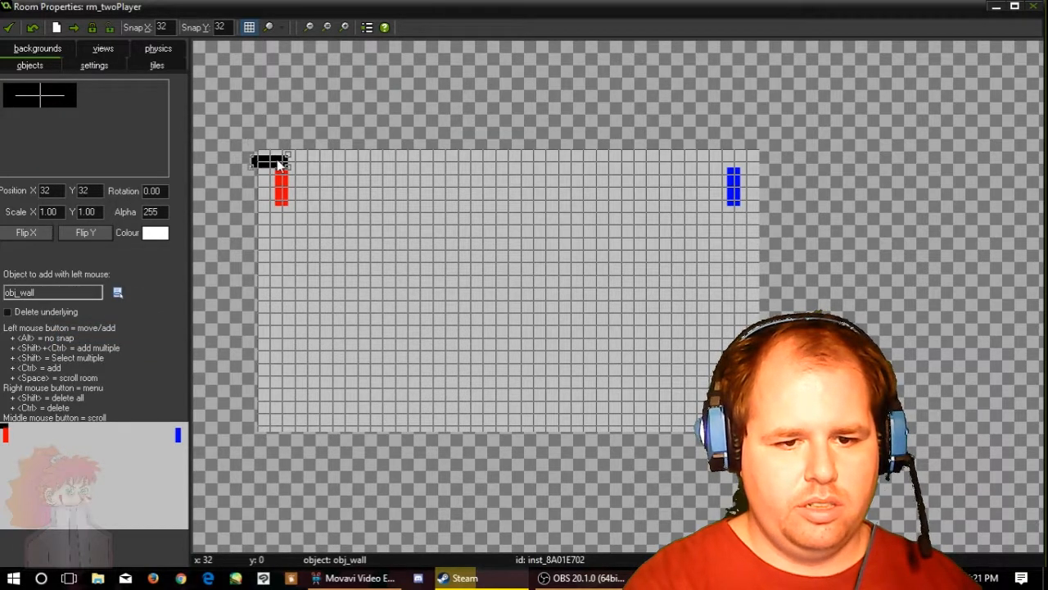
left_click_drag(270, 163, 271, 149)
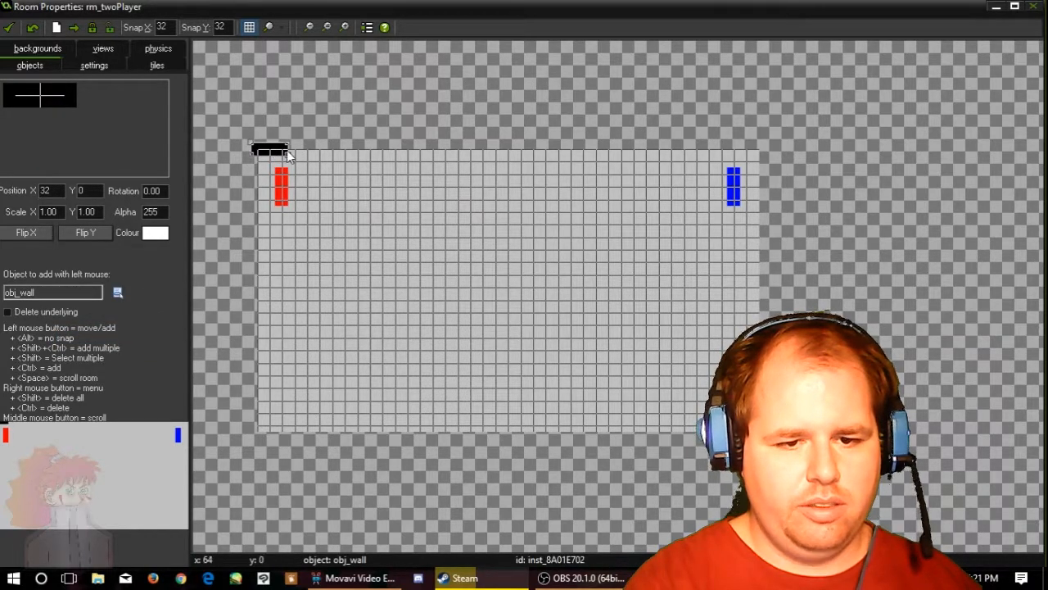
left_click_drag(271, 149, 332, 153)
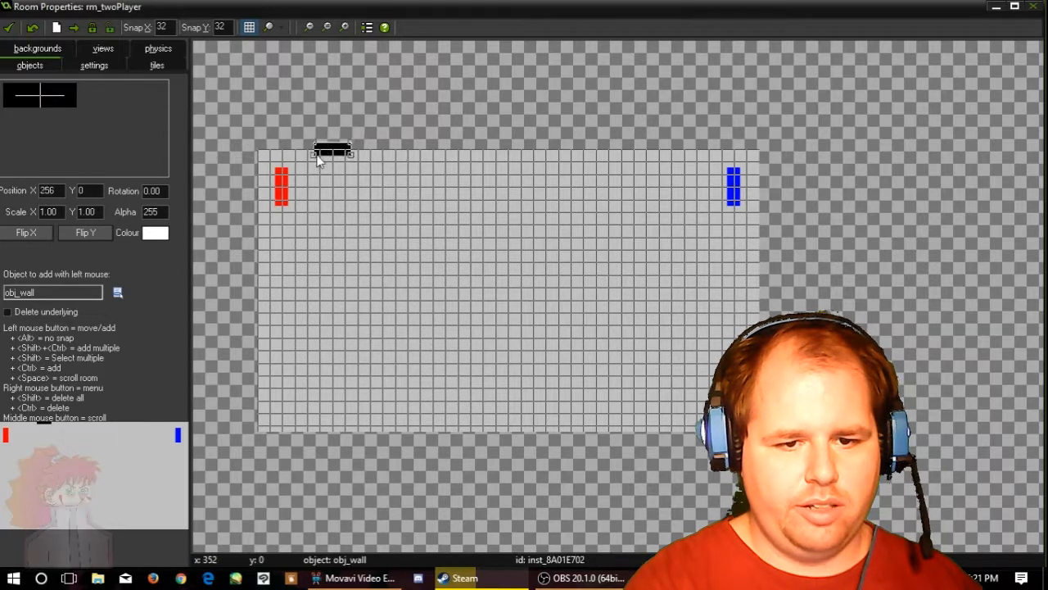
left_click_drag(332, 151, 256, 135)
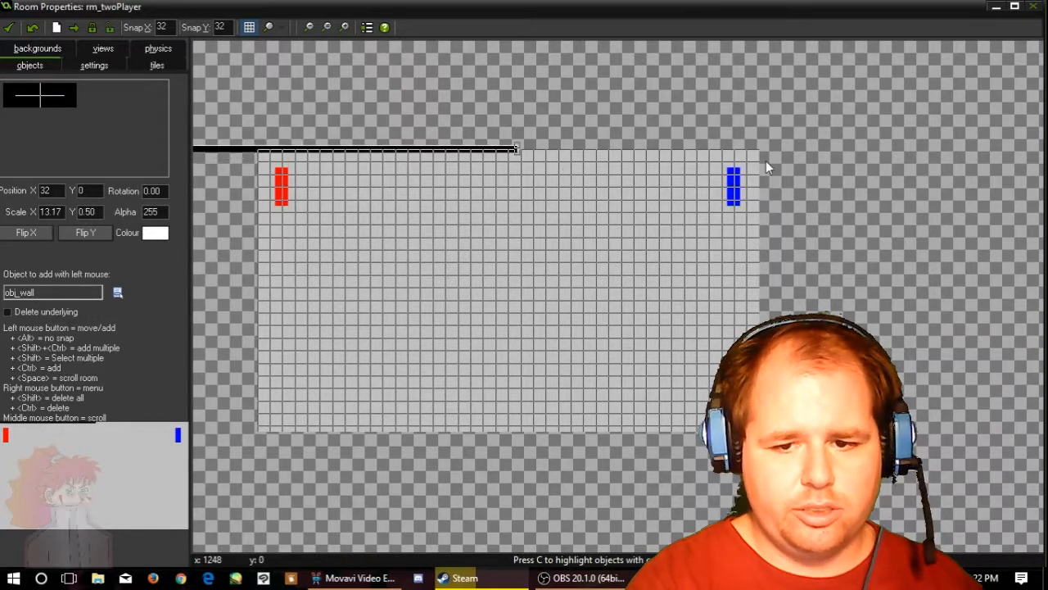
left_click_drag(515, 148, 662, 149)
type("16")
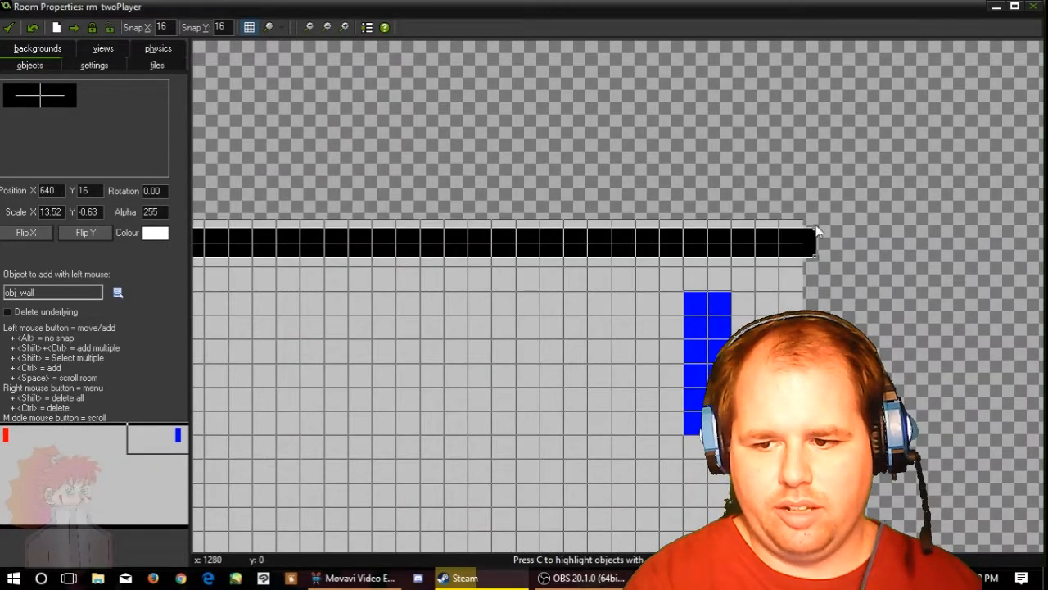
left_click_drag(815, 240, 794, 223)
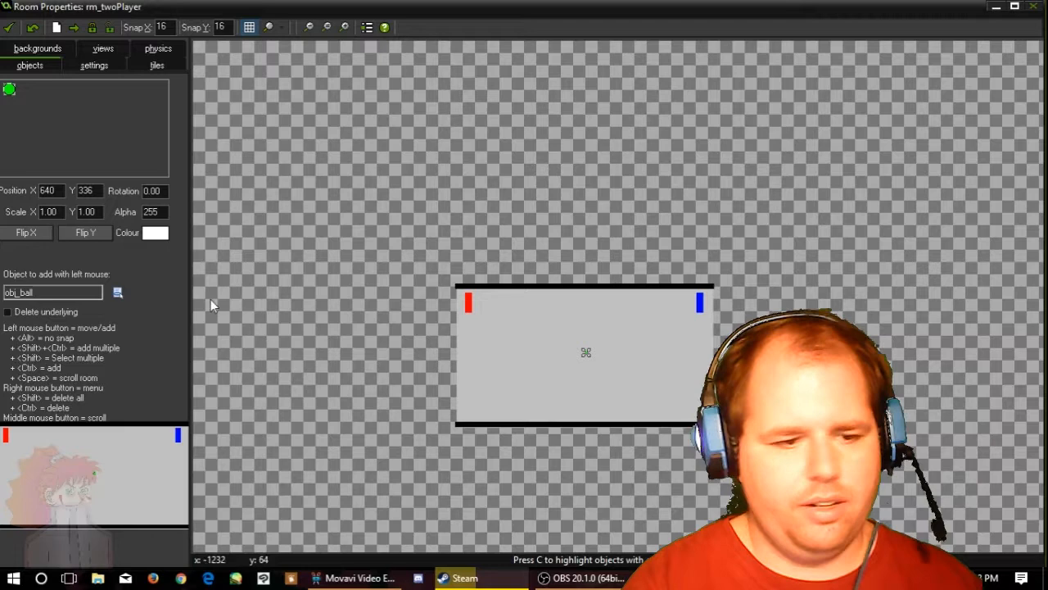
Step: Set rm_twoPlayer's background colour to black from the room's backgrounds settings
left_click(38, 48)
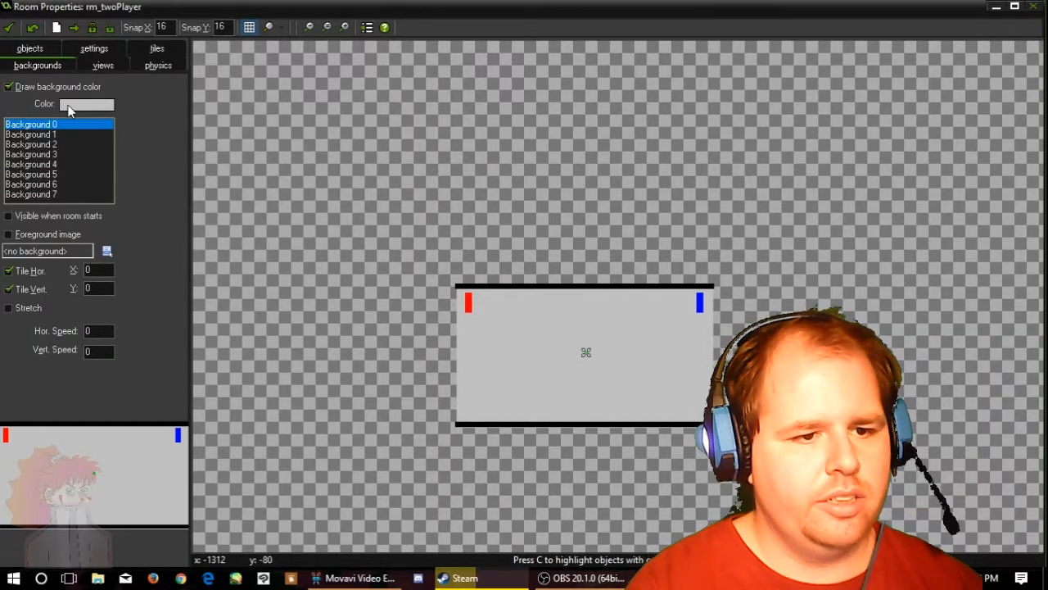
left_click(86, 103)
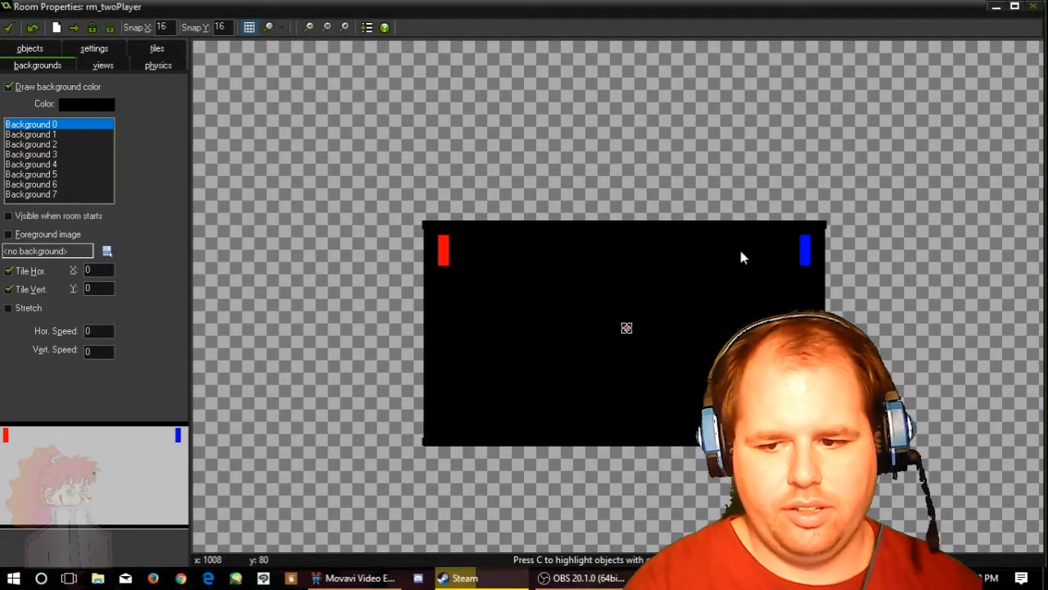
mouse_move(491, 269)
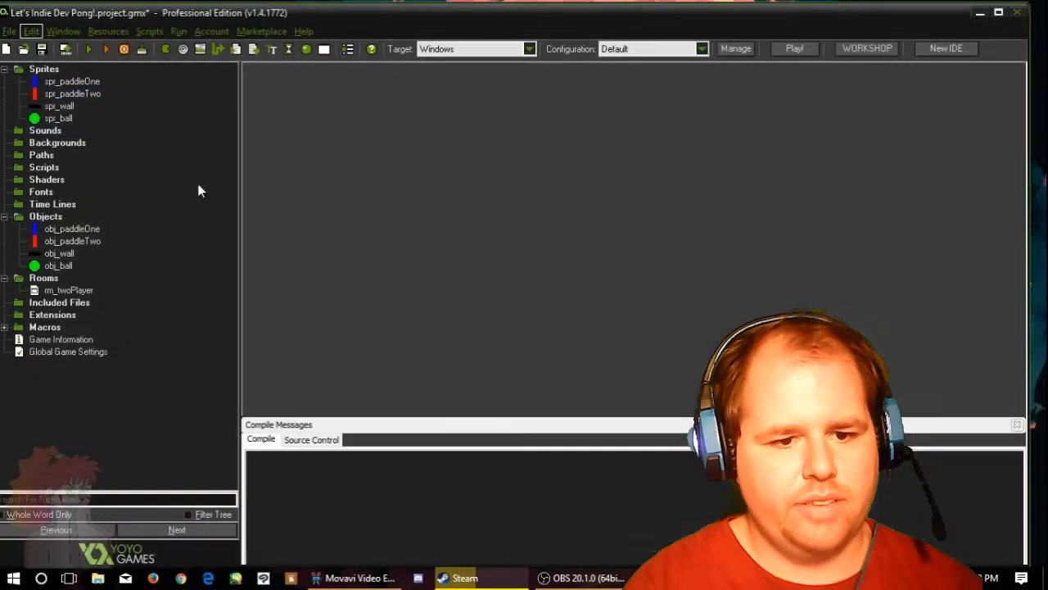
left_click(41, 49)
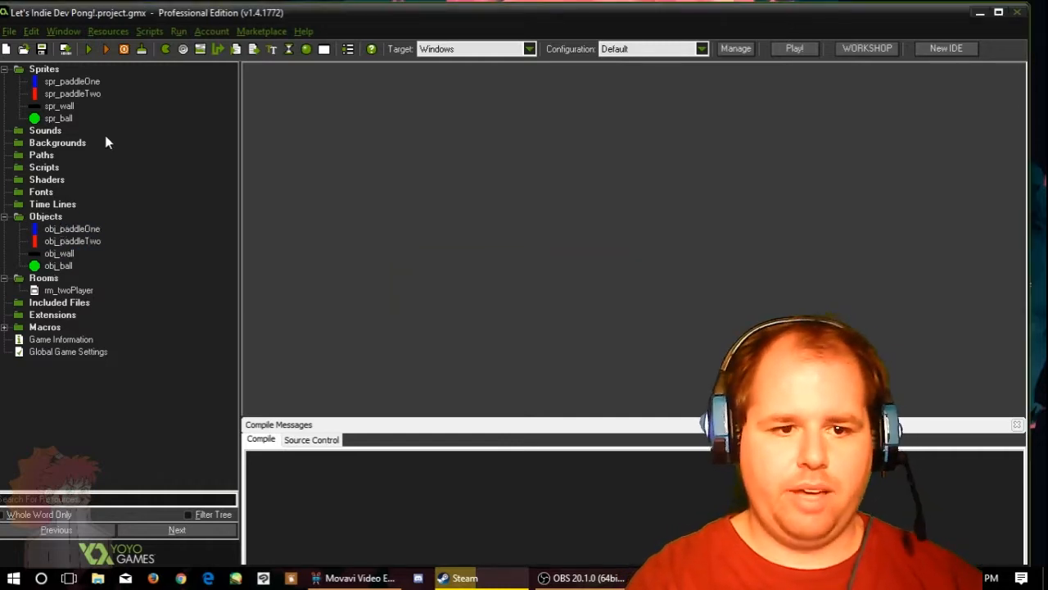
left_click(89, 50)
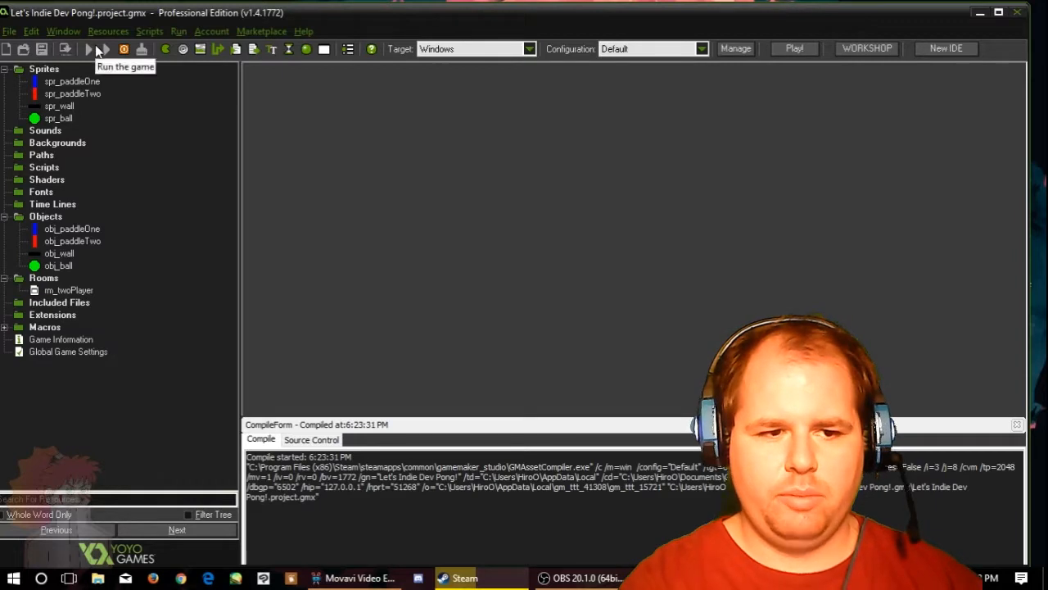
left_click(72, 93)
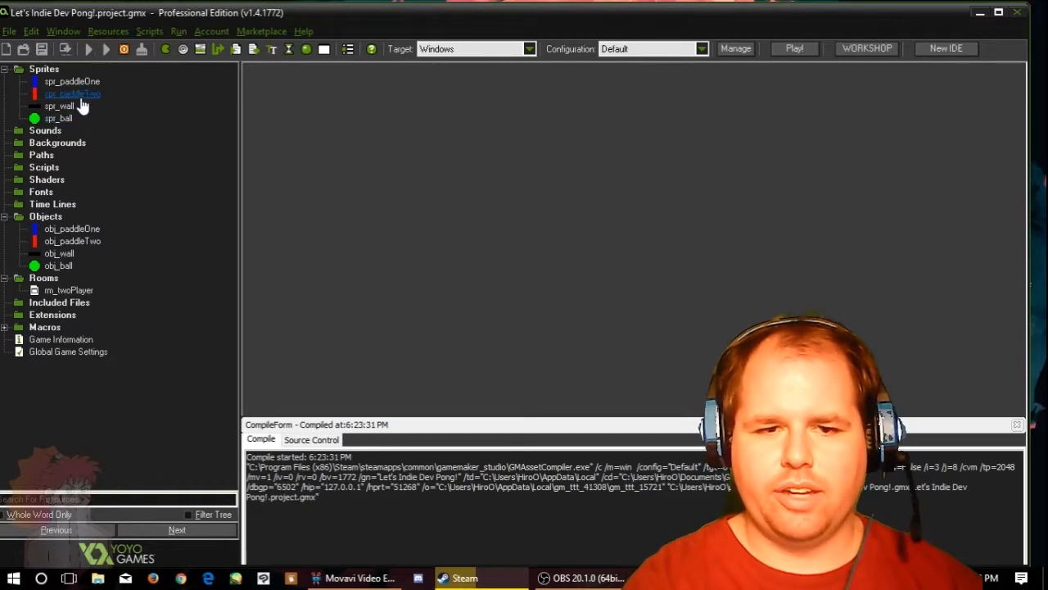
left_click(58, 118)
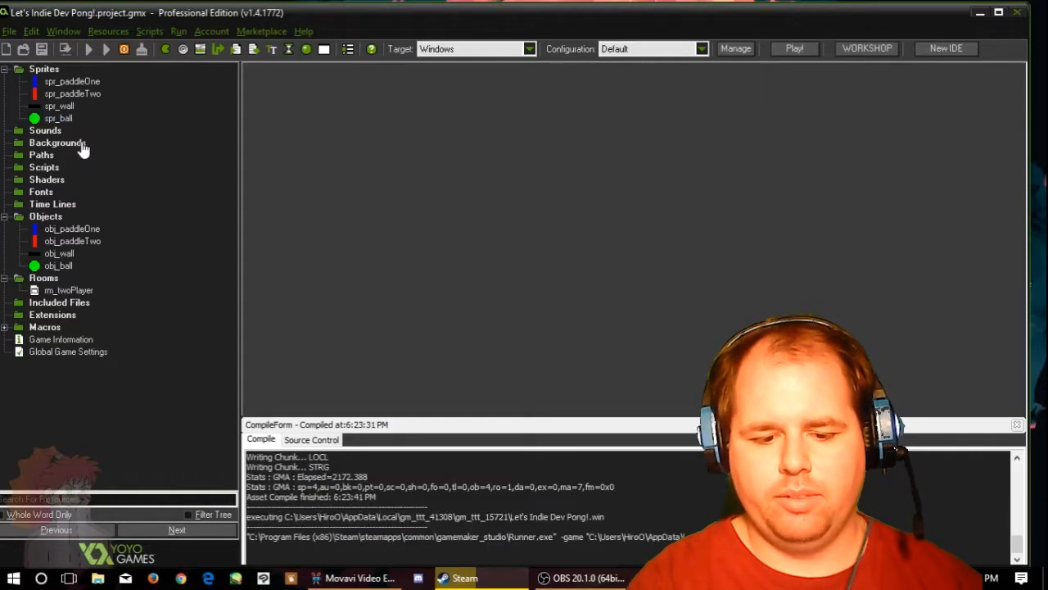
left_click(792, 49)
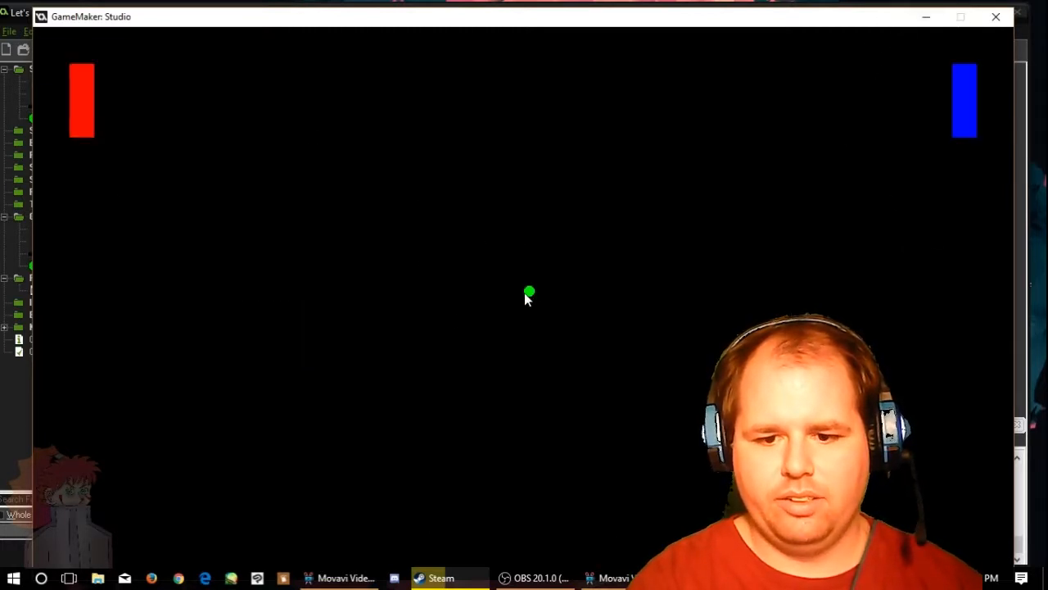
mouse_move(547, 353)
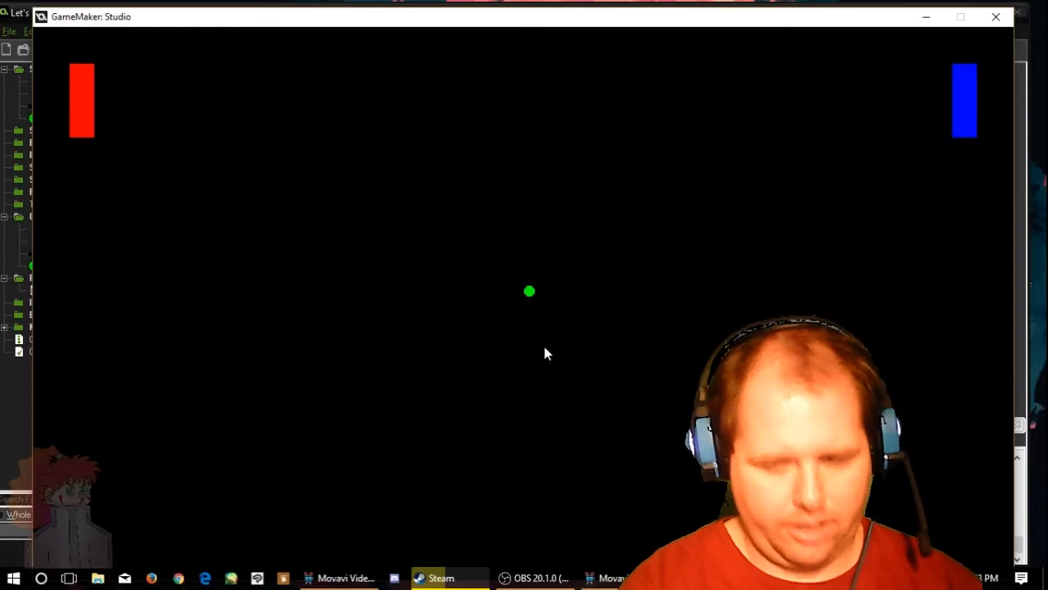
mouse_move(334, 297)
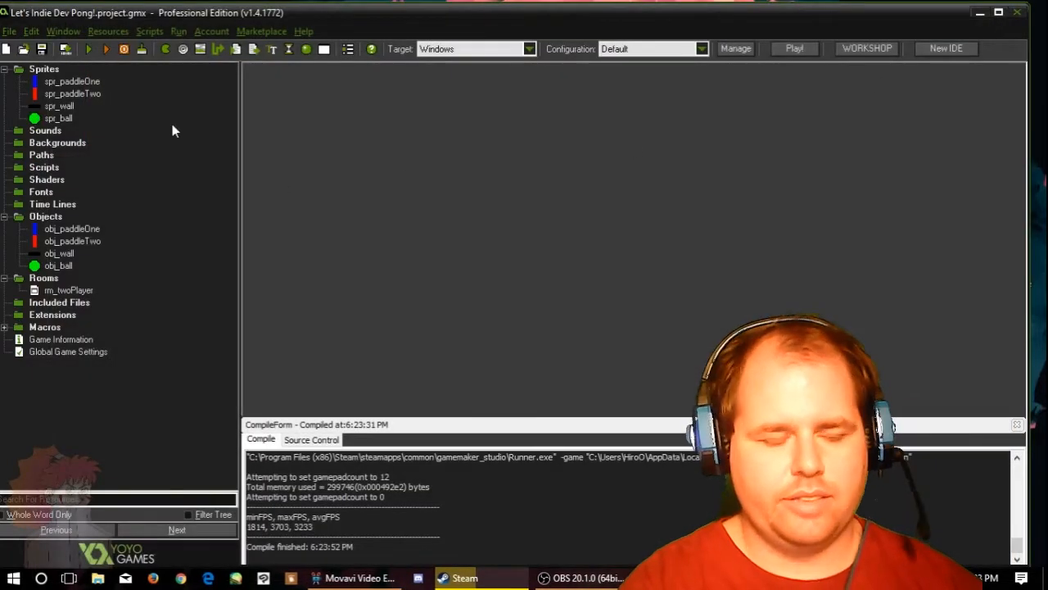
Step: Open obj_ball and add a Create event to it
left_click(72, 229)
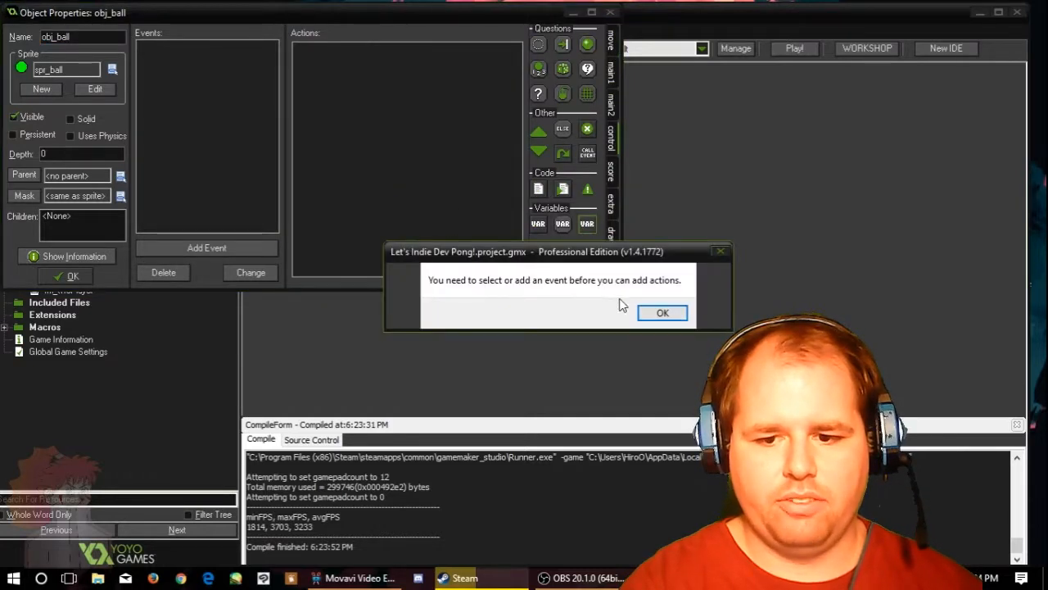
left_click(662, 312)
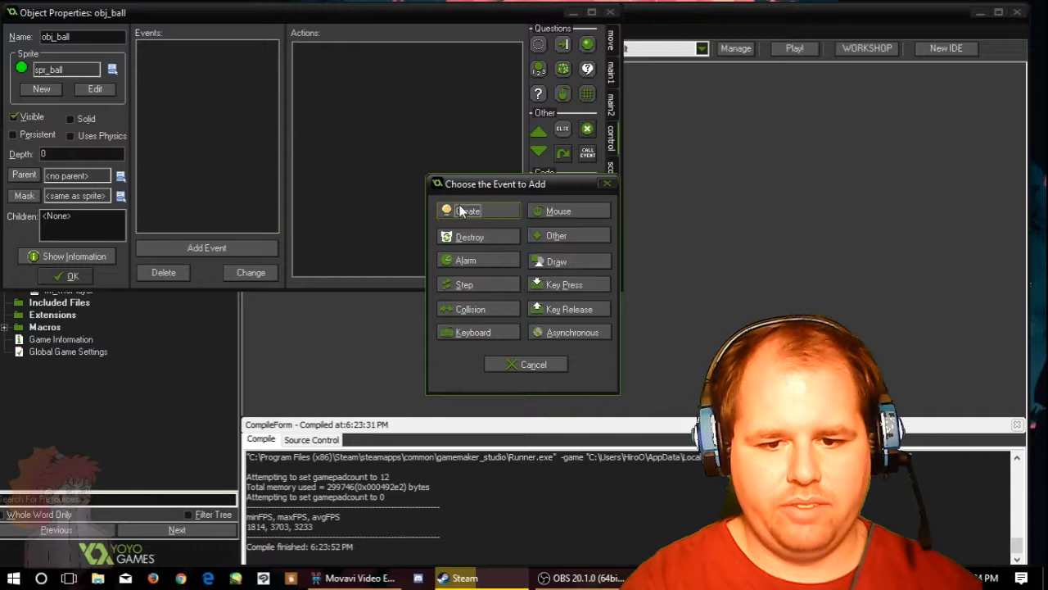
left_click(468, 211)
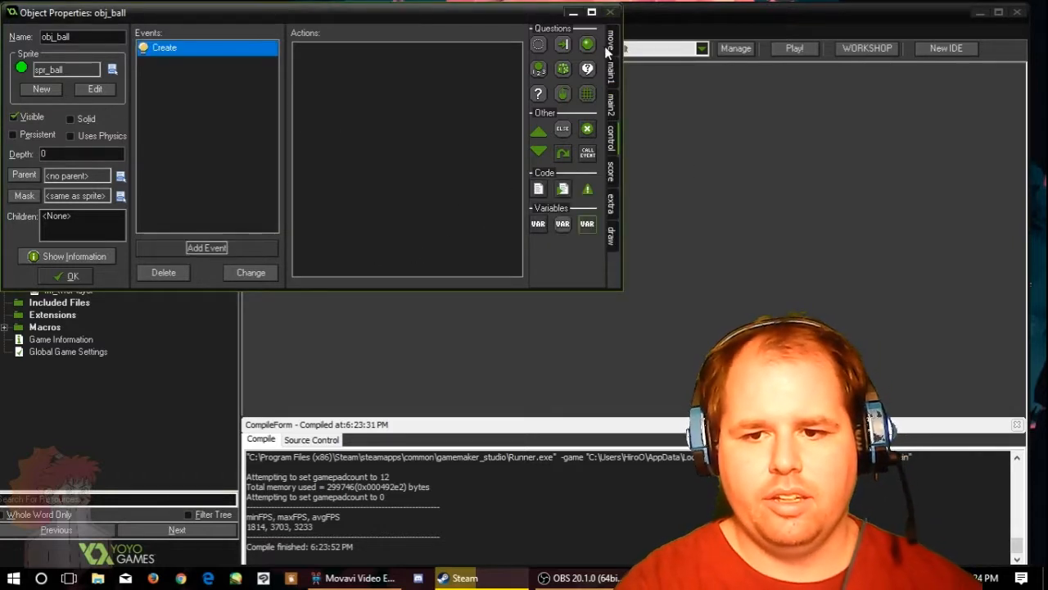
Step: Add a Move Free action on self with direction random(), ticked Relative
left_click(611, 39)
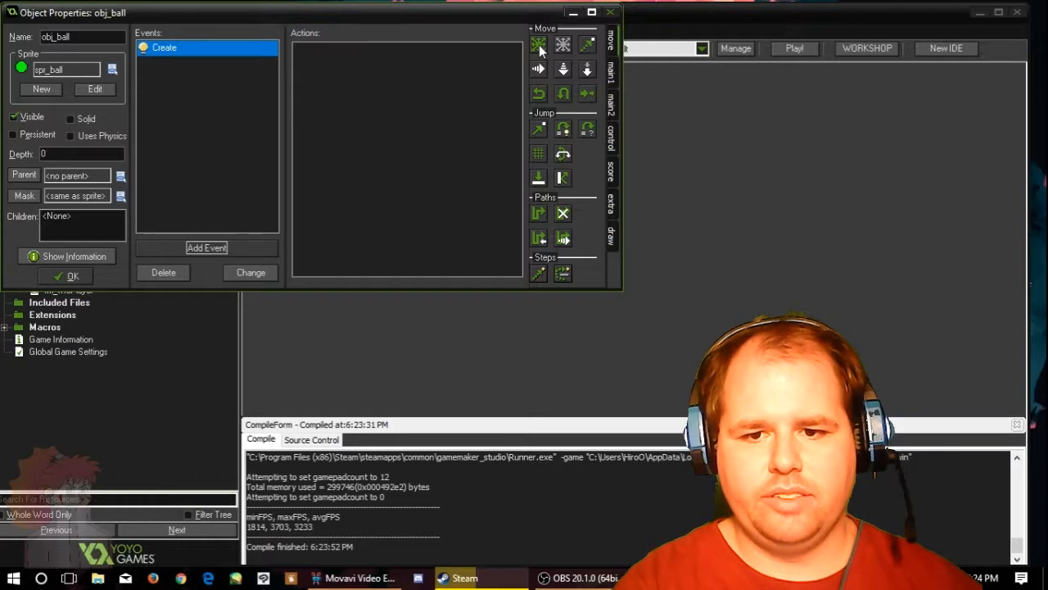
left_click(538, 44)
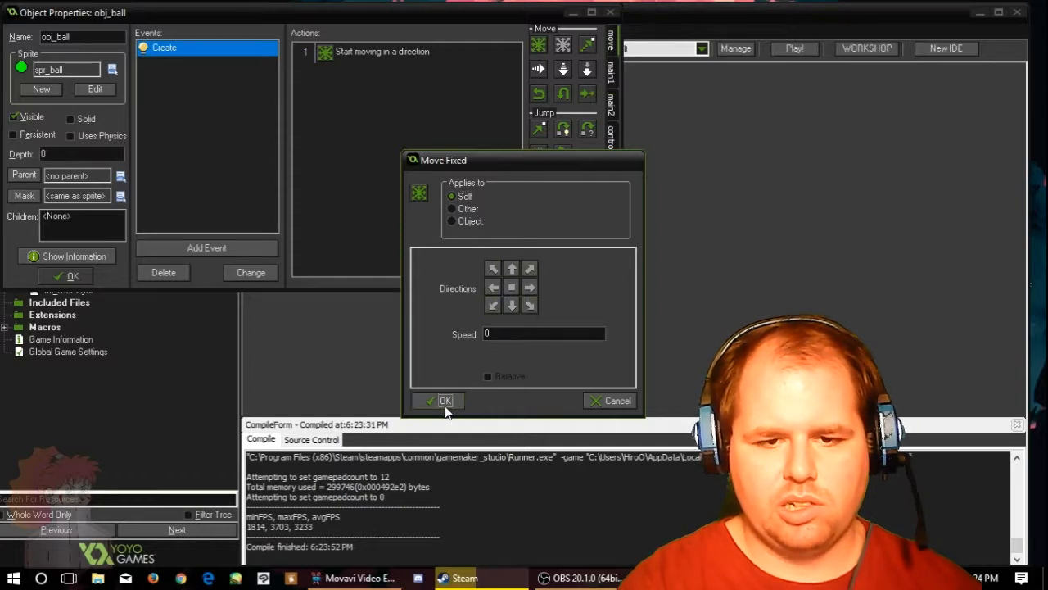
left_click(381, 50)
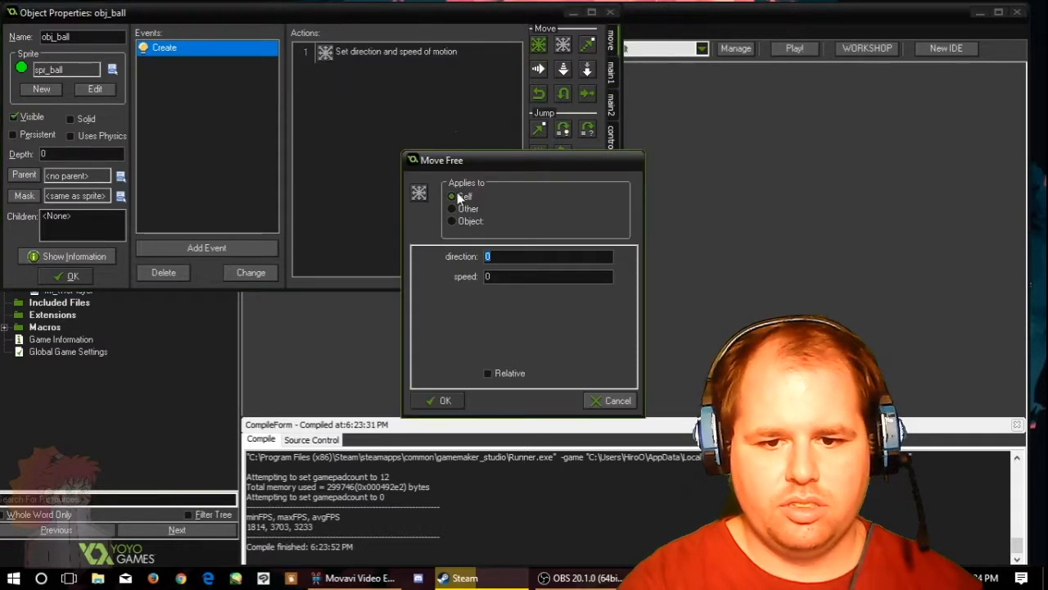
left_click(451, 195)
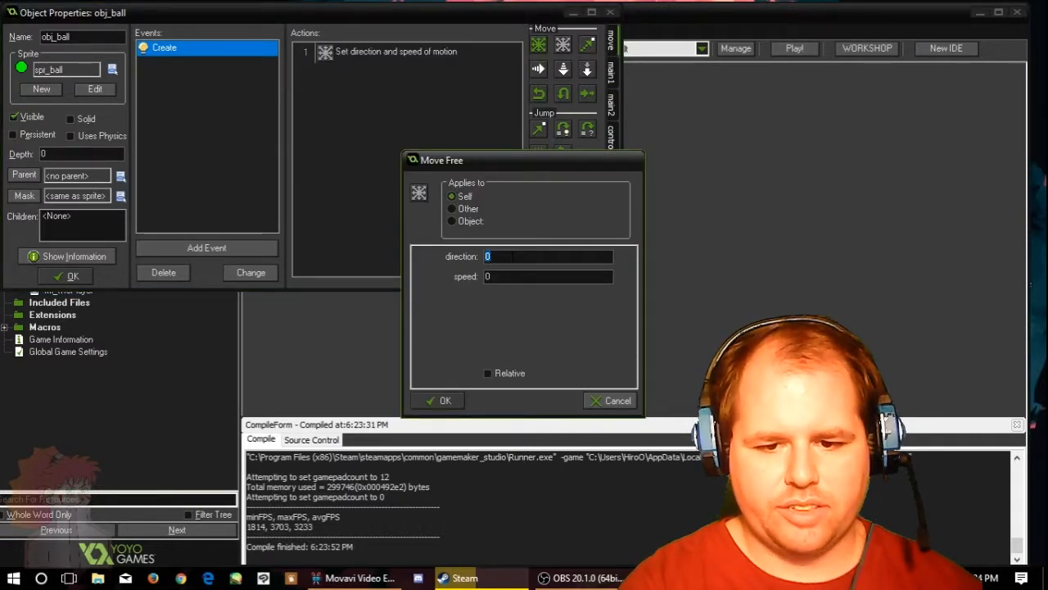
left_click(547, 256)
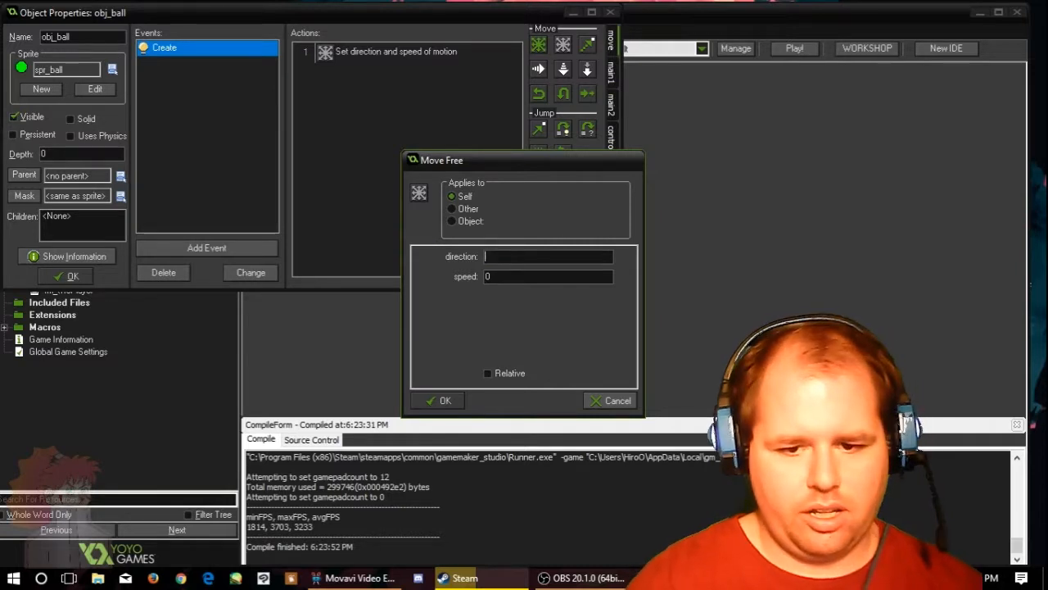
type("random")
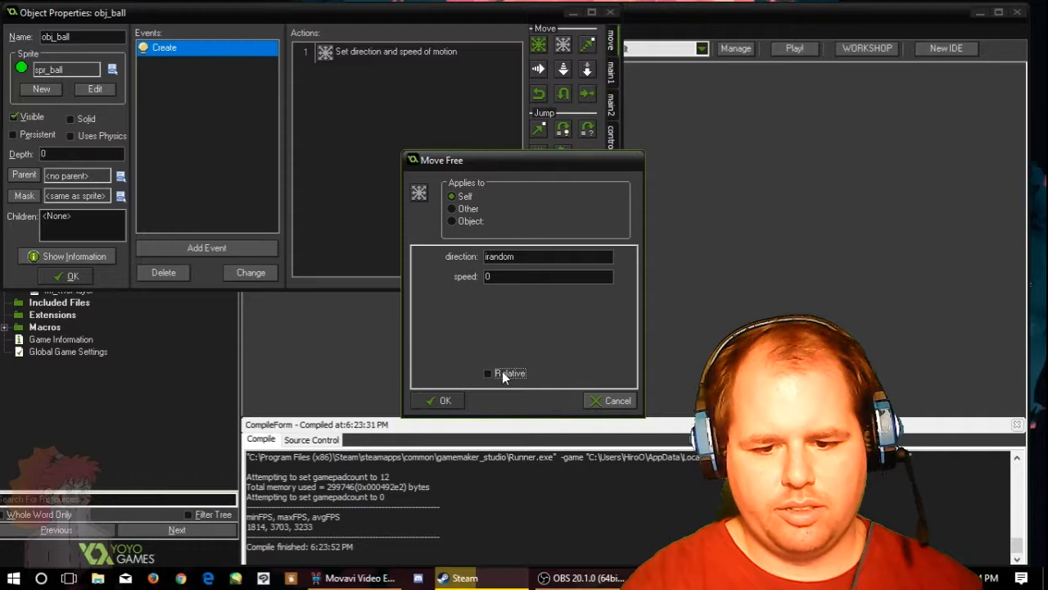
left_click(488, 373)
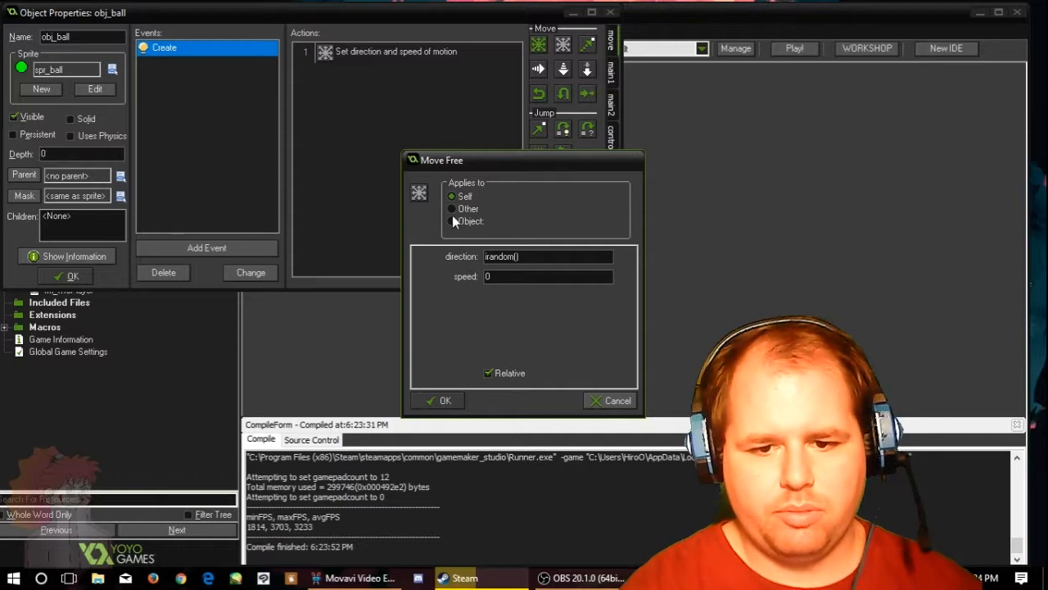
left_click(451, 221)
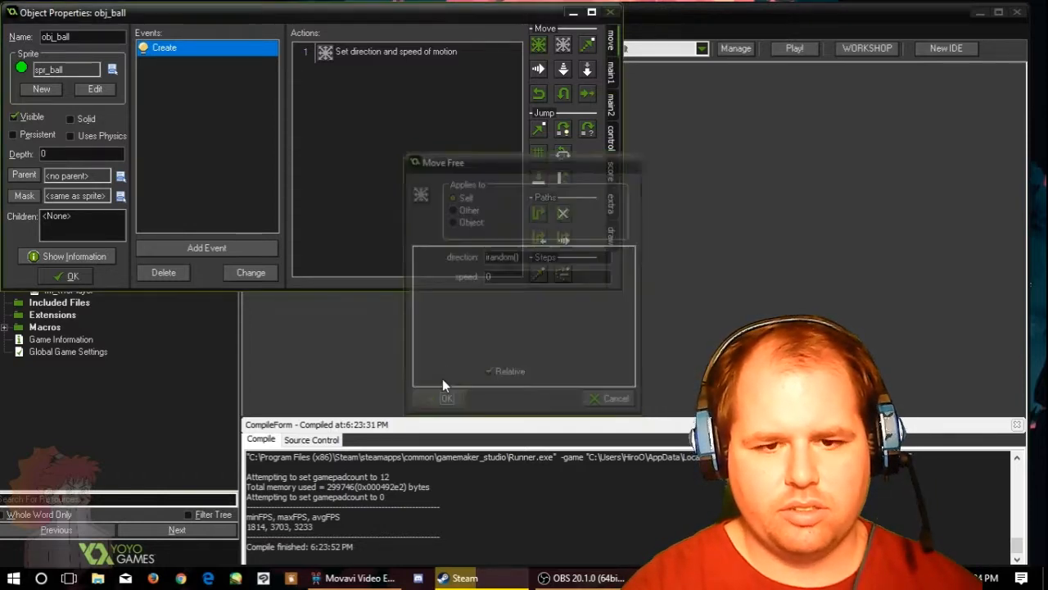
left_click(446, 398)
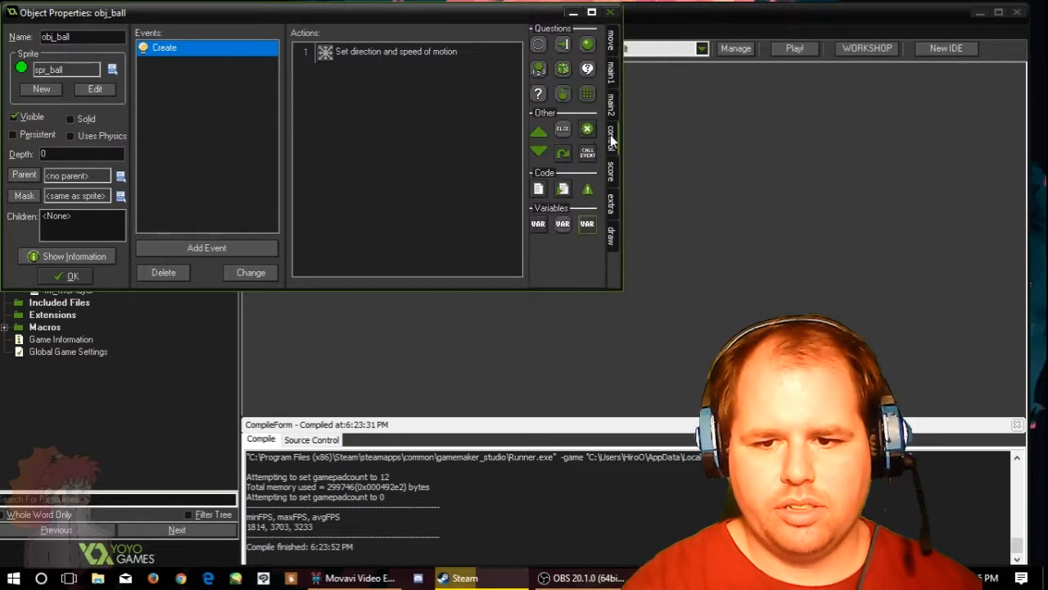
right_click(395, 50)
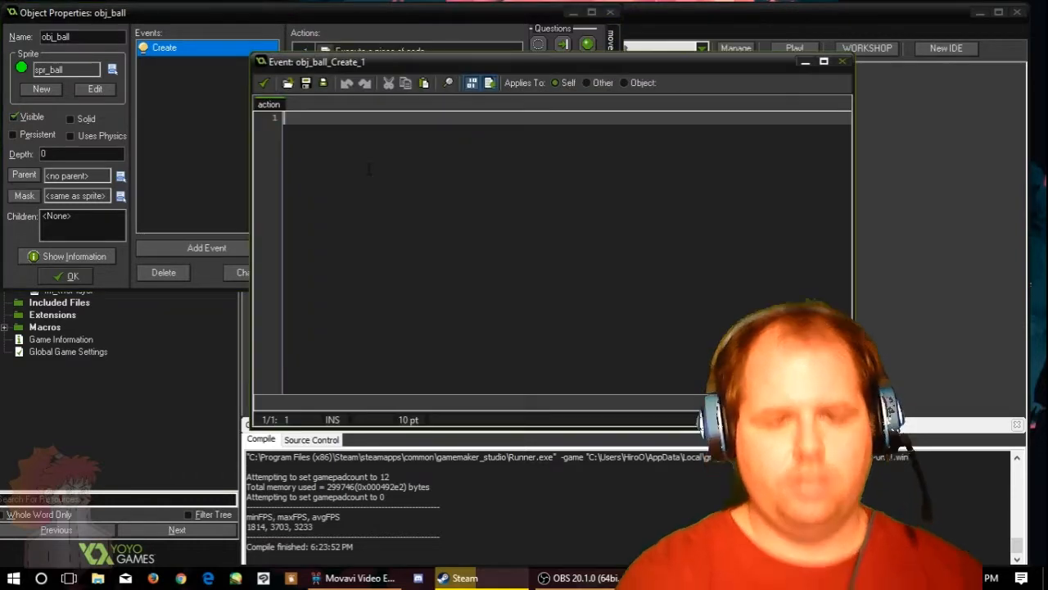
Step: Write direction = irandom(360); in the Create event's code action
type("move")
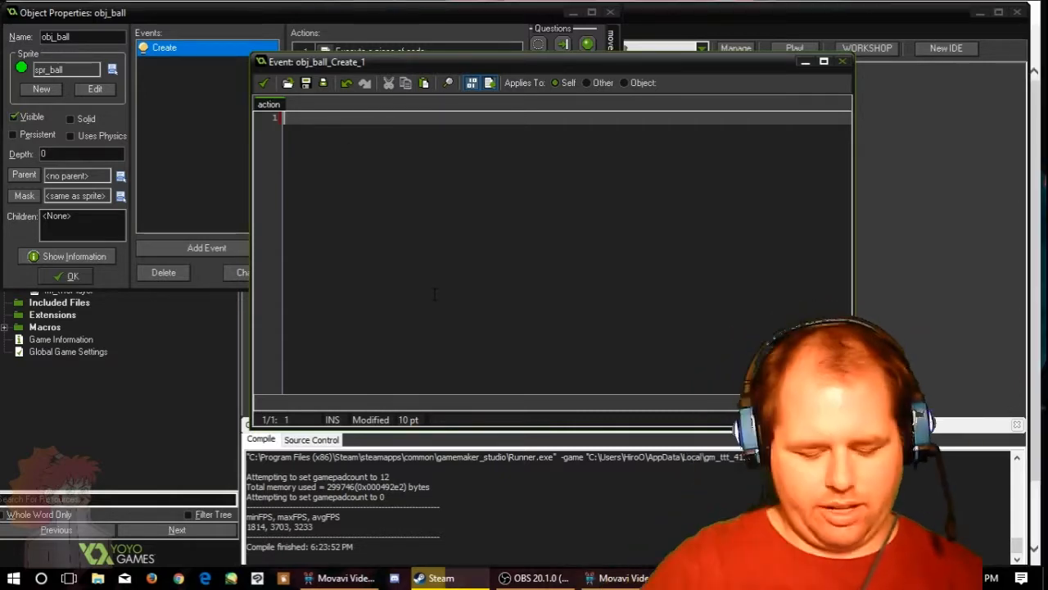
type("direction = irando")
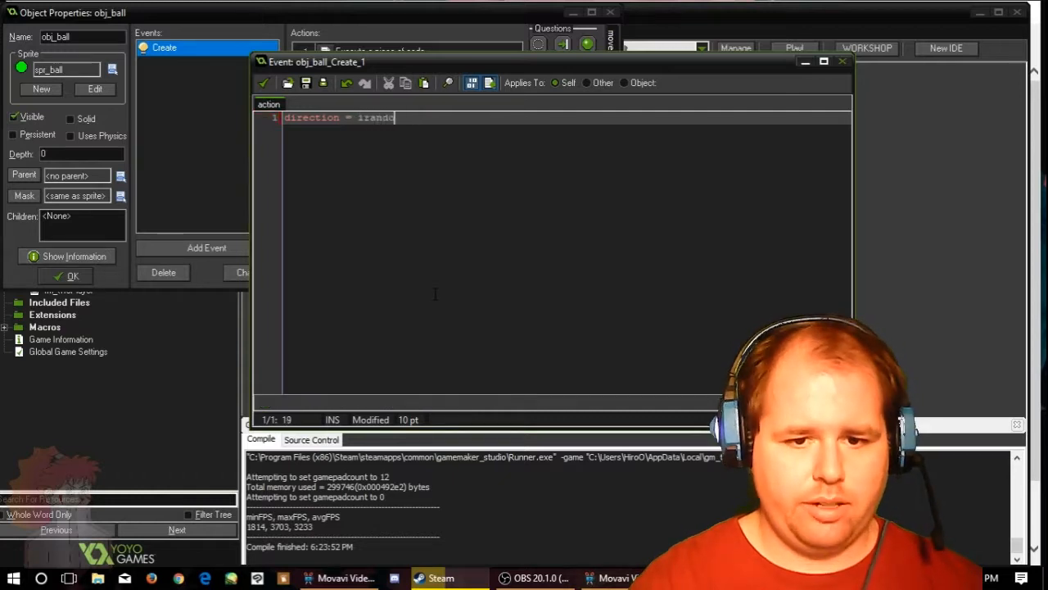
type("(")
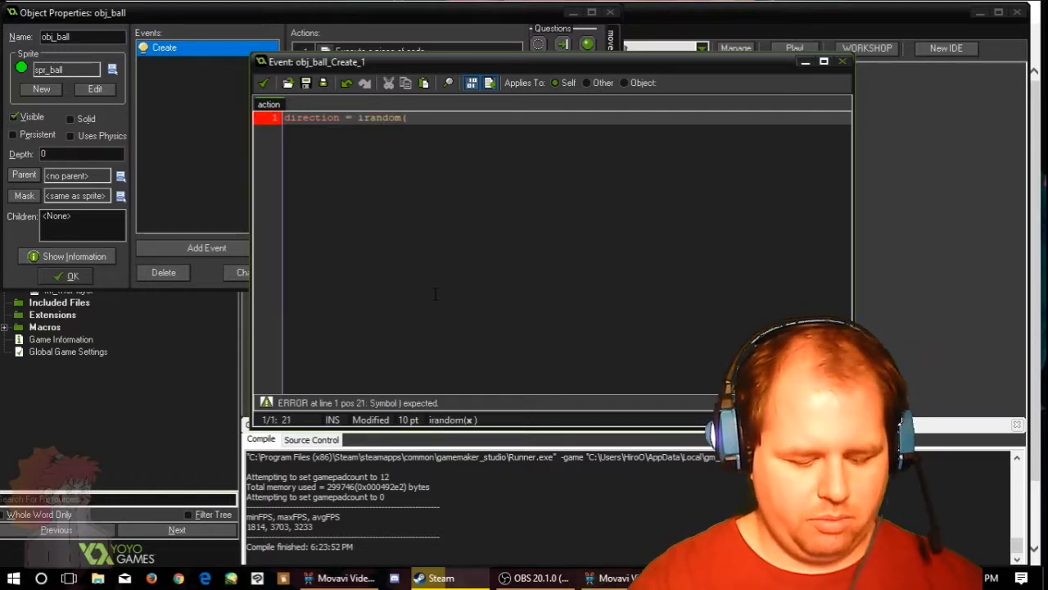
type("3")
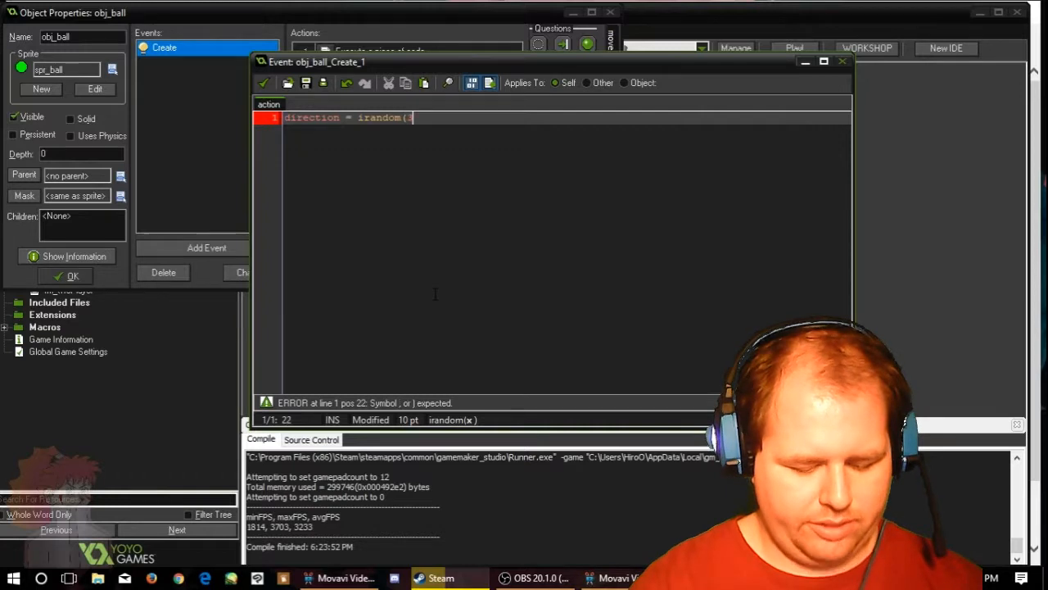
type("60)")
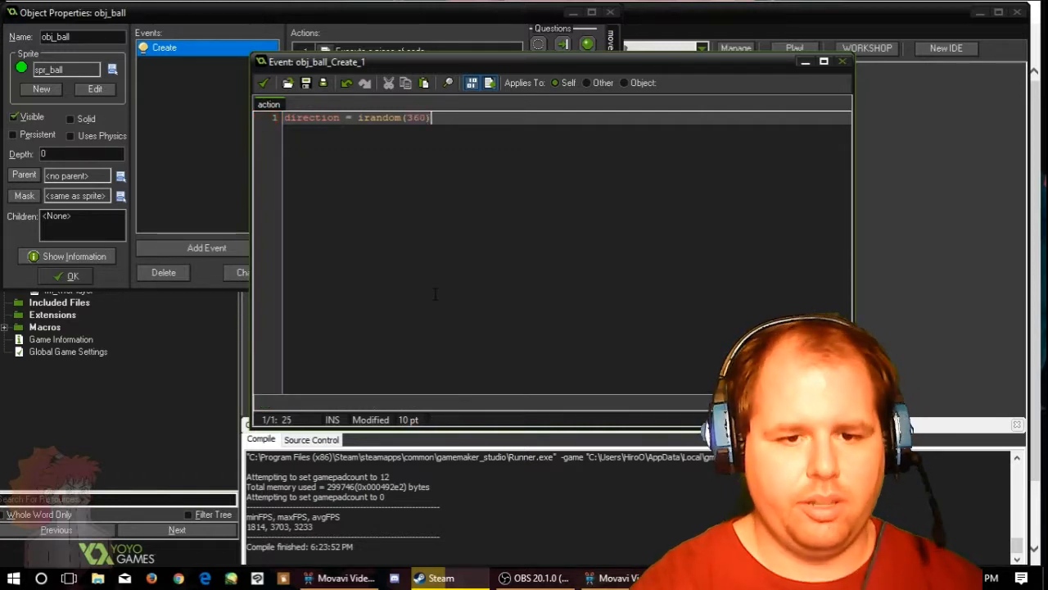
type(";")
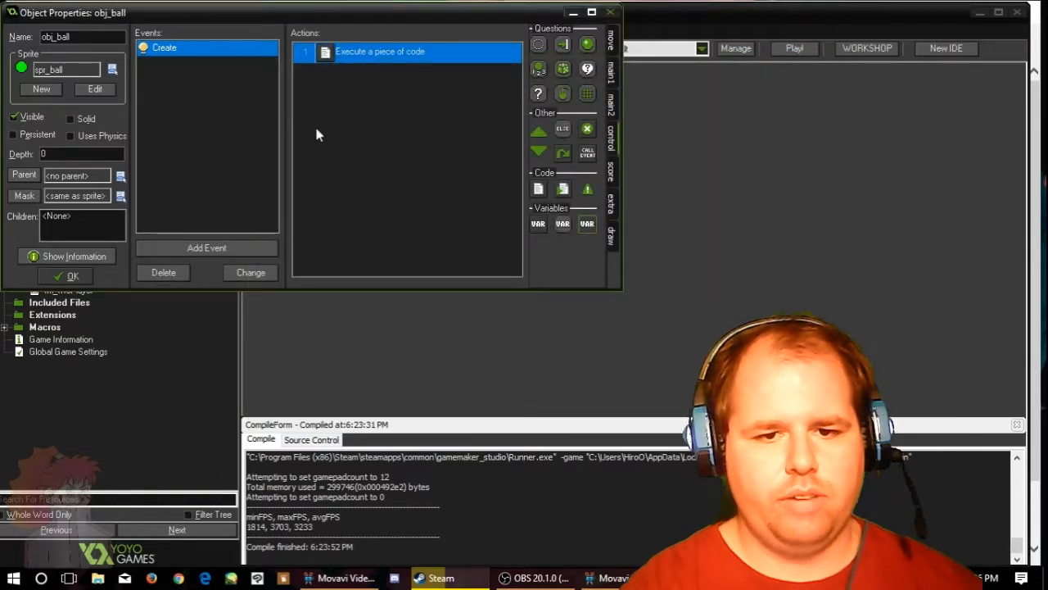
mouse_move(341, 135)
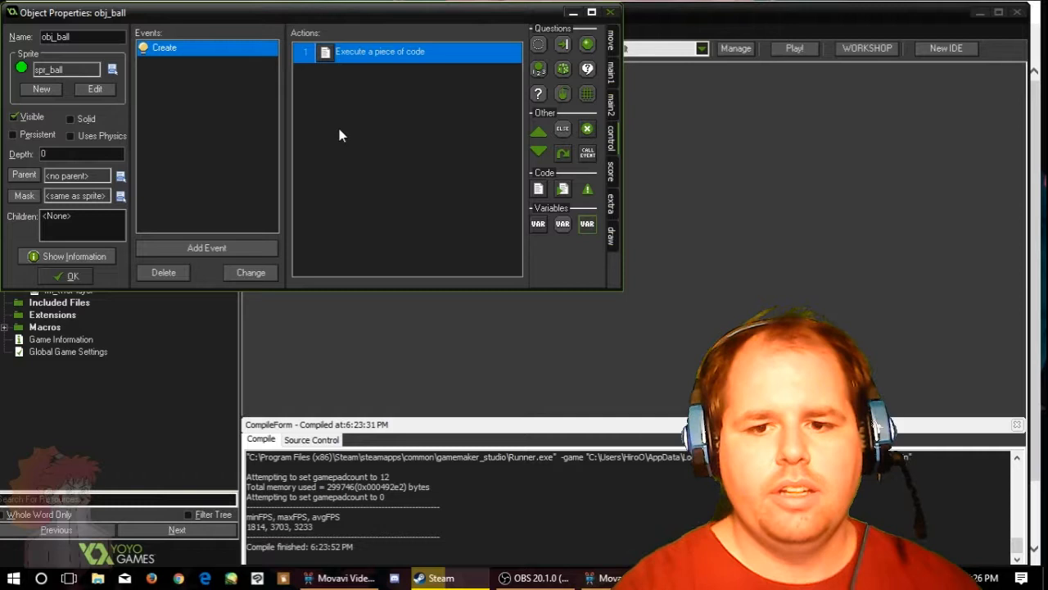
mouse_move(237, 216)
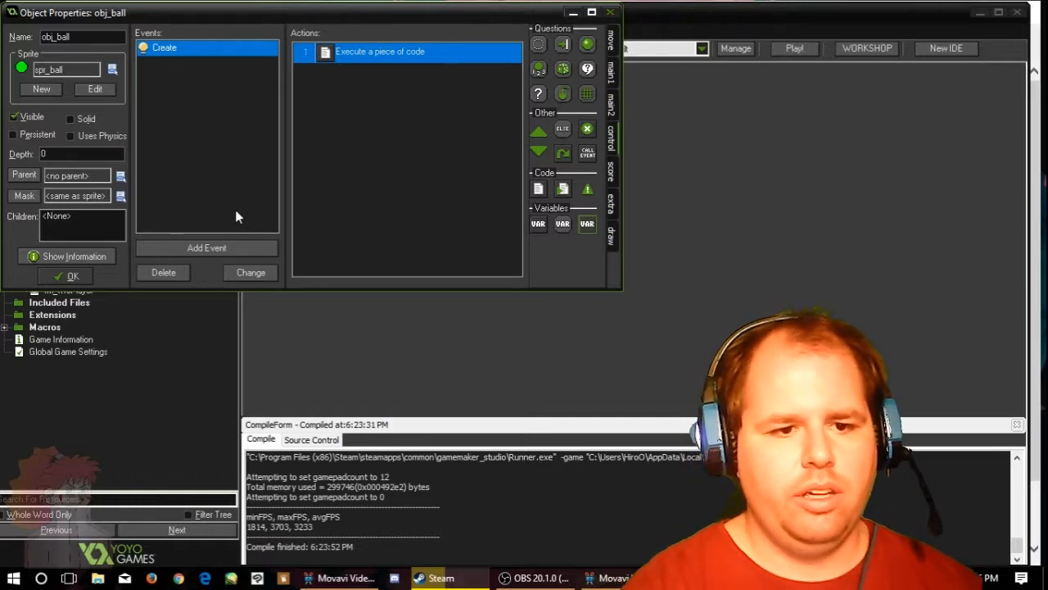
Step: Add an obj_wall collision event with a Bounce action against all objects
left_click(206, 247)
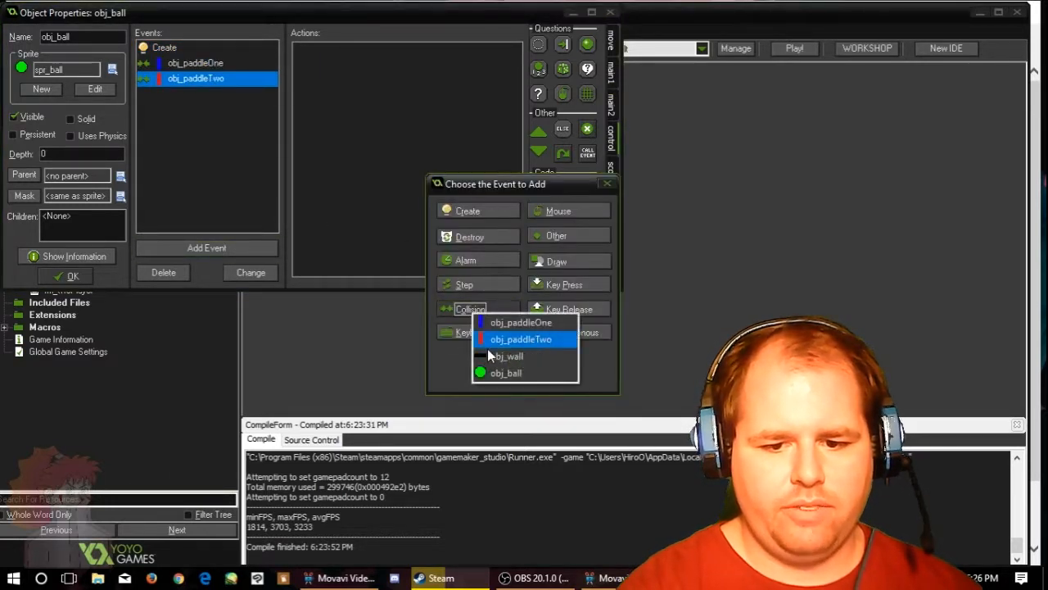
left_click(507, 355)
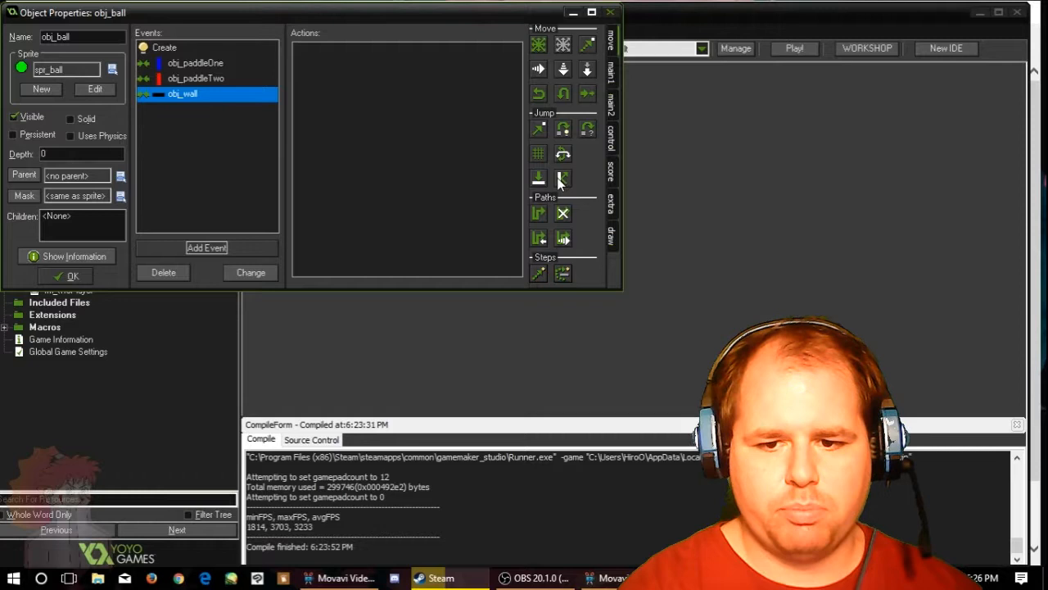
left_click(563, 179)
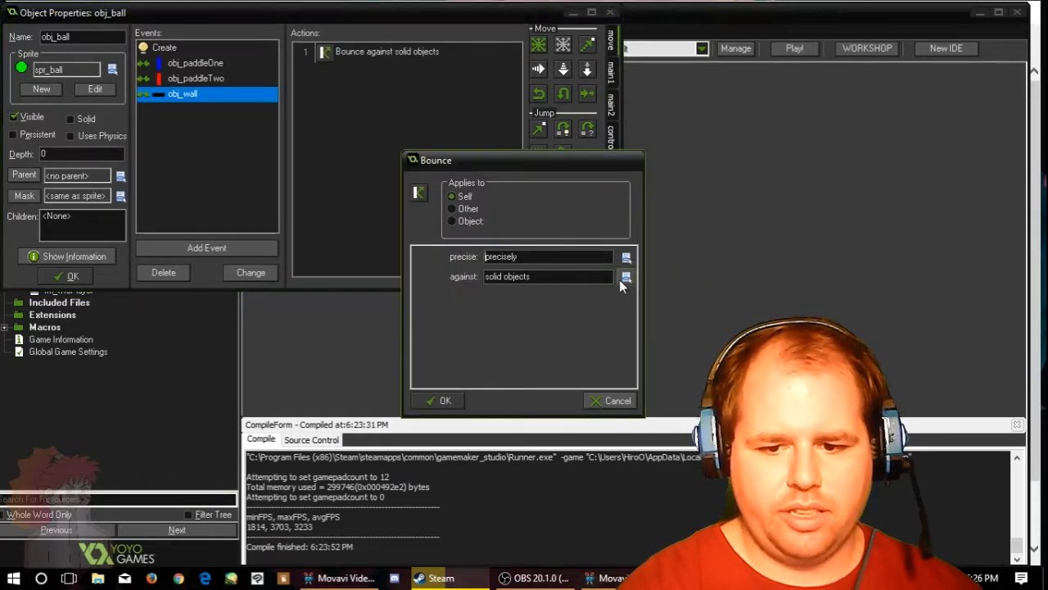
left_click(627, 277)
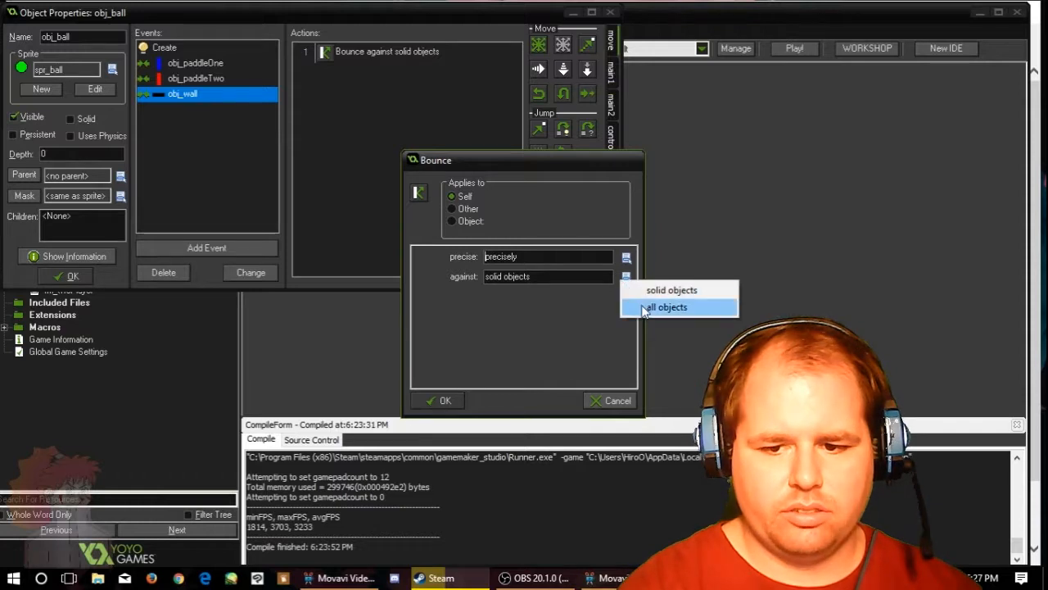
left_click(666, 306)
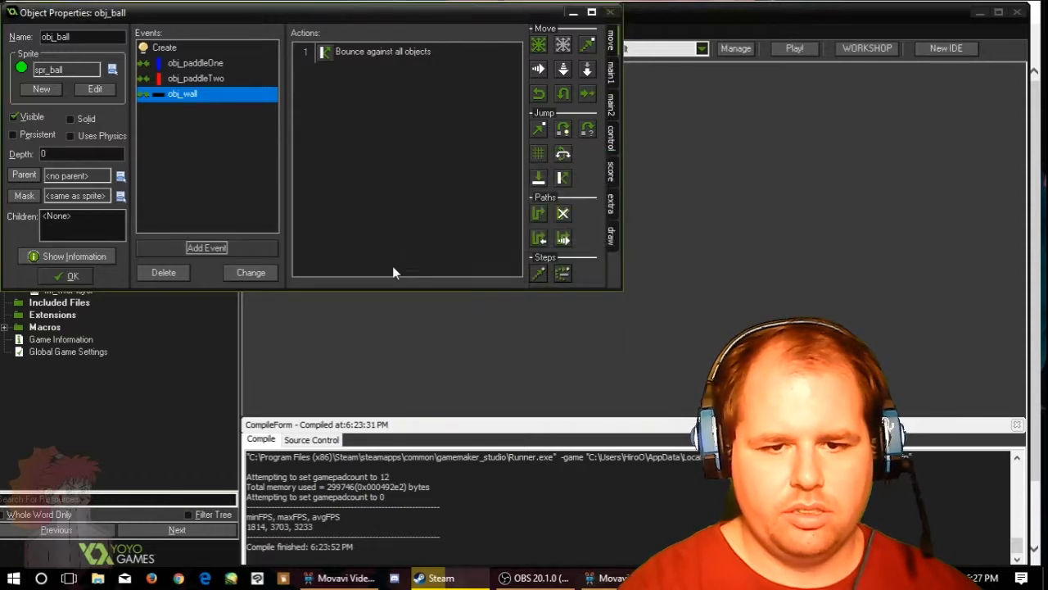
Step: Copy the bounce action into the paddle collision events and close obj_ball
right_click(382, 51)
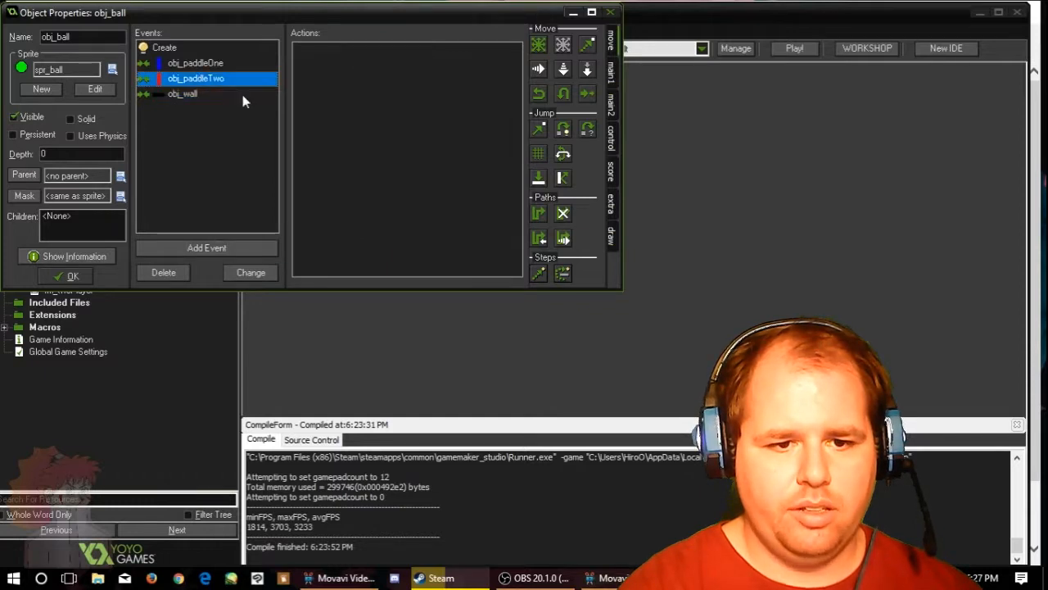
left_click(183, 94)
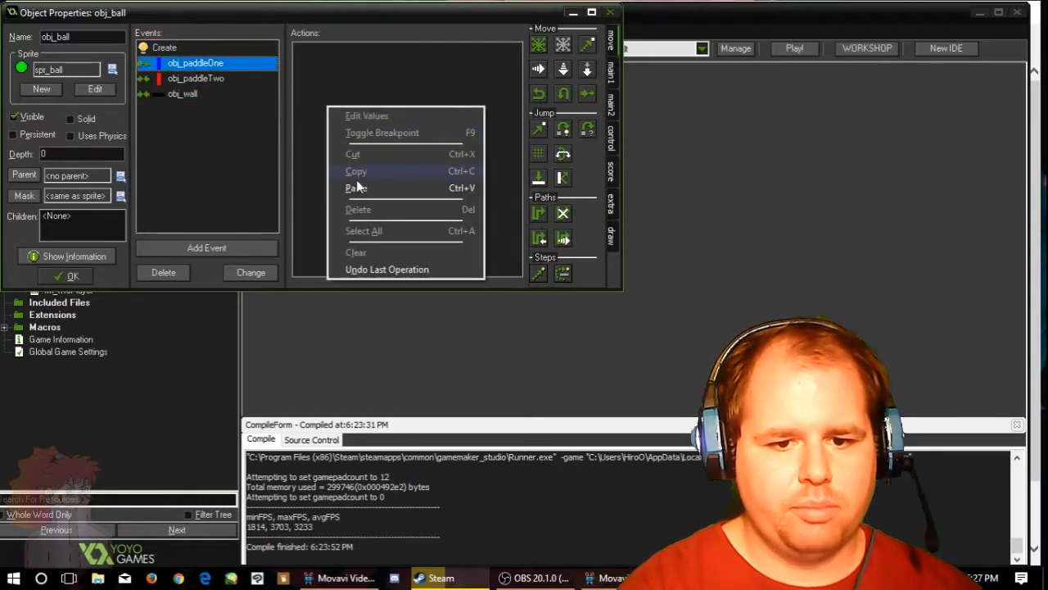
left_click(356, 188)
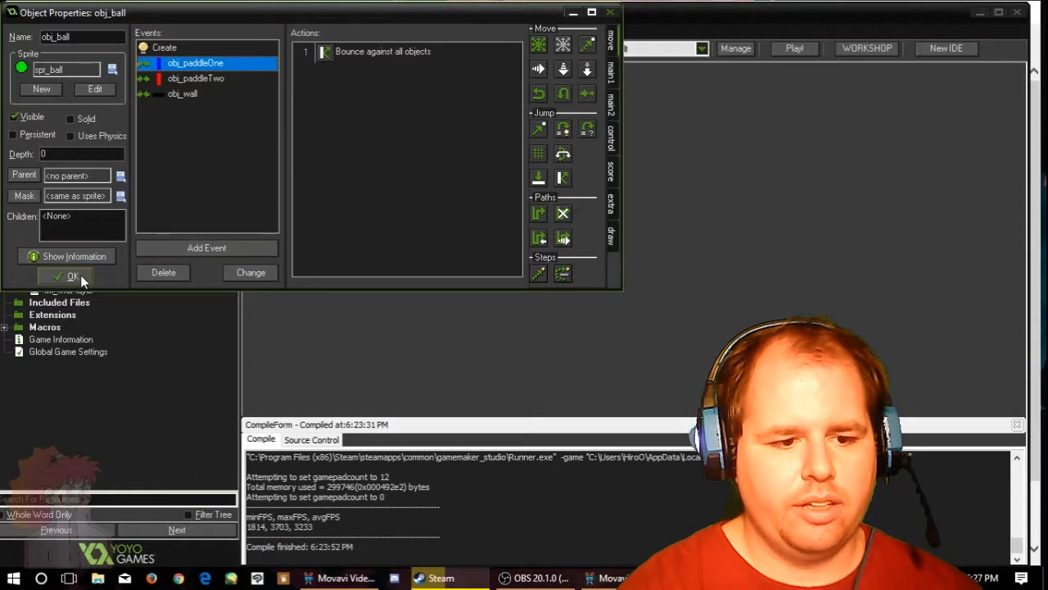
left_click(72, 276)
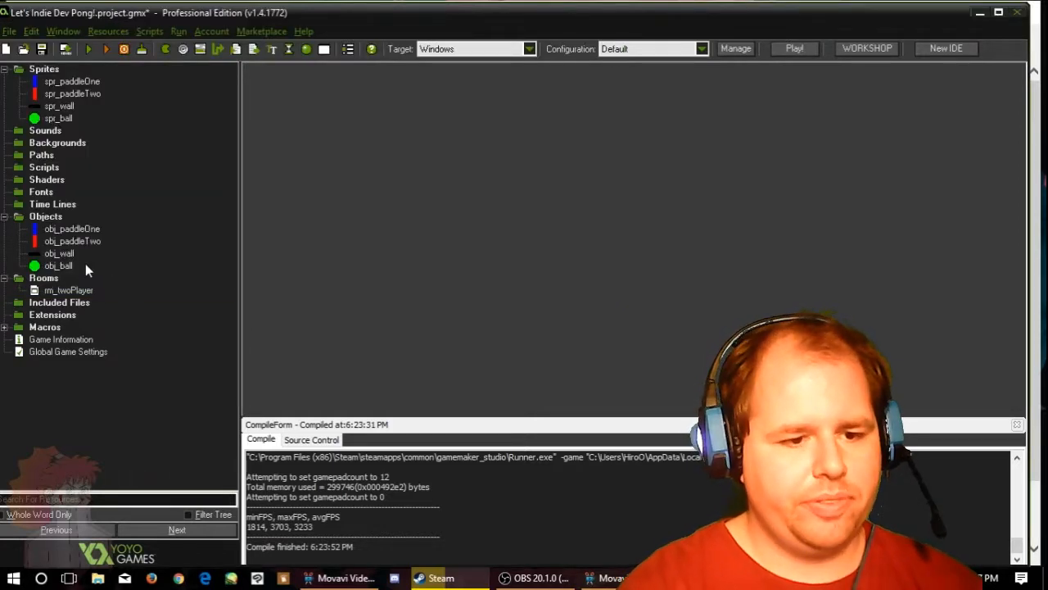
Step: Open obj_paddleOne and add a Step event to it
left_click(58, 266)
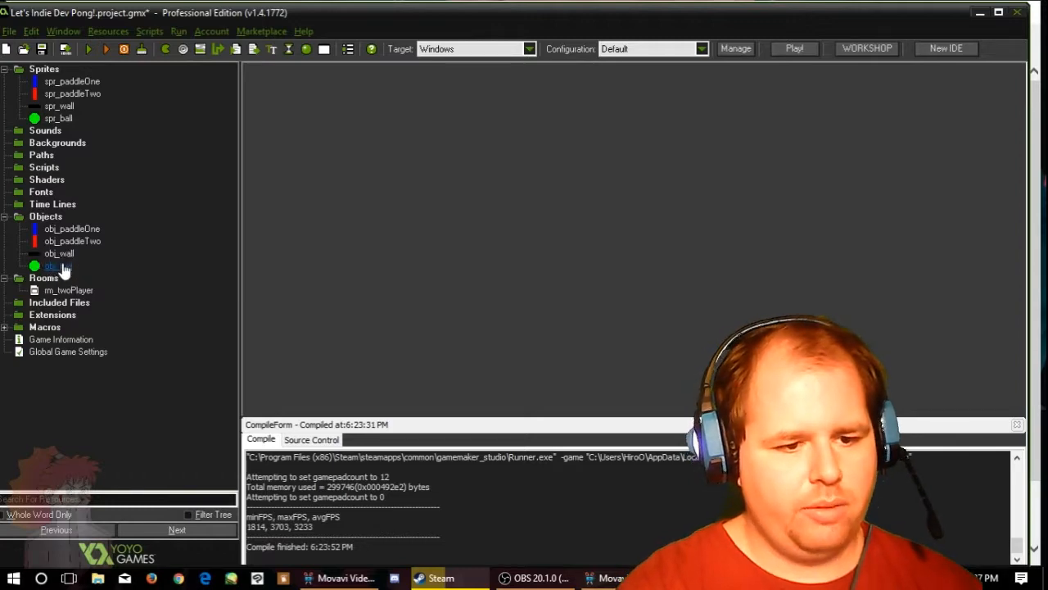
double_click(72, 229)
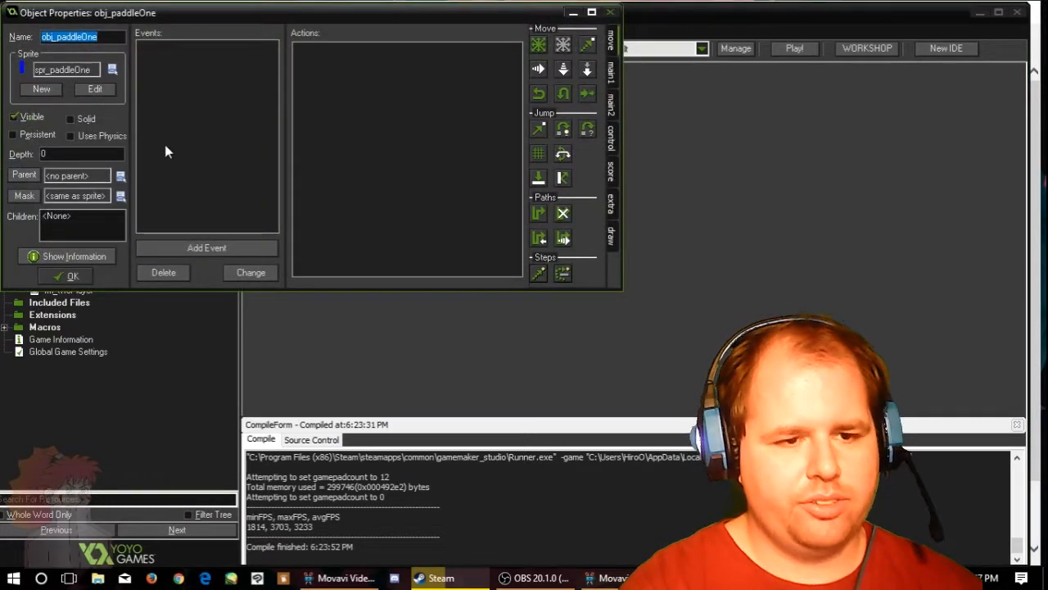
left_click(206, 249)
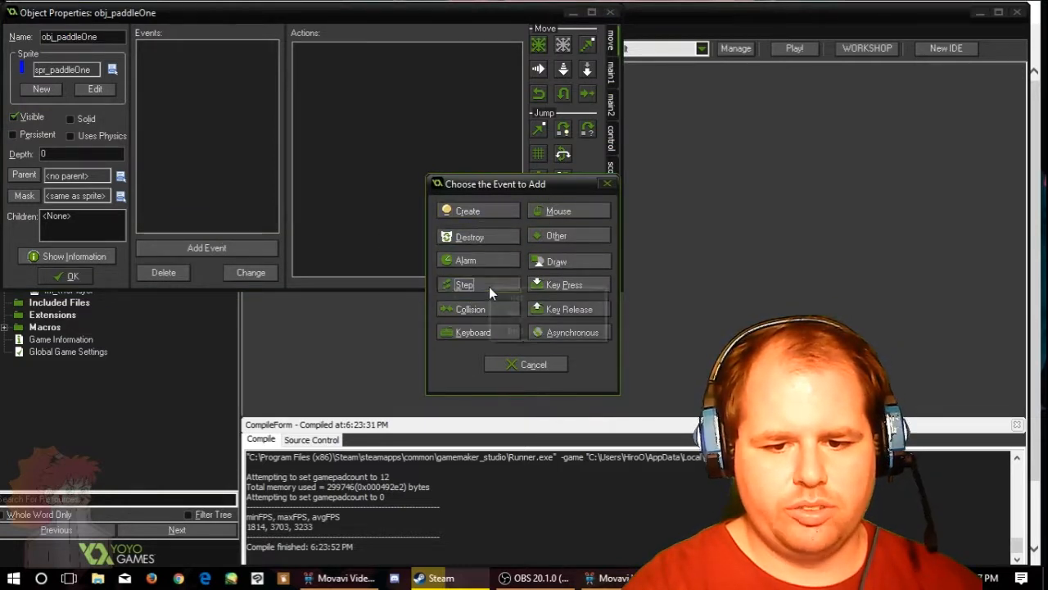
left_click(465, 284)
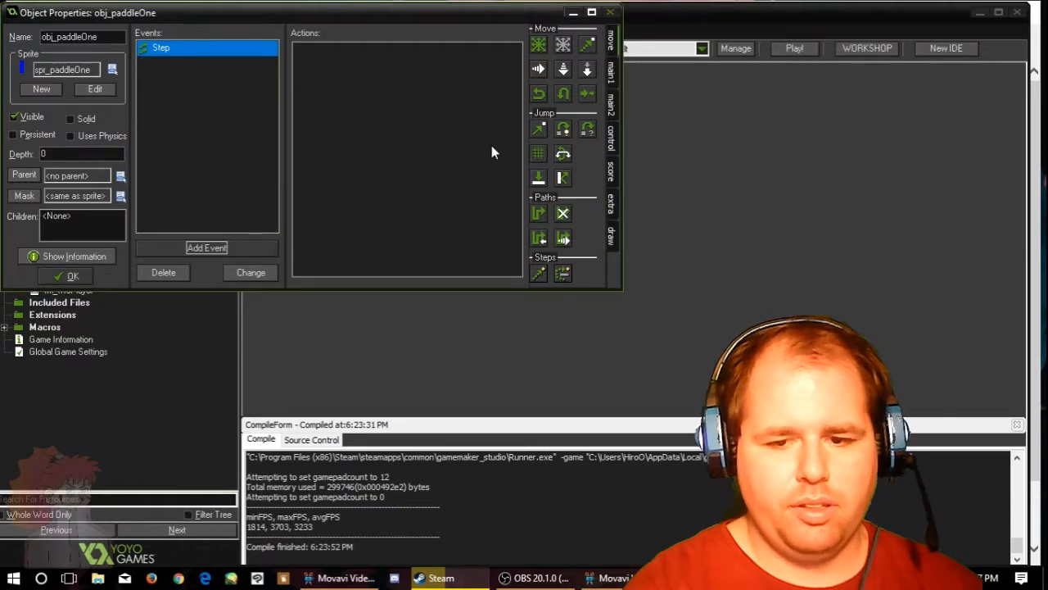
mouse_move(616, 141)
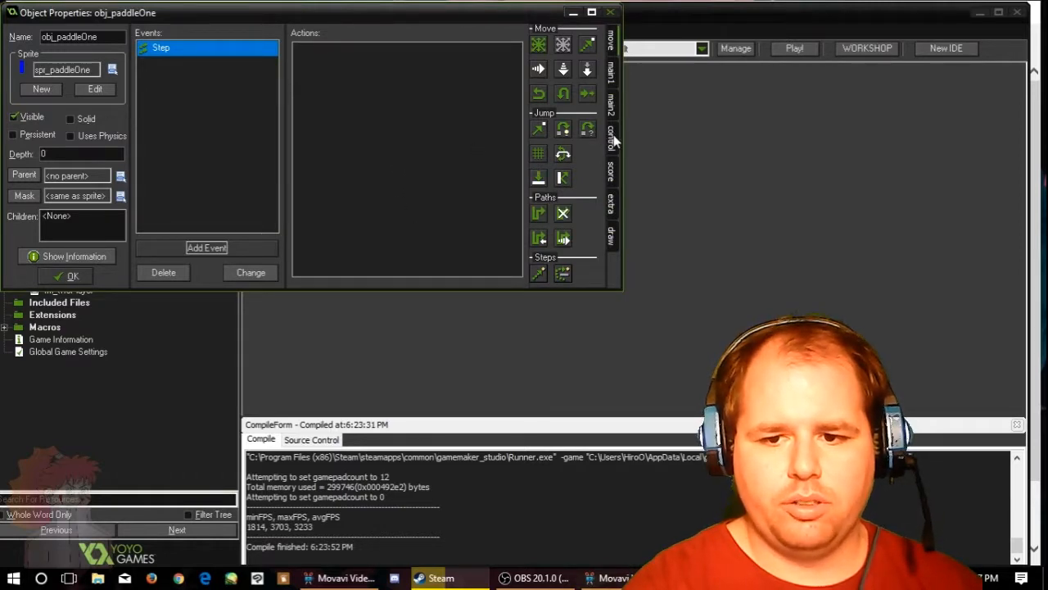
mouse_move(590, 152)
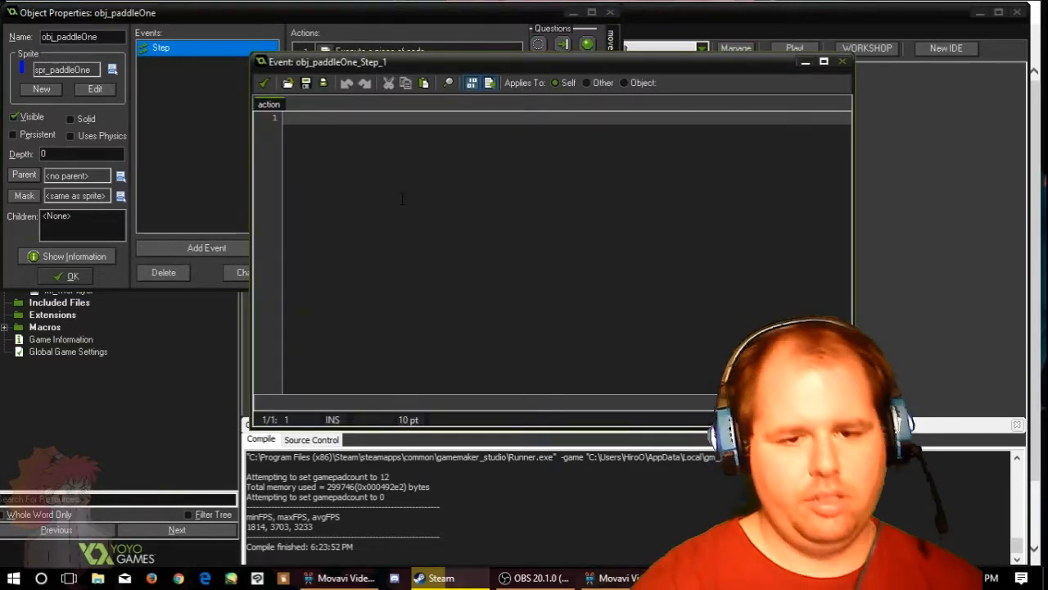
Step: Start an 'if' code action, then delete the Step event and its actions
type("if")
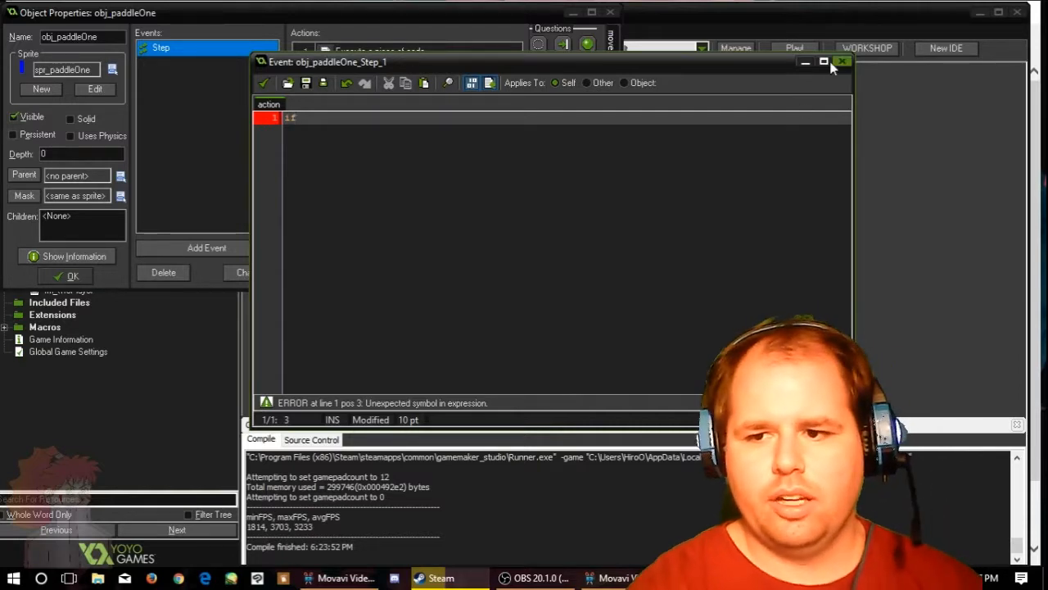
left_click(842, 61)
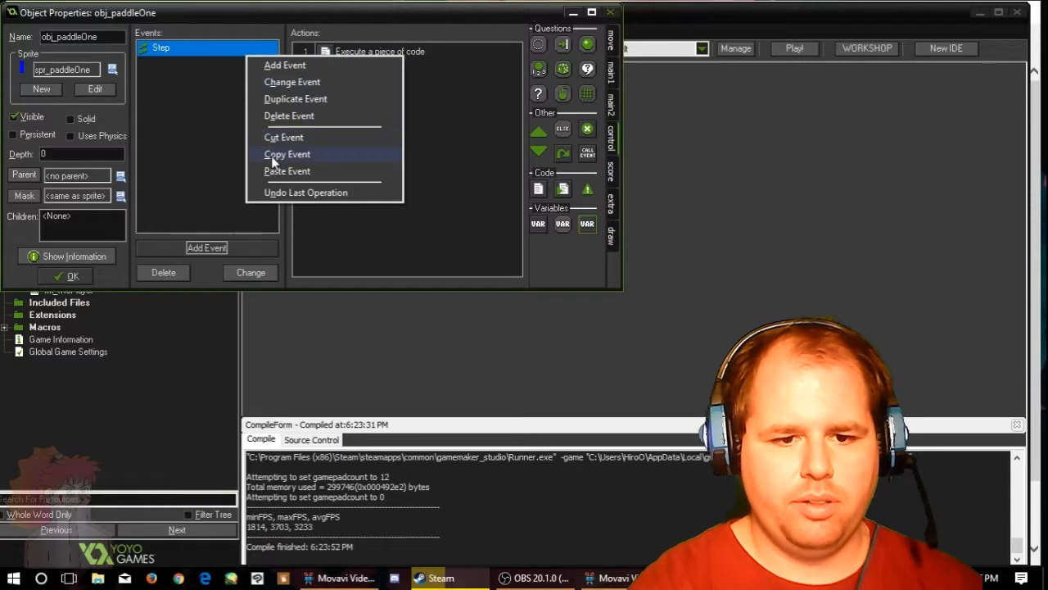
left_click(288, 116)
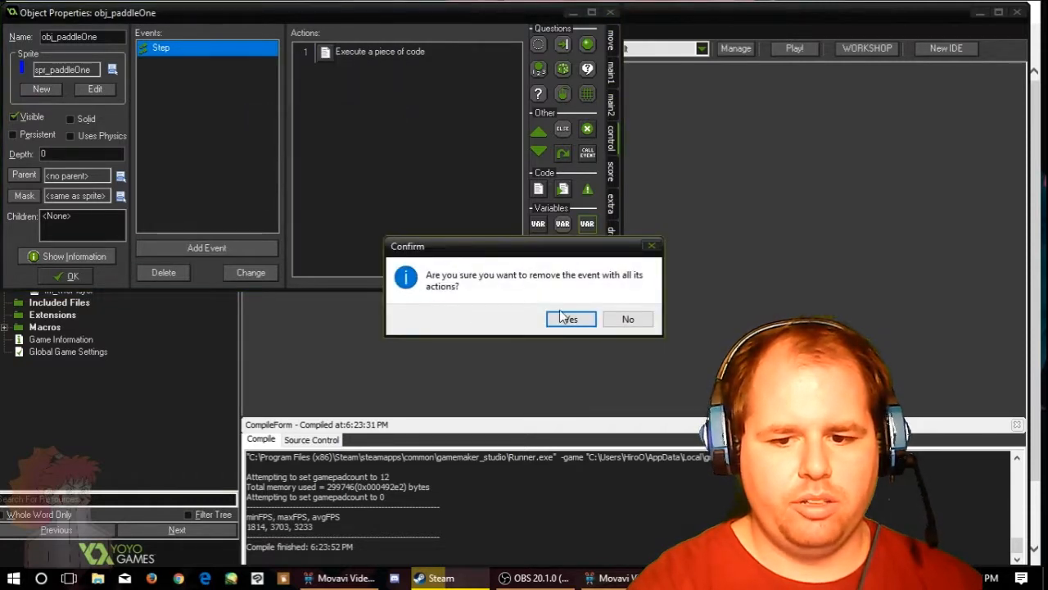
left_click(571, 319)
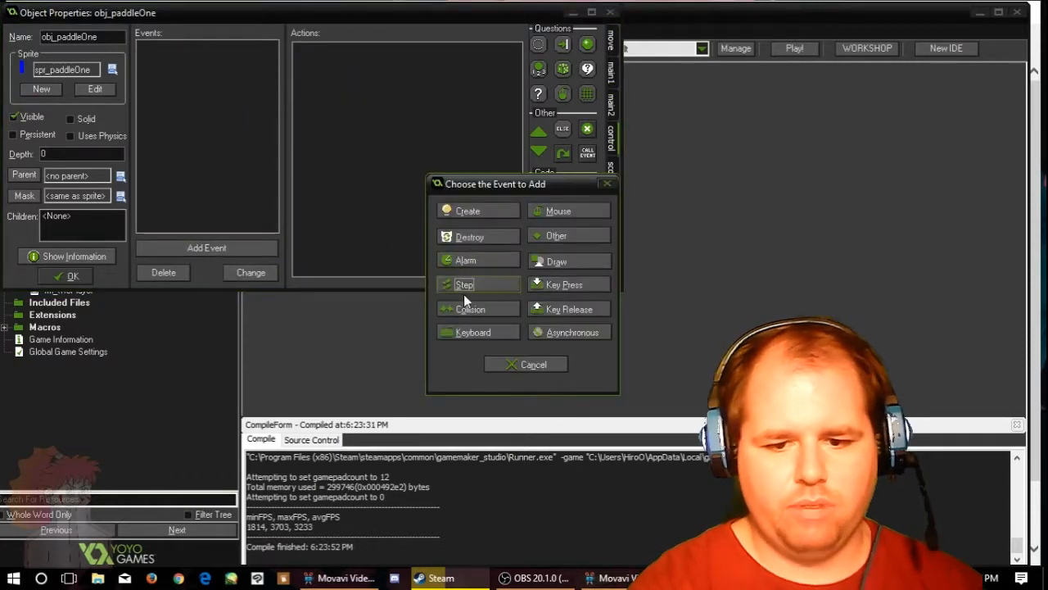
mouse_move(568, 309)
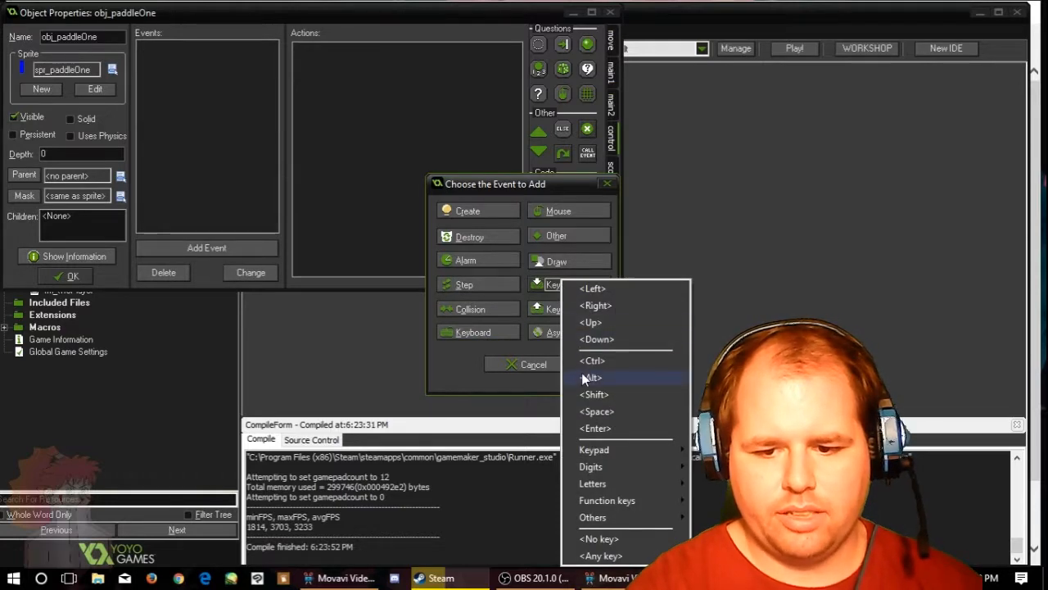
Step: Add Up, Down and Left key-press events, then delete the Left event
left_click(589, 321)
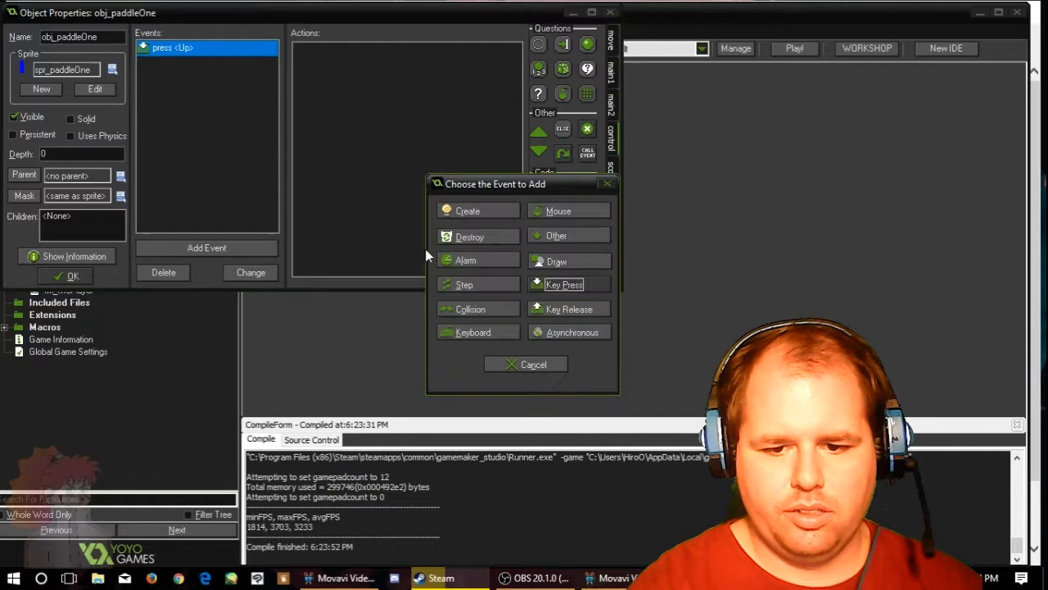
left_click(564, 284)
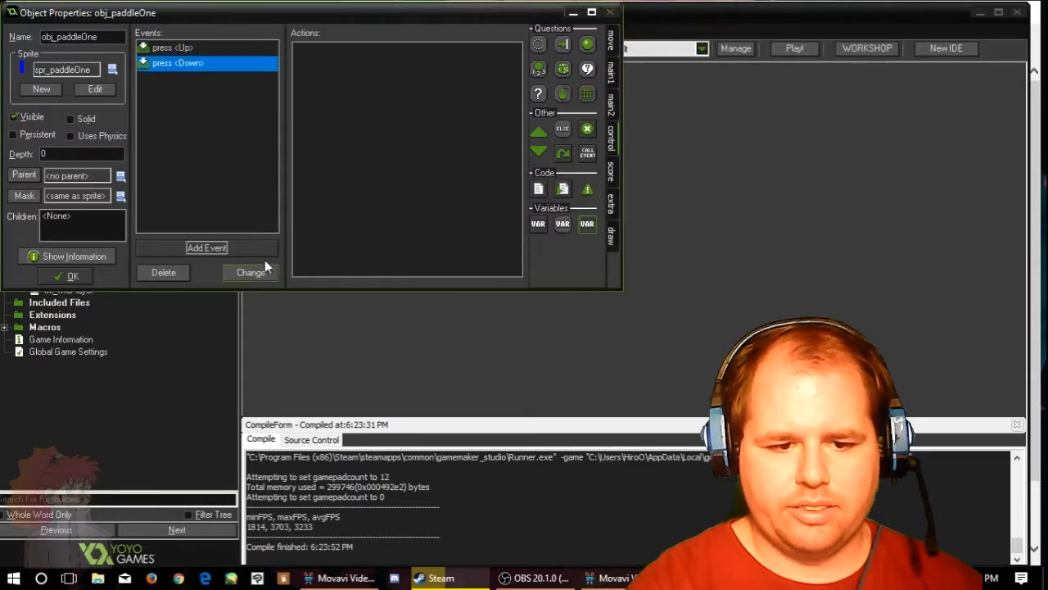
left_click(206, 247)
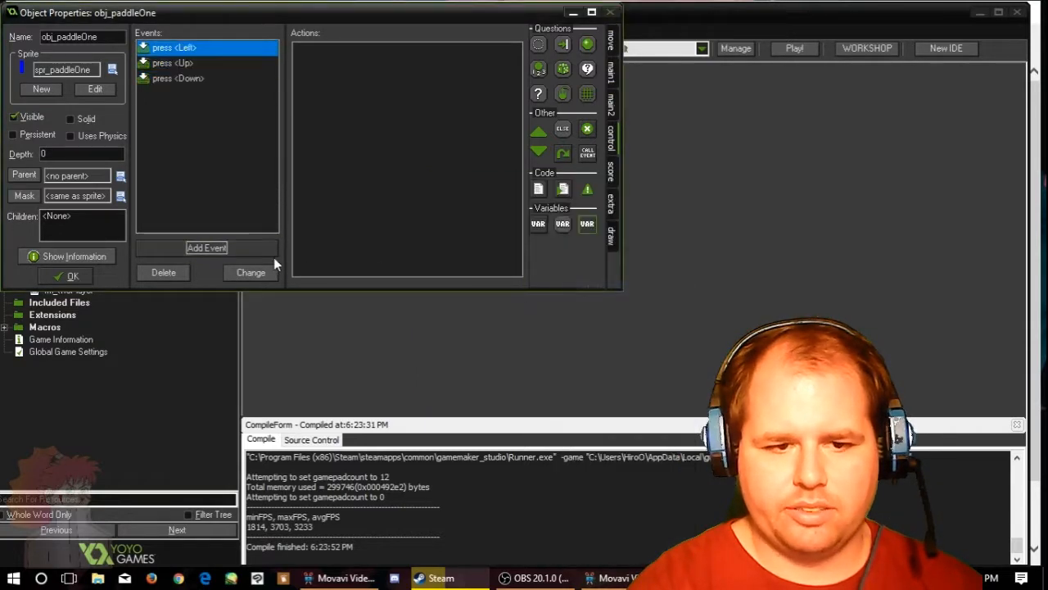
left_click(206, 247)
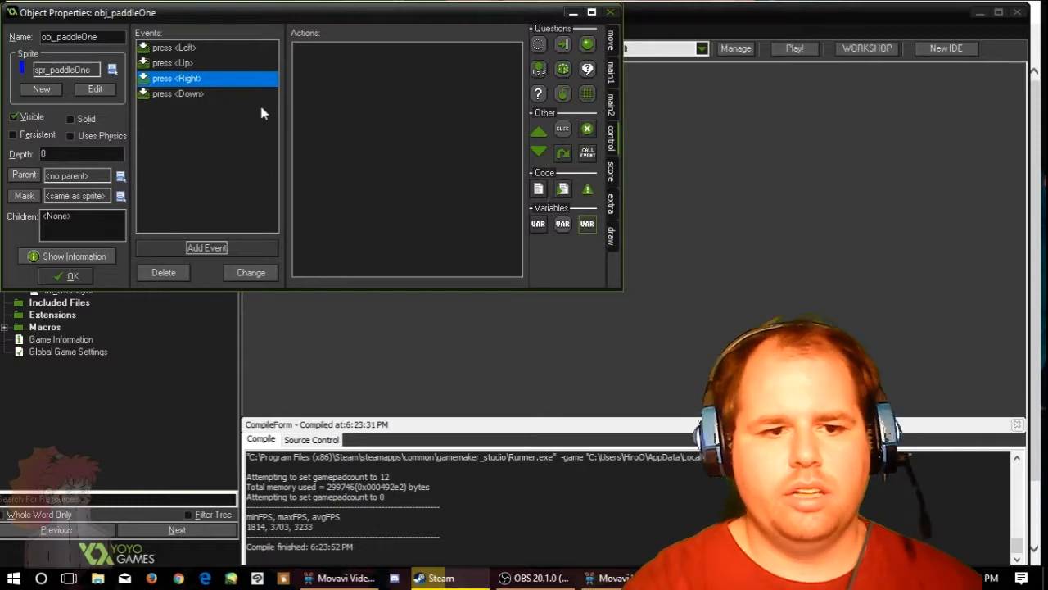
left_click(174, 47)
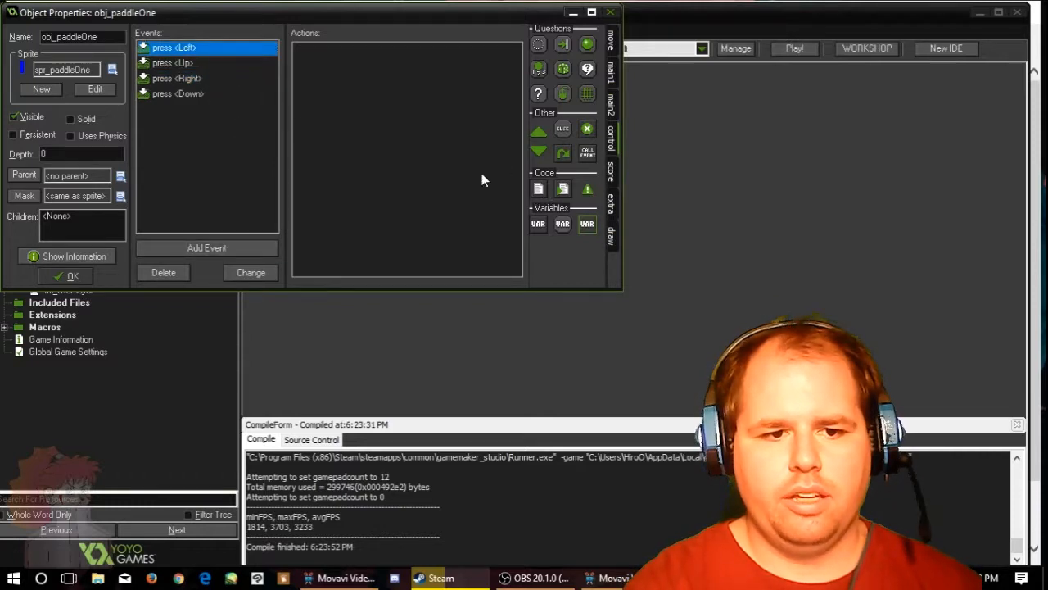
right_click(174, 46)
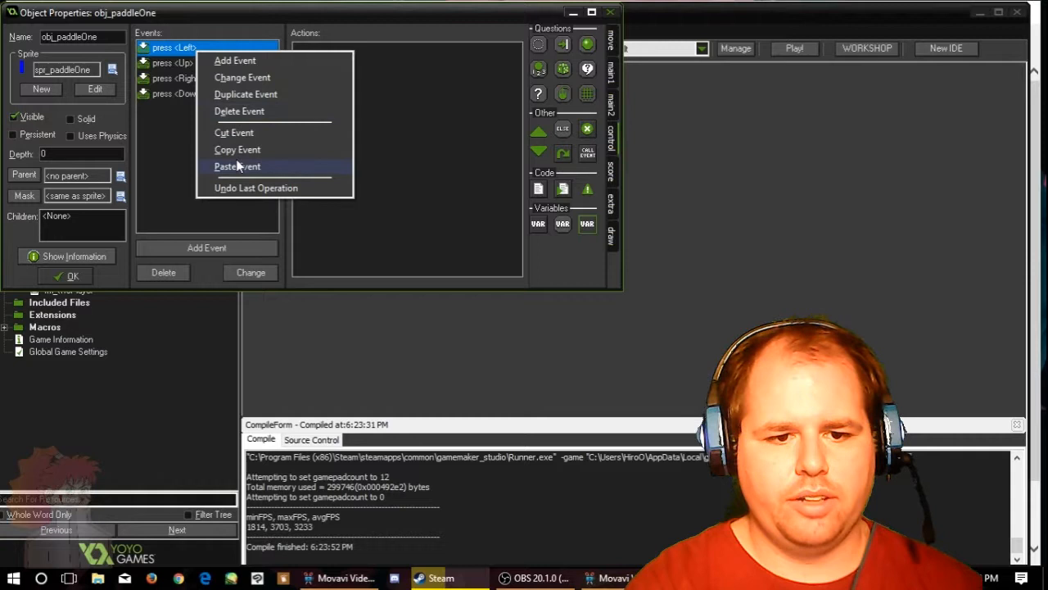
left_click(239, 111)
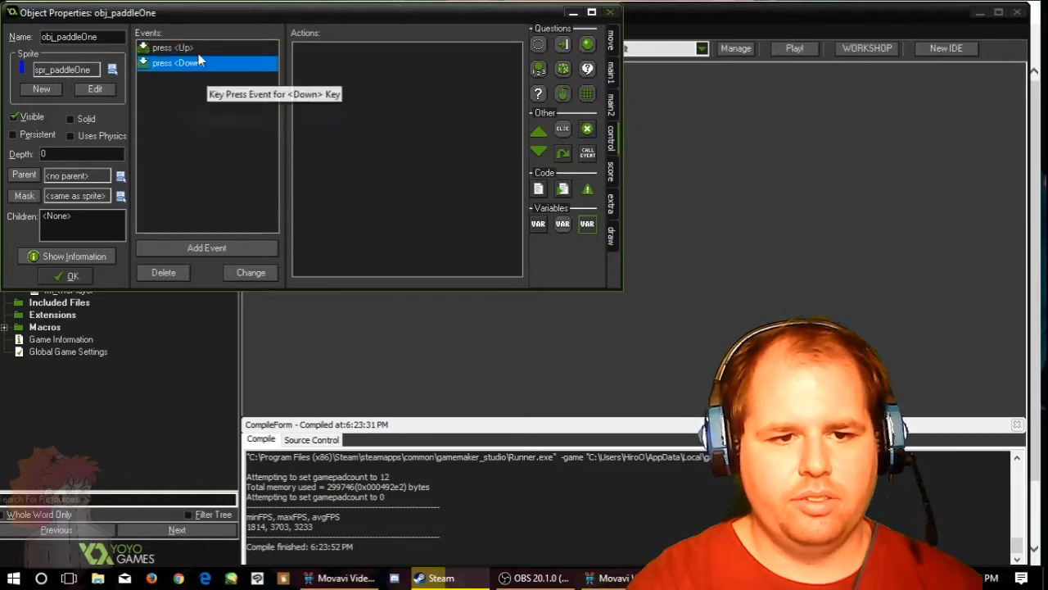
Step: Make Up move paddle one upward at speed 5 and Down move it downward
left_click(172, 47)
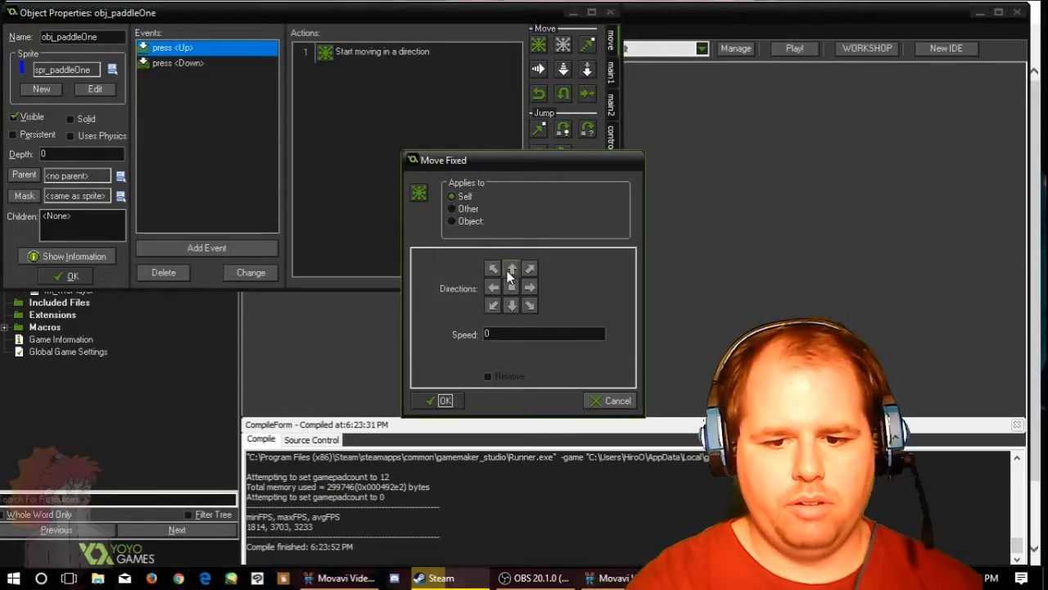
left_click(511, 268)
type("5")
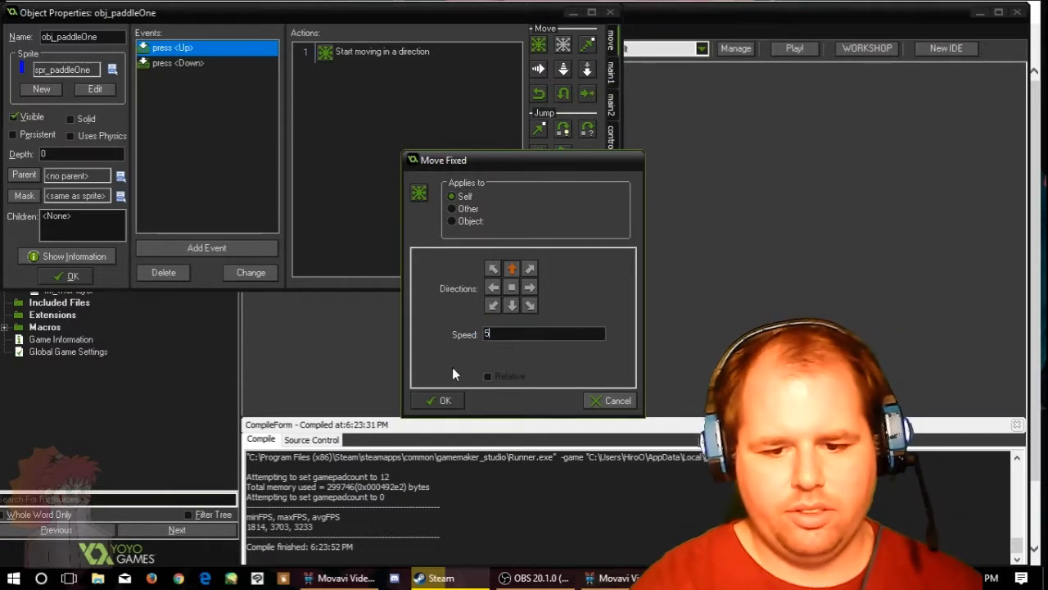
left_click(438, 400)
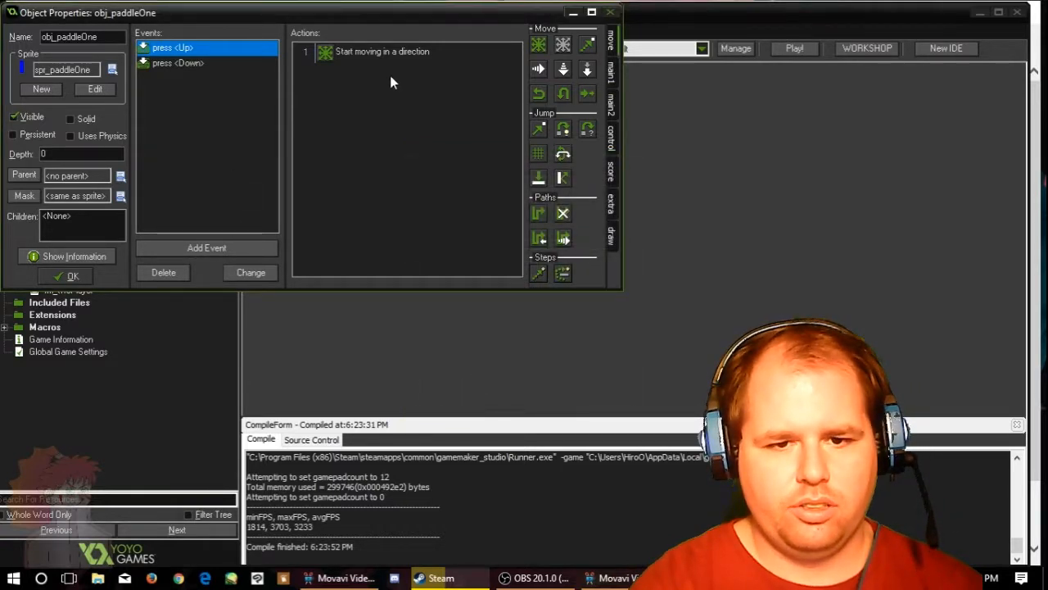
double_click(381, 51)
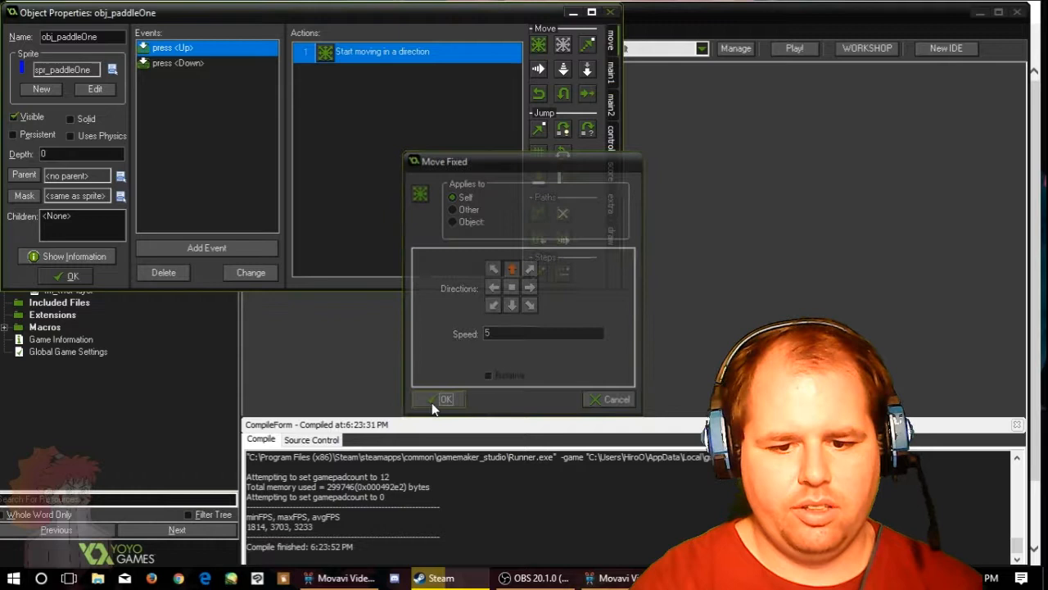
left_click(446, 399)
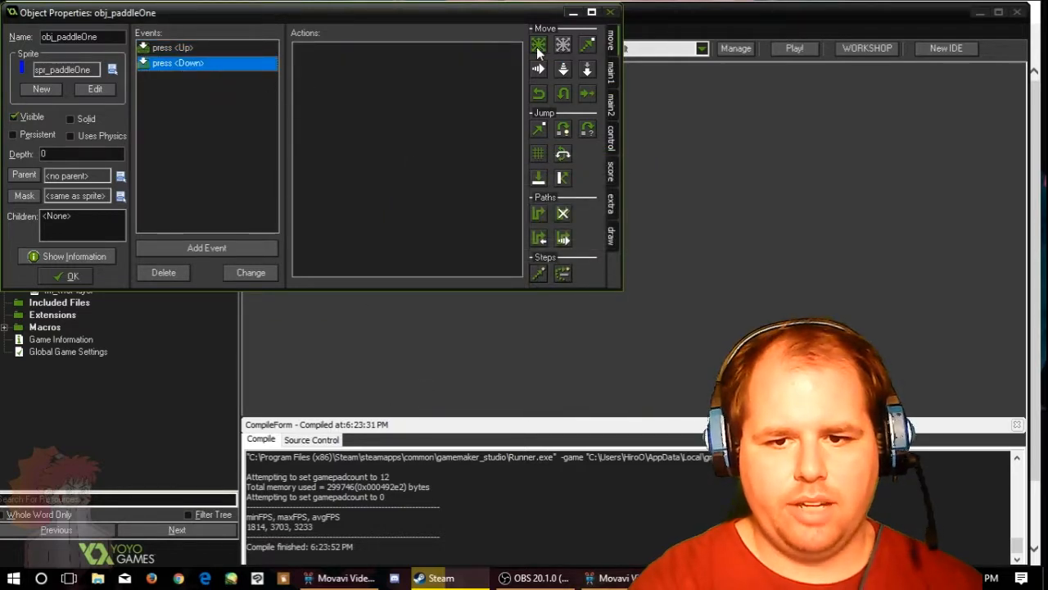
left_click(538, 44)
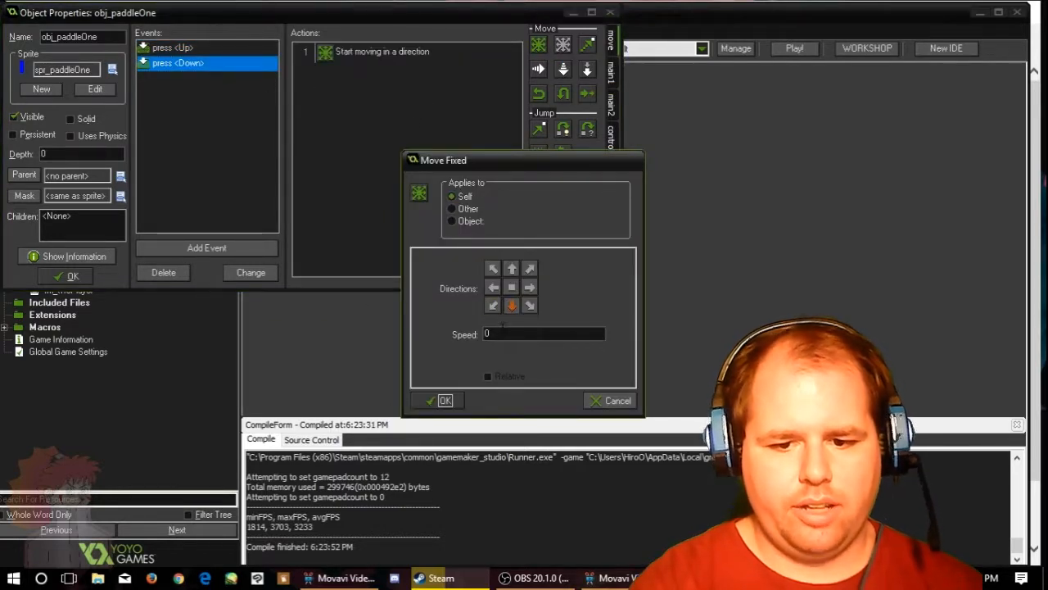
left_click(445, 400)
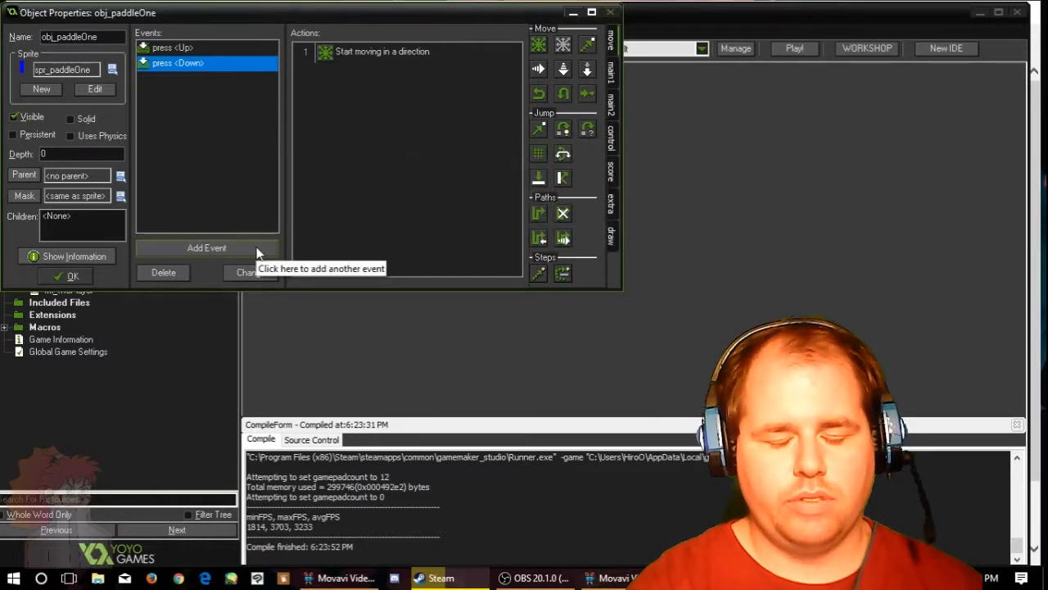
left_click(206, 248)
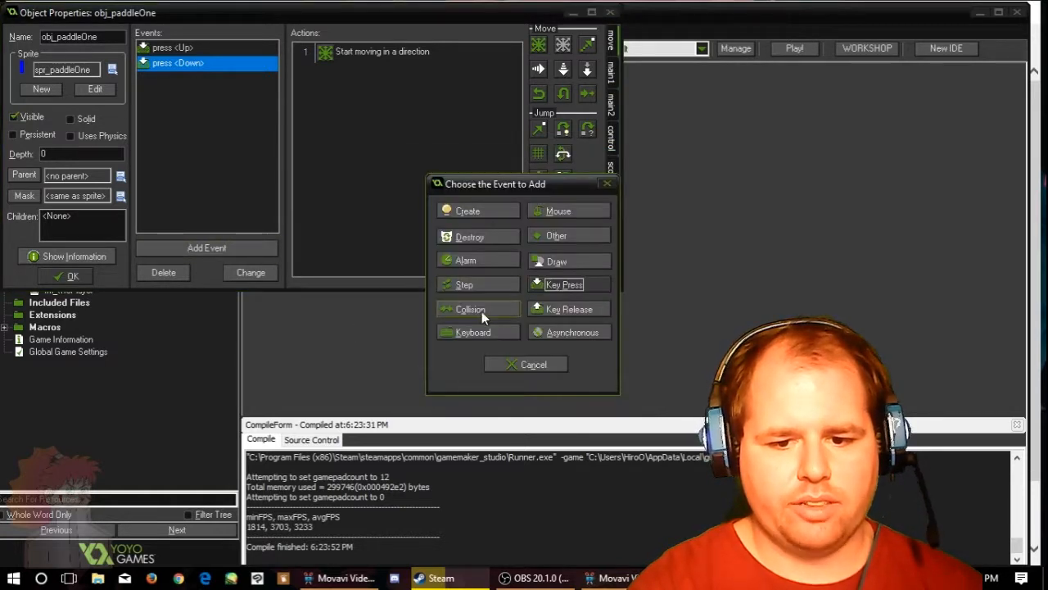
Step: Add an obj_wall collision event with Move to Contact against all objects
left_click(470, 308)
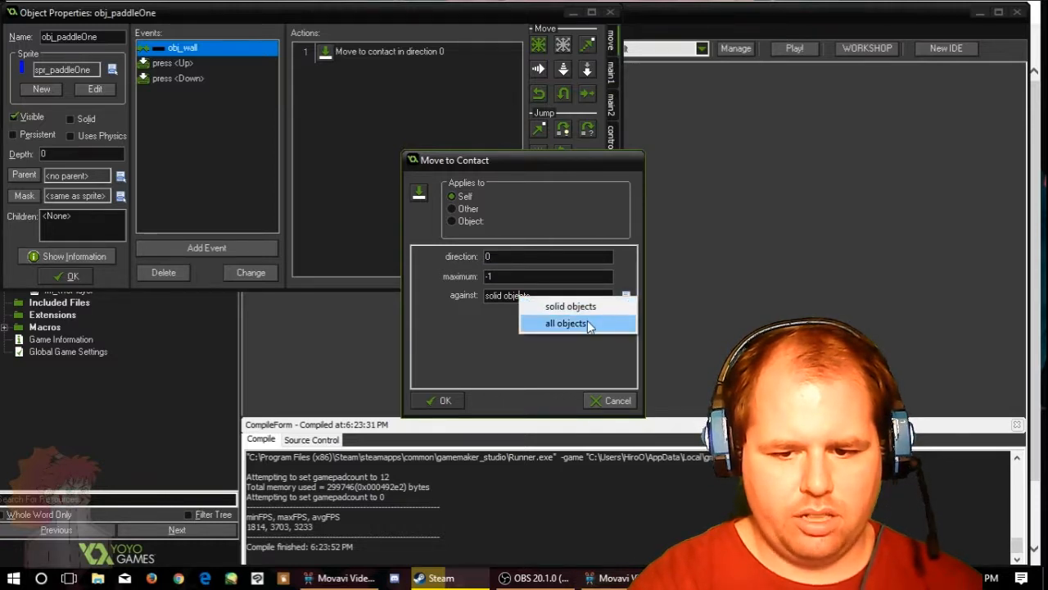
left_click(565, 323)
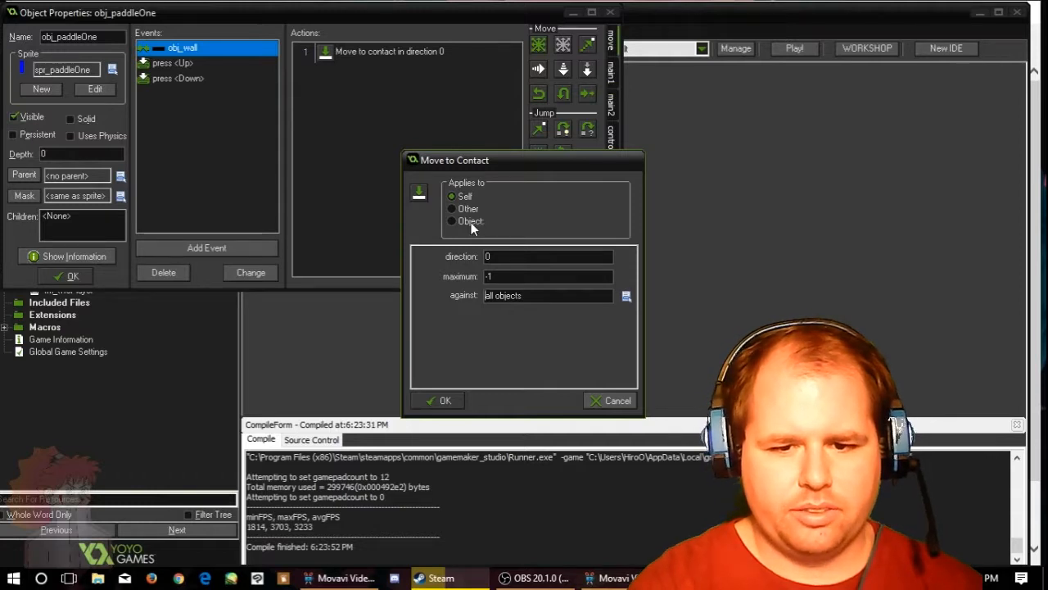
mouse_move(482, 268)
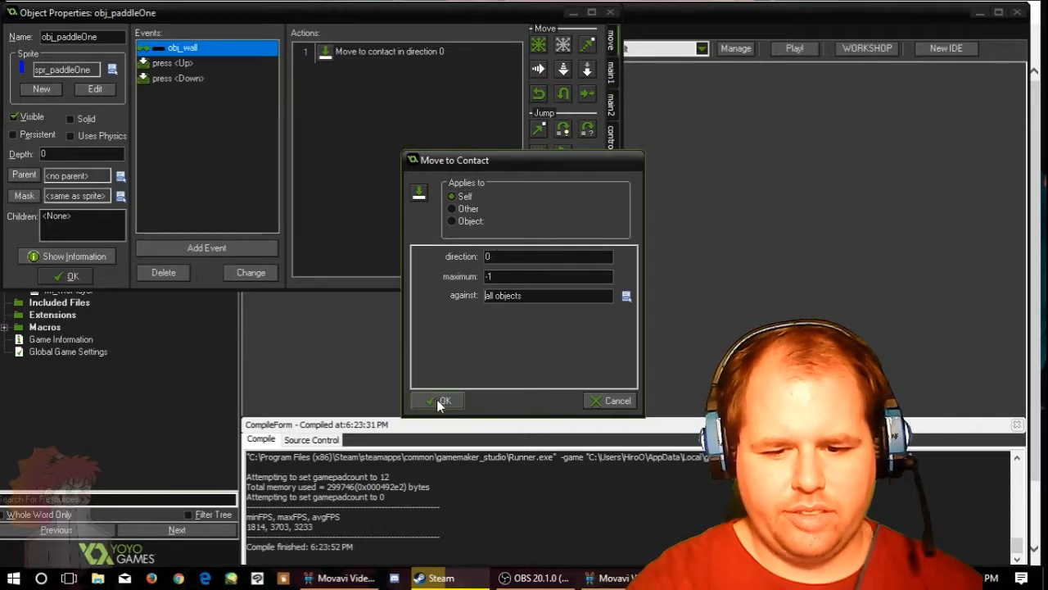
left_click(441, 400)
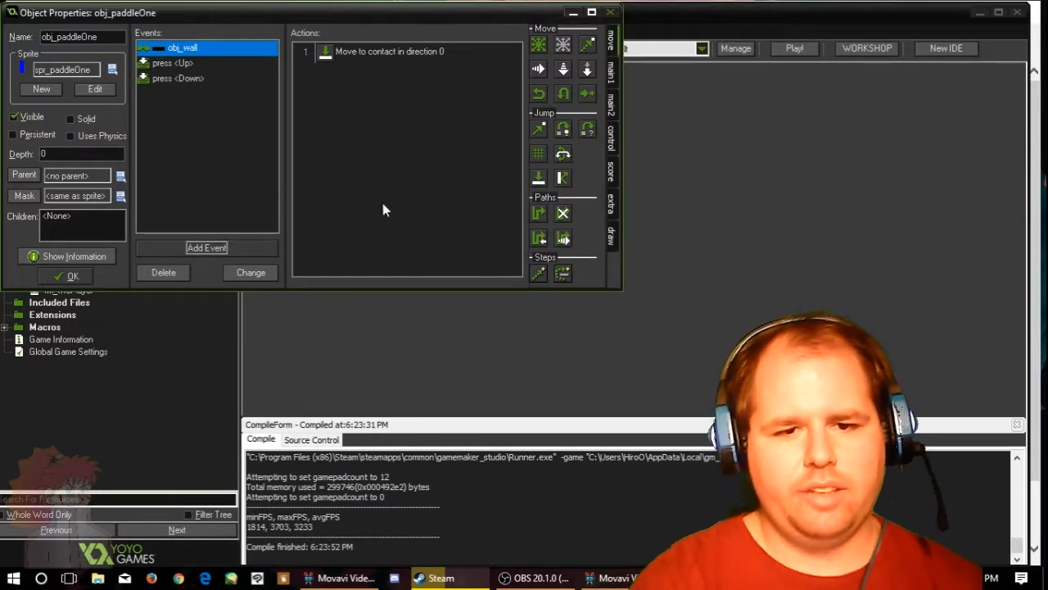
mouse_move(195, 174)
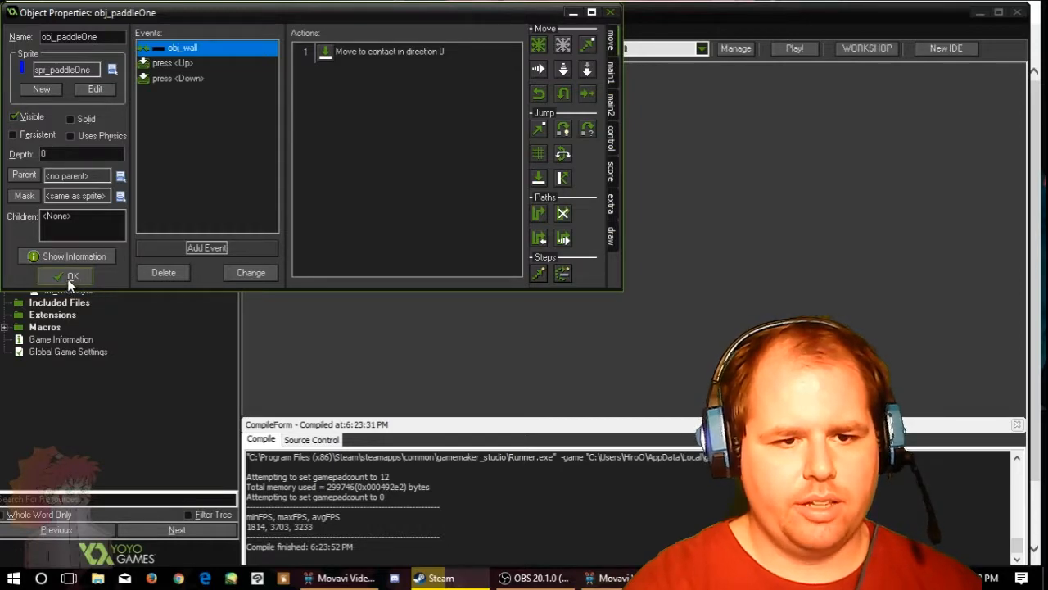
Step: Close obj_paddleOne, open obj_paddleTwo, and add W and S key-press events
left_click(72, 276)
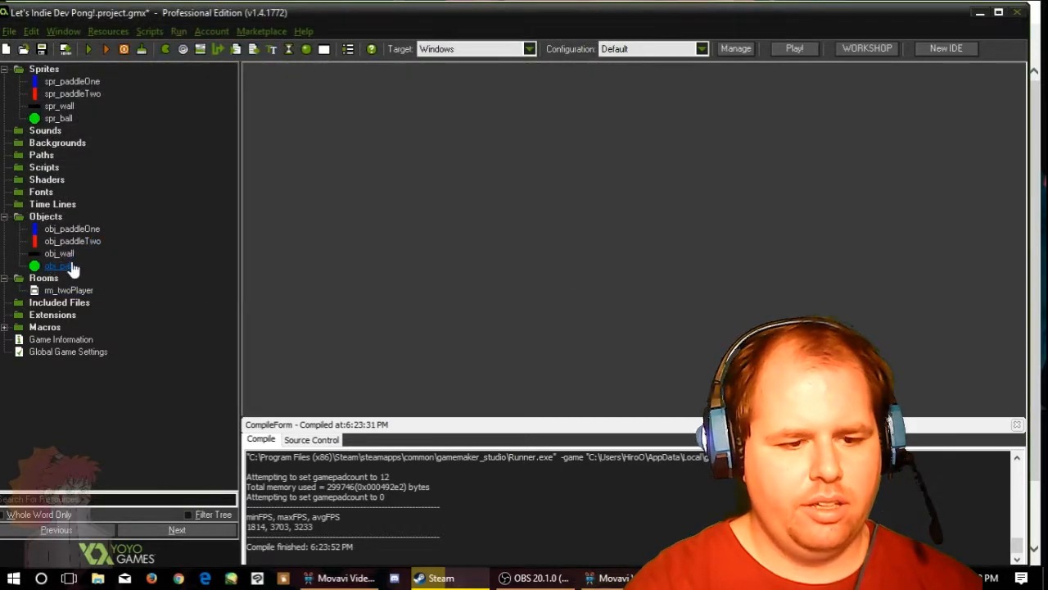
double_click(72, 241)
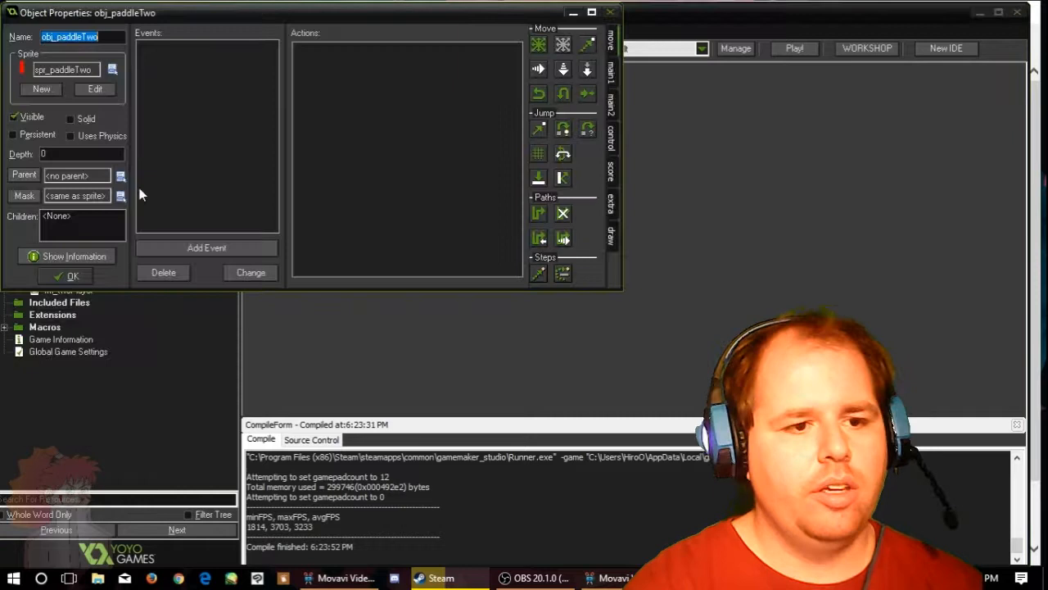
mouse_move(104, 214)
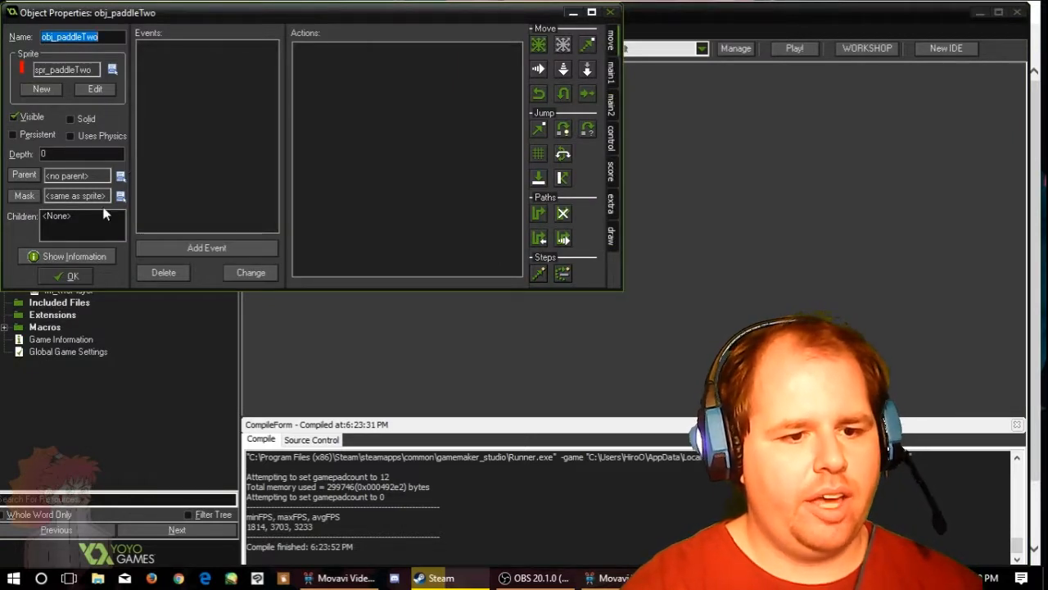
left_click(207, 247)
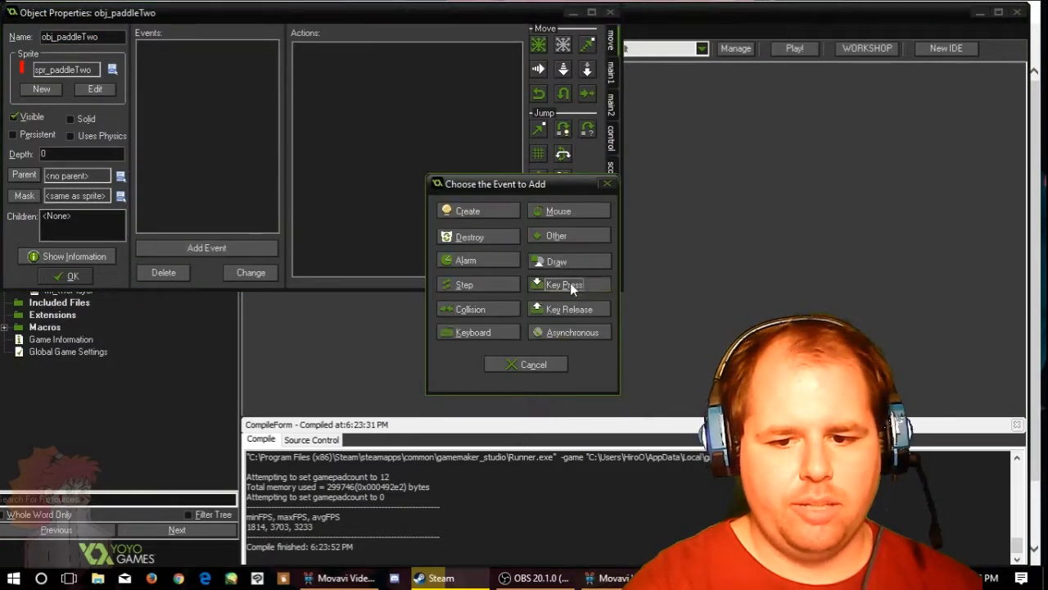
left_click(564, 284)
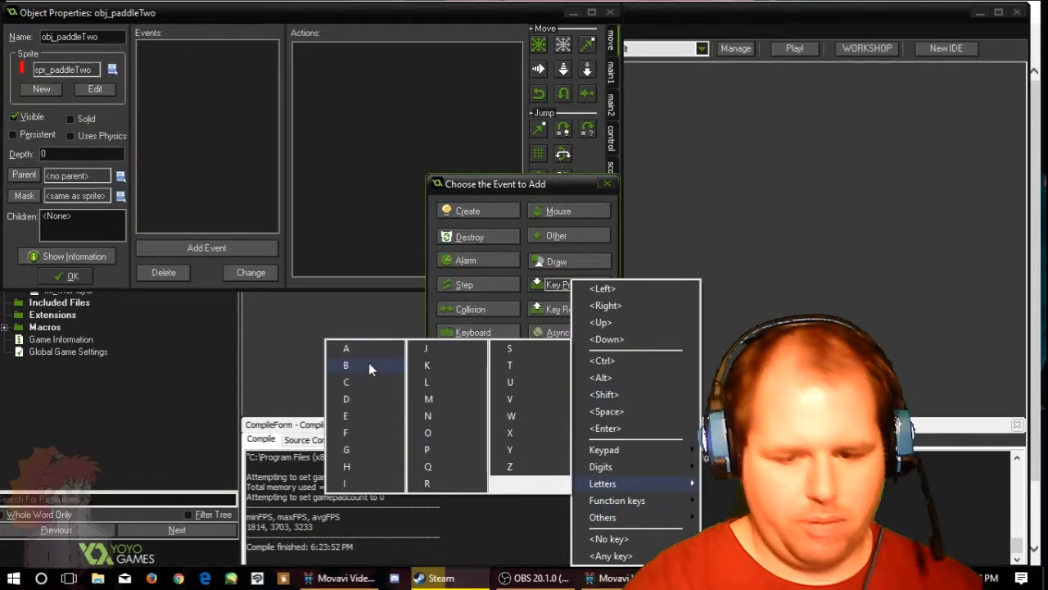
mouse_move(368, 399)
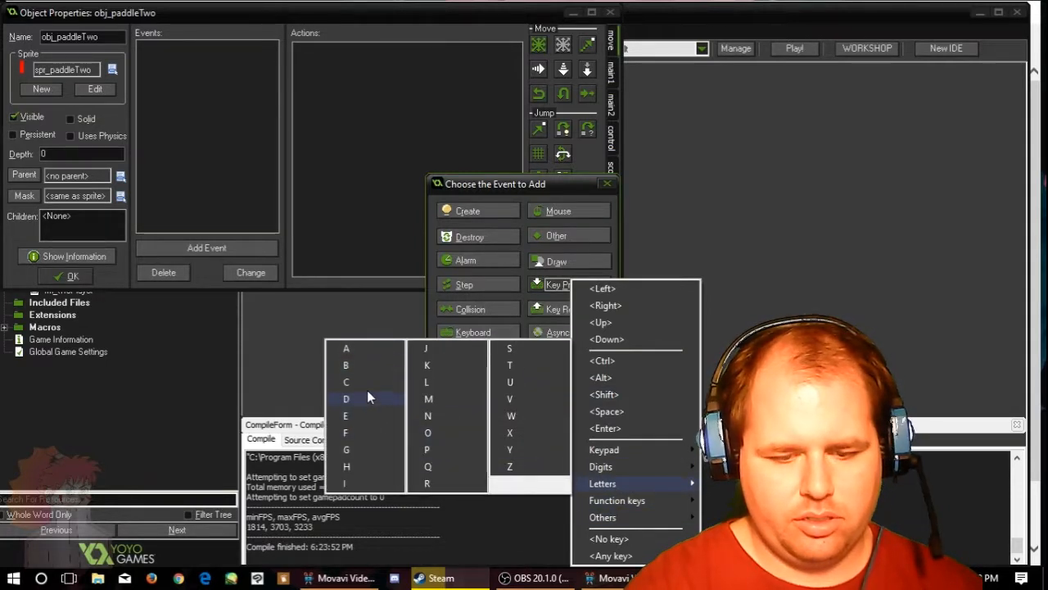
mouse_move(511, 416)
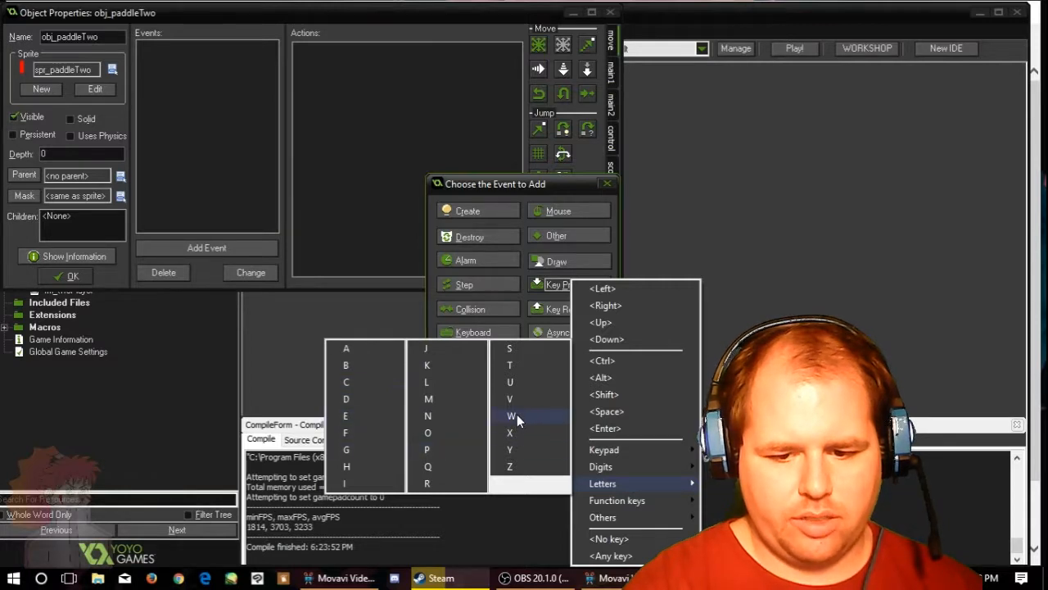
left_click(511, 416)
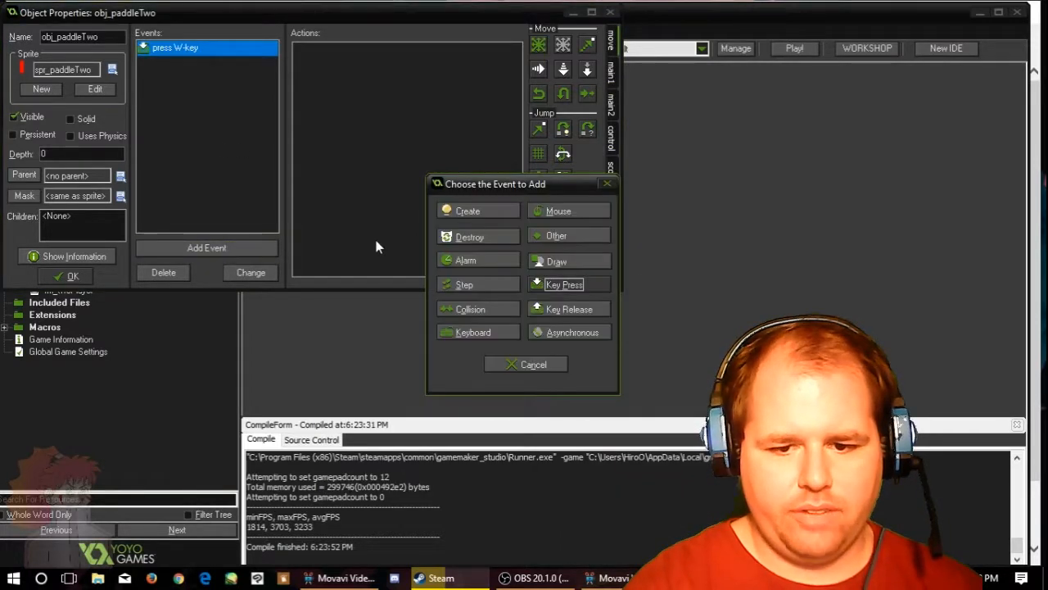
left_click(564, 284)
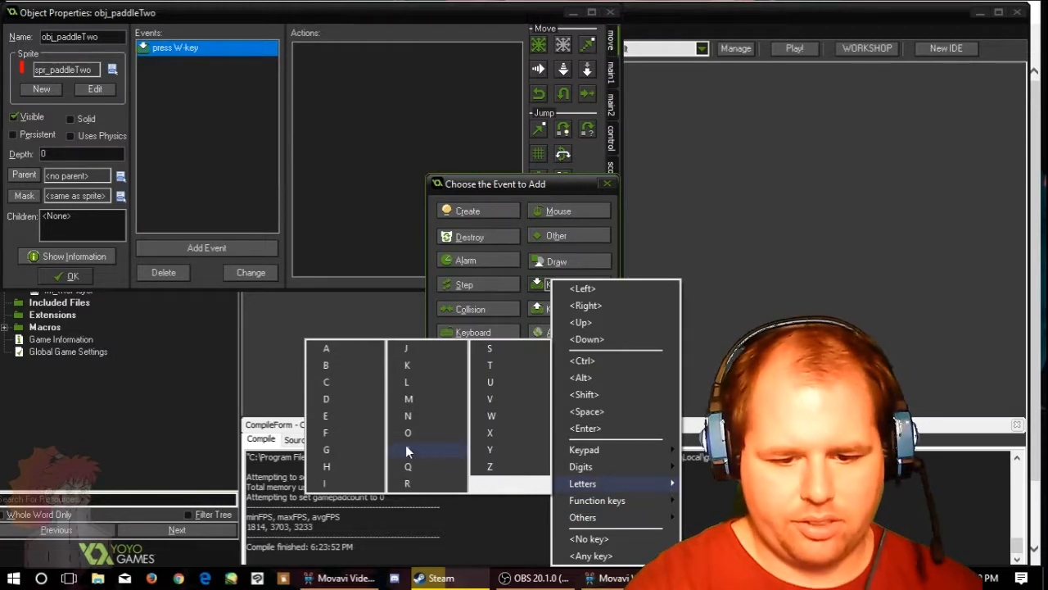
mouse_move(490, 382)
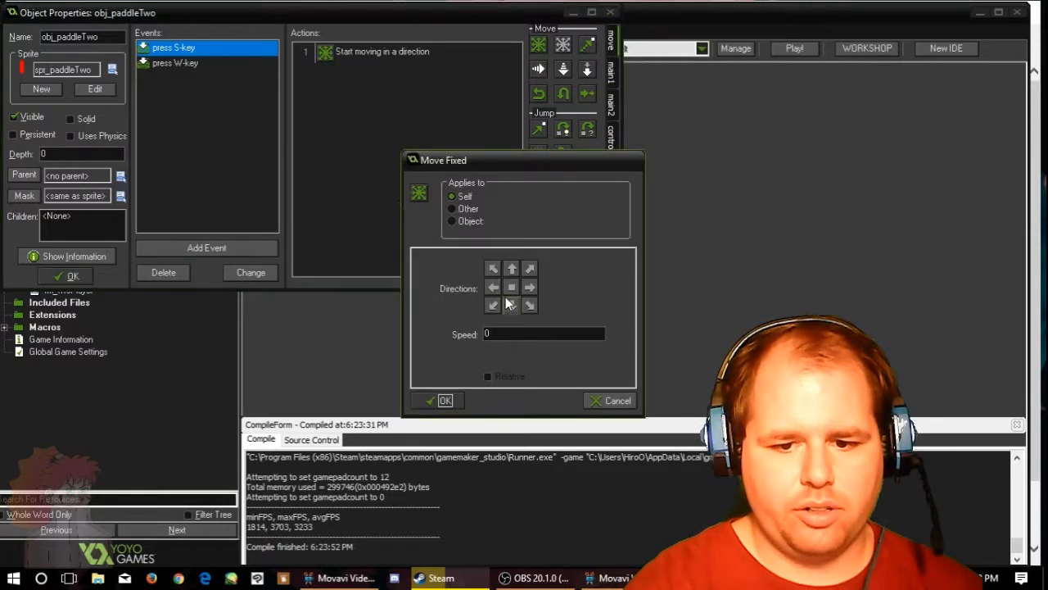
left_click(511, 305)
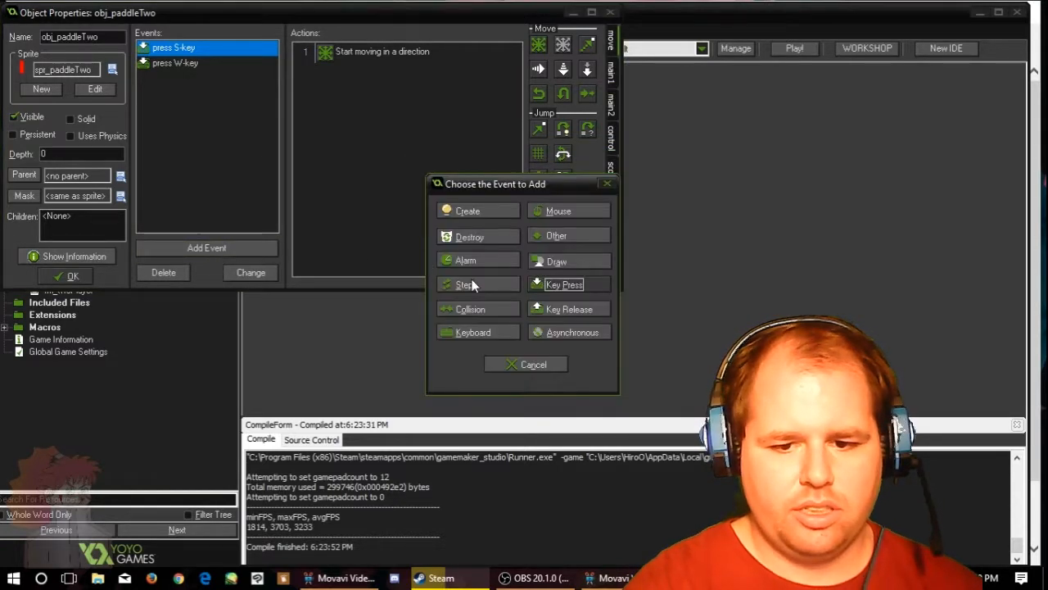
Step: Give the W press event a fixed move, then add S and W key-release events
left_click(563, 284)
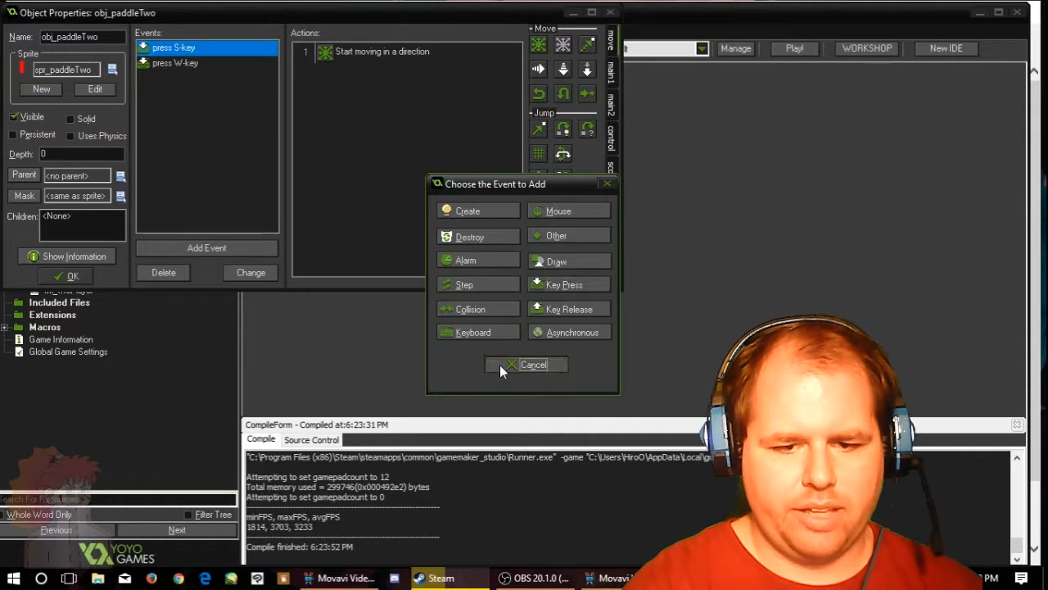
left_click(526, 365)
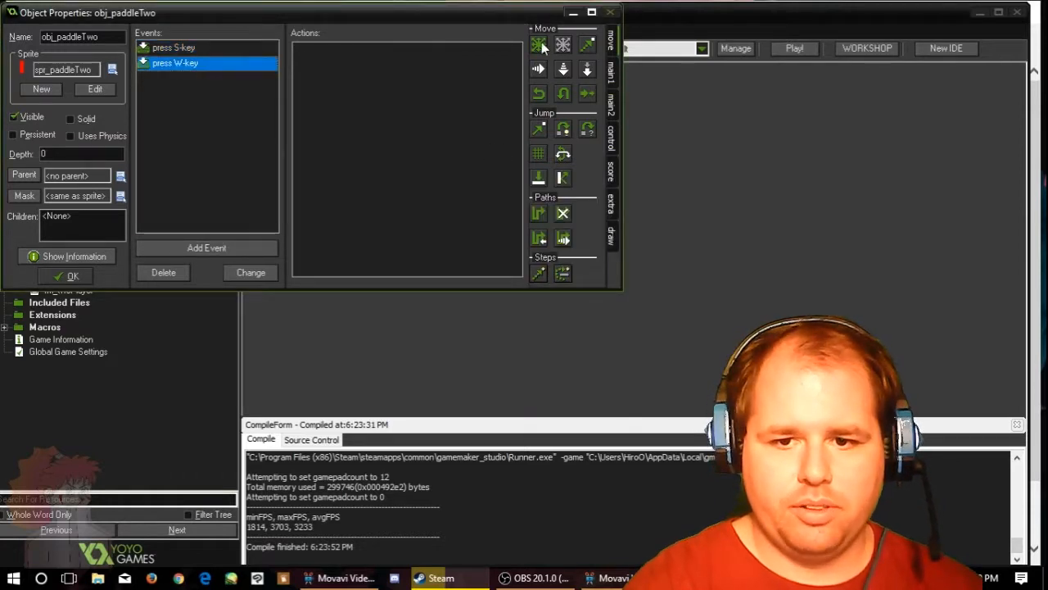
left_click(538, 44)
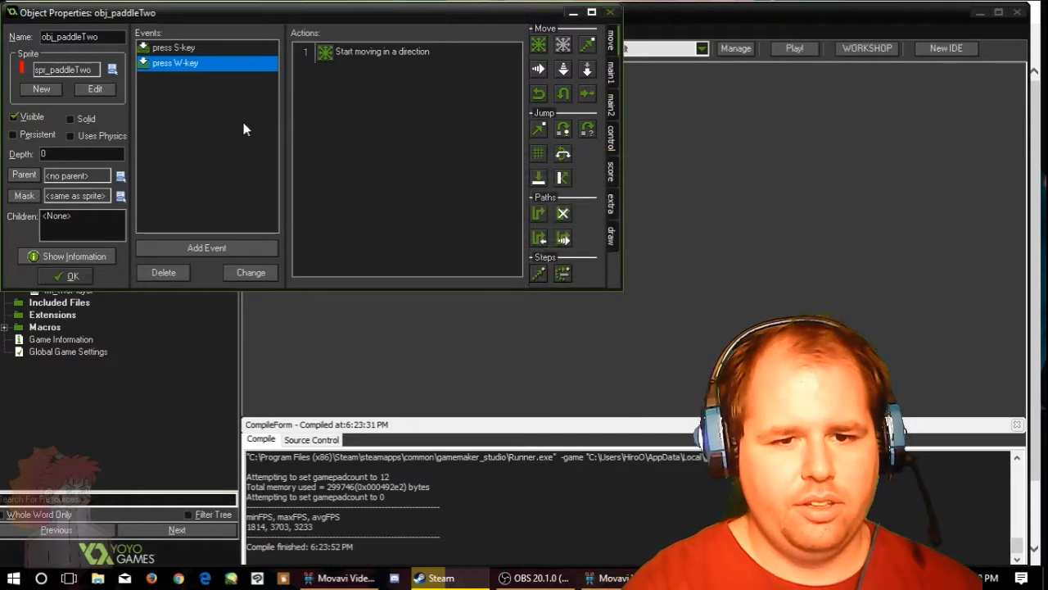
left_click(207, 247)
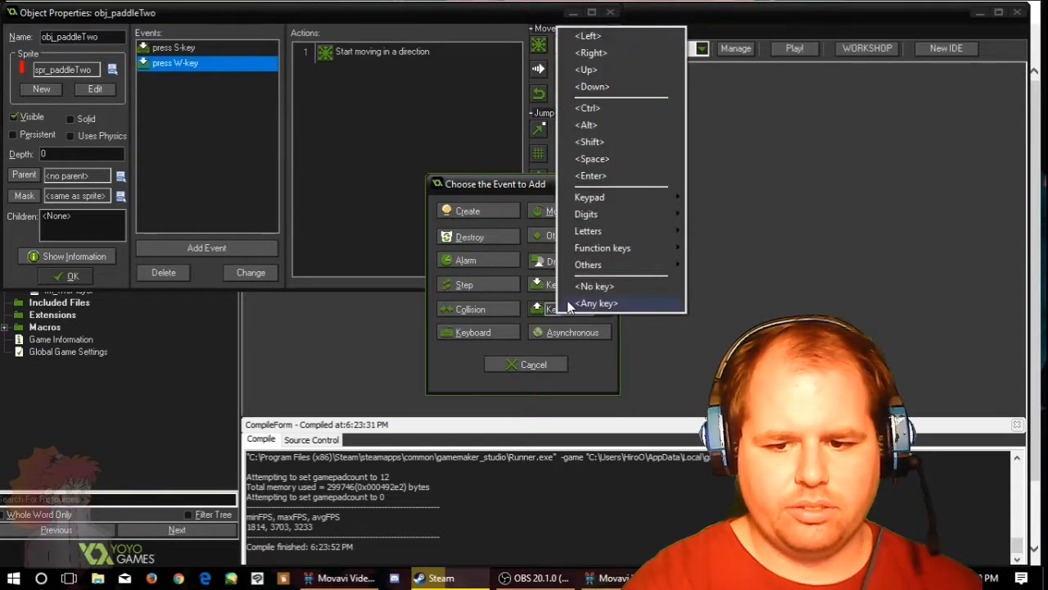
left_click(596, 303)
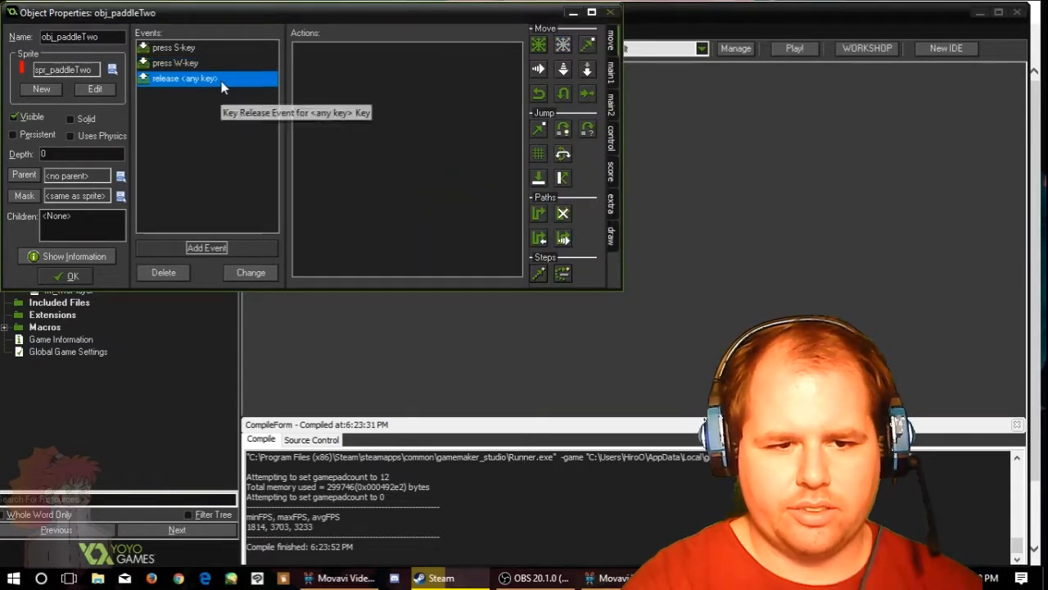
right_click(184, 78)
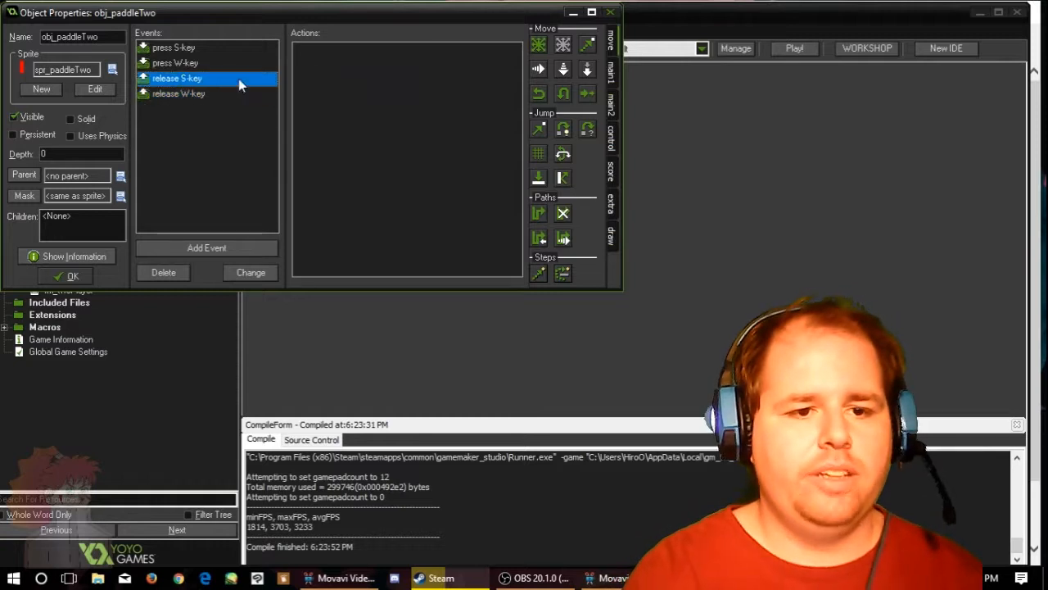
Step: Stop paddle two on W release; set wall Move to Contact against solid objects
left_click(178, 93)
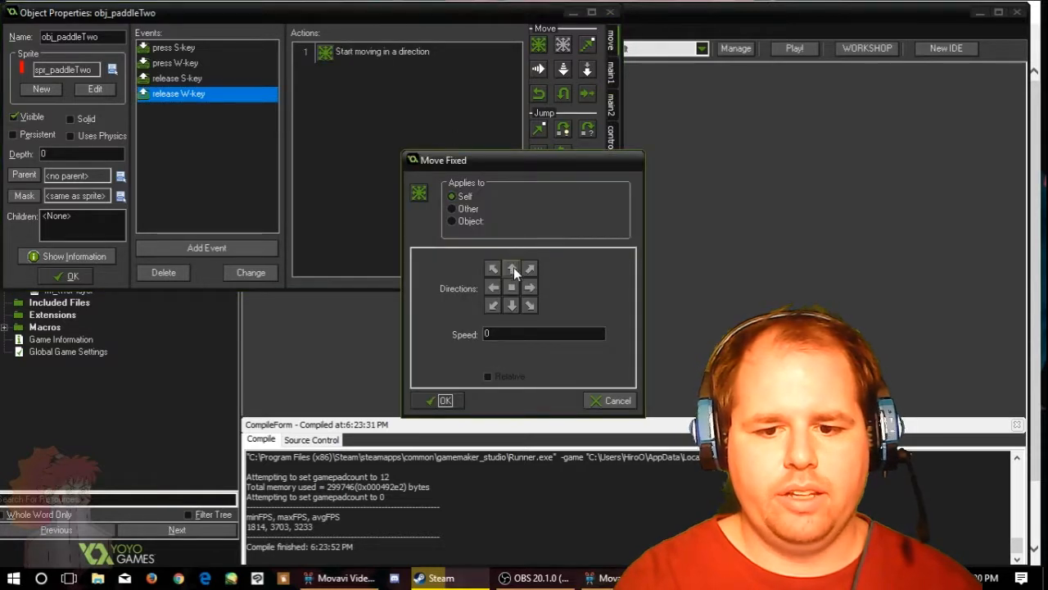
left_click(617, 401)
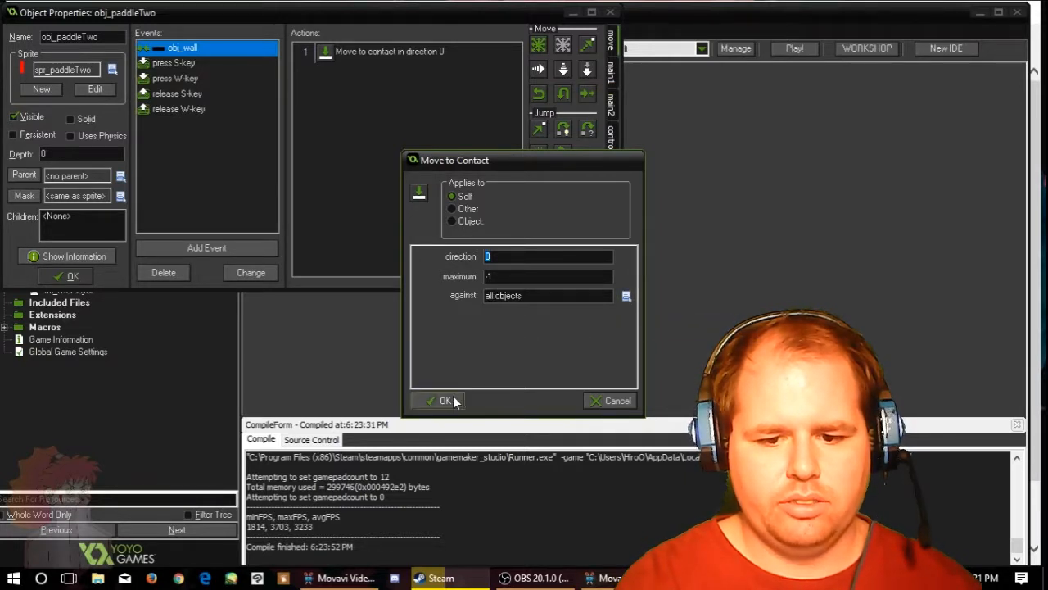
left_click(627, 295)
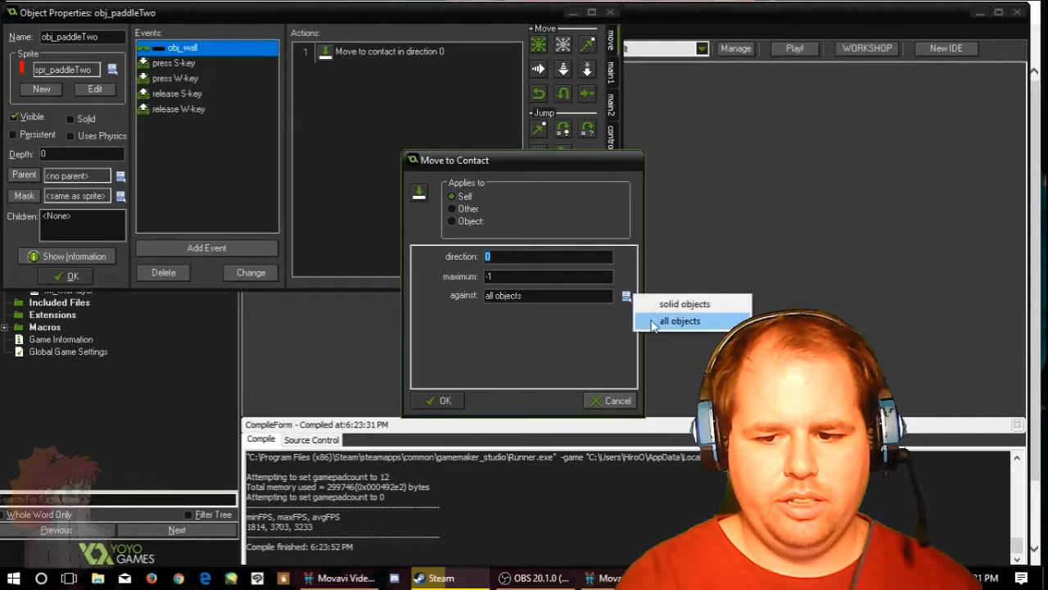
left_click(441, 399)
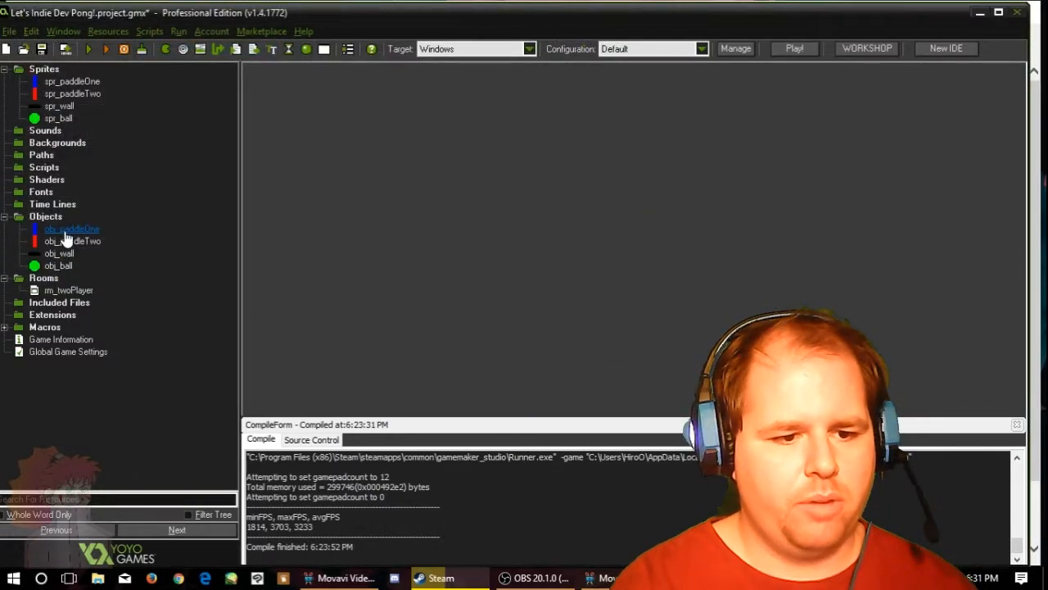
Step: Make obj_paddleOne move to contact with solid objects and add Up/Down key-release fixed-move events
double_click(70, 229)
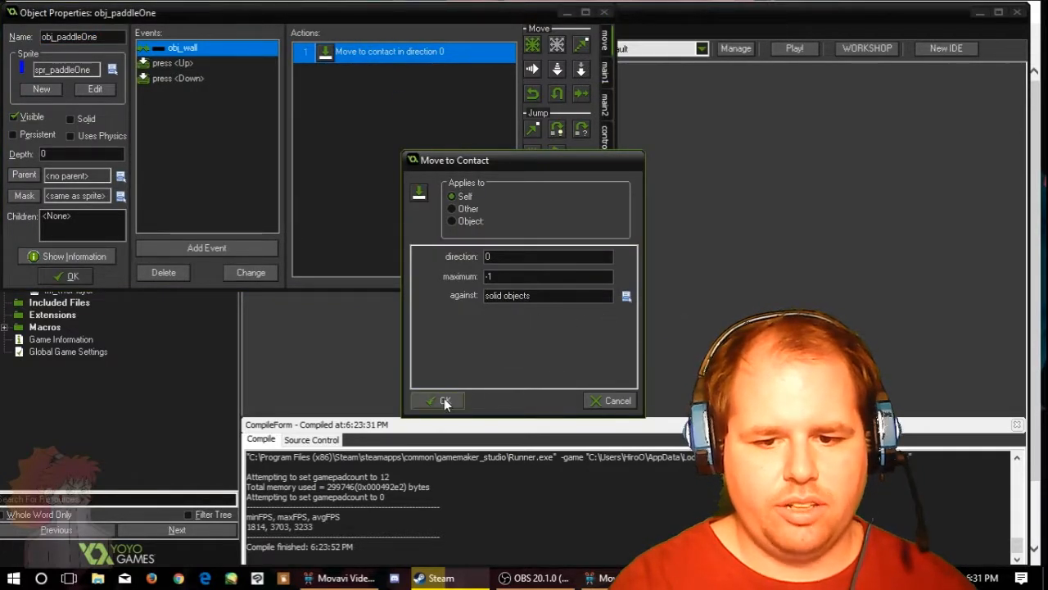
left_click(437, 401)
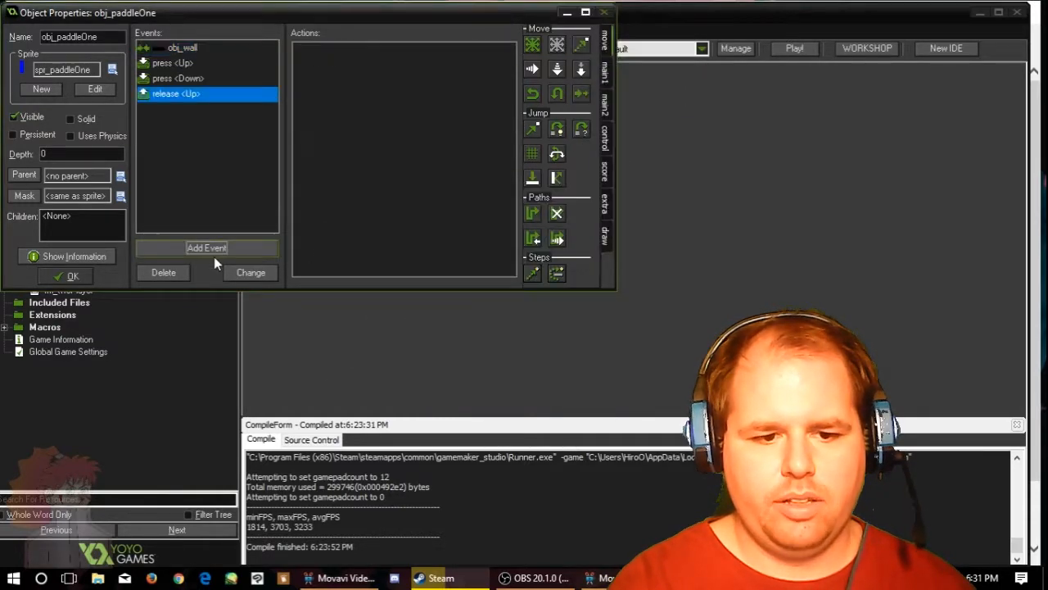
left_click(206, 247)
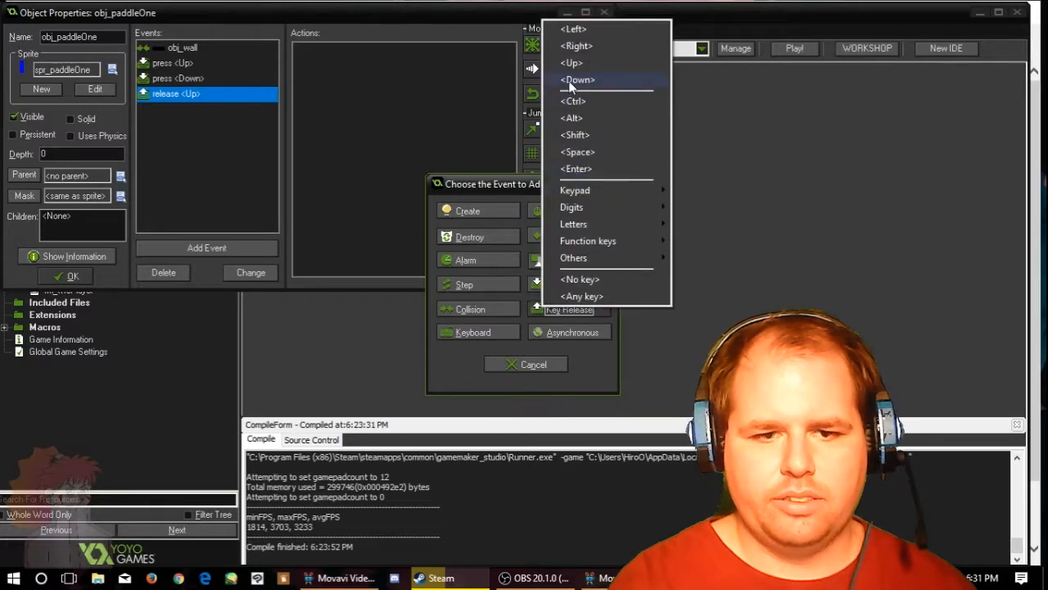
left_click(578, 79)
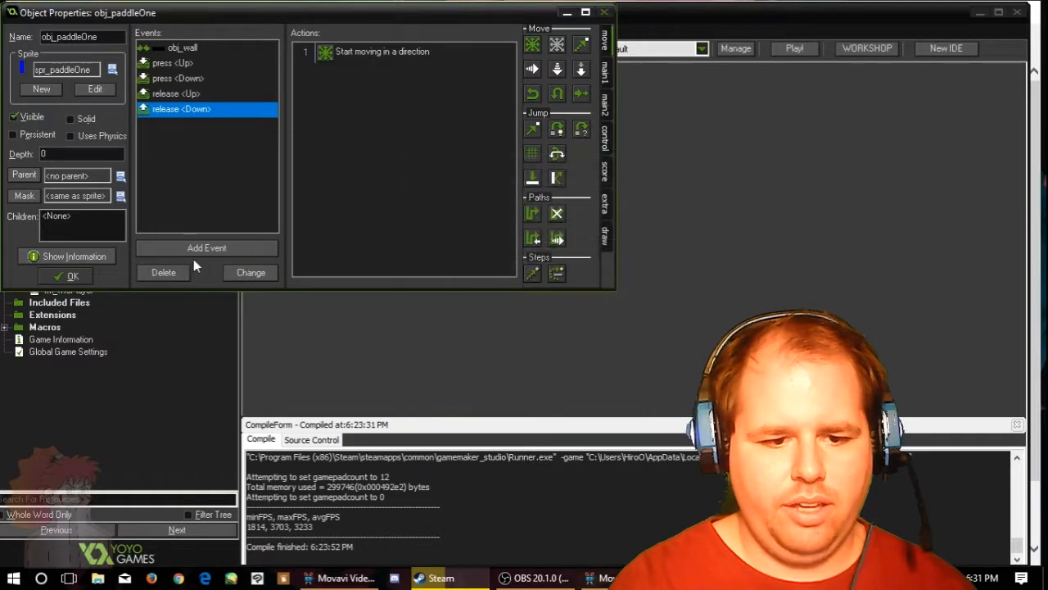
left_click(72, 276)
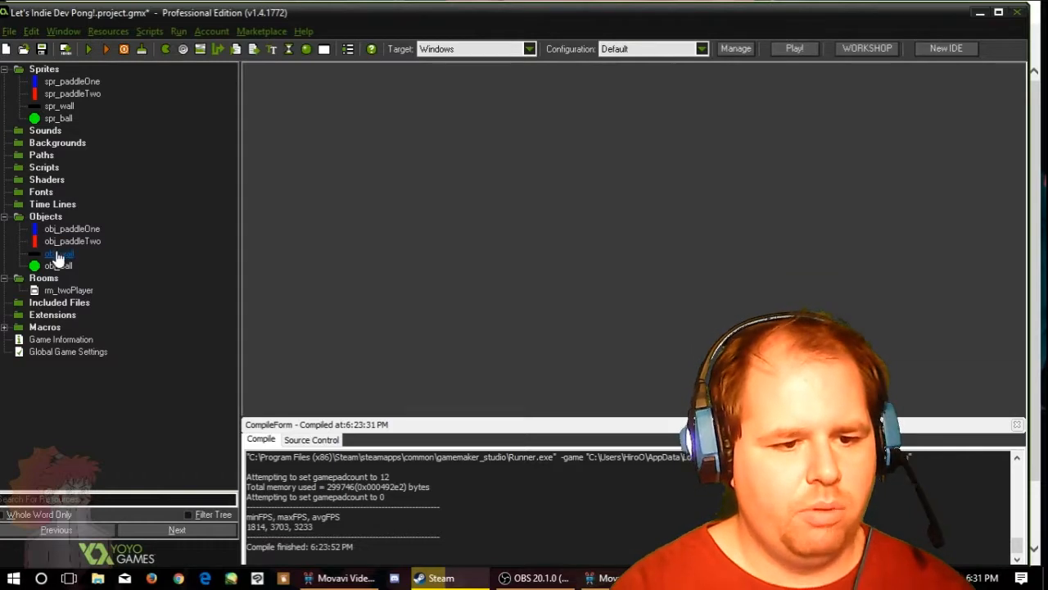
Step: Mark obj_wall as solid, dismiss the Create Executable dialog, and run the Pong game
double_click(57, 253)
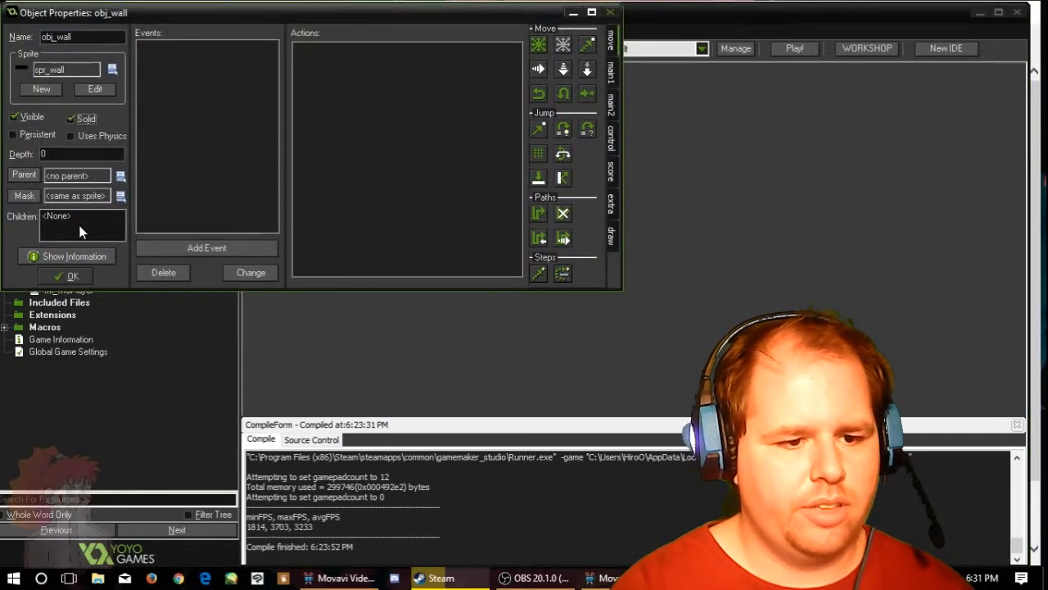
left_click(72, 276)
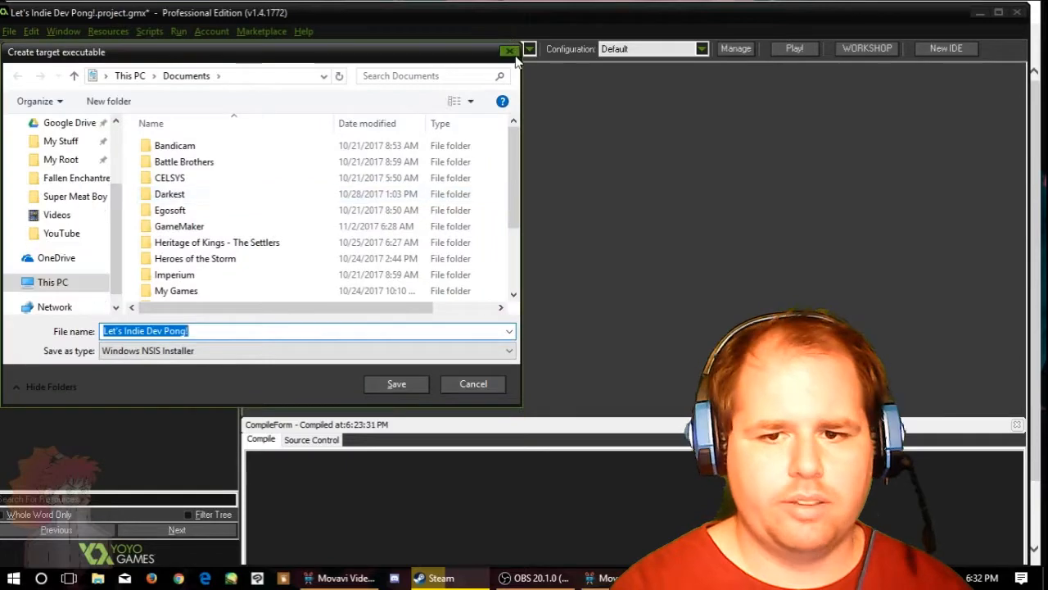
left_click(396, 383)
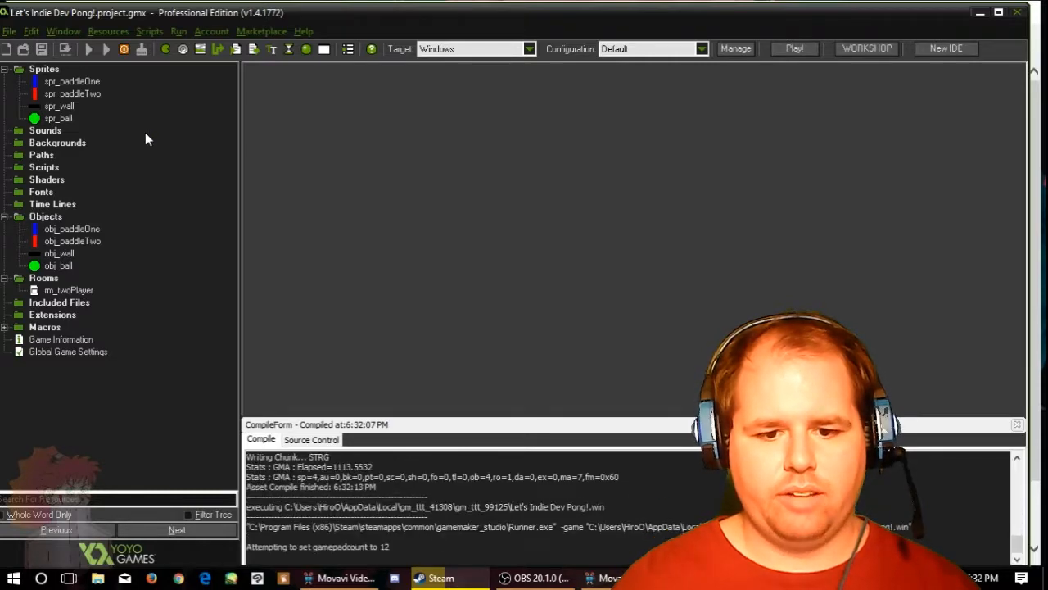
left_click(793, 49)
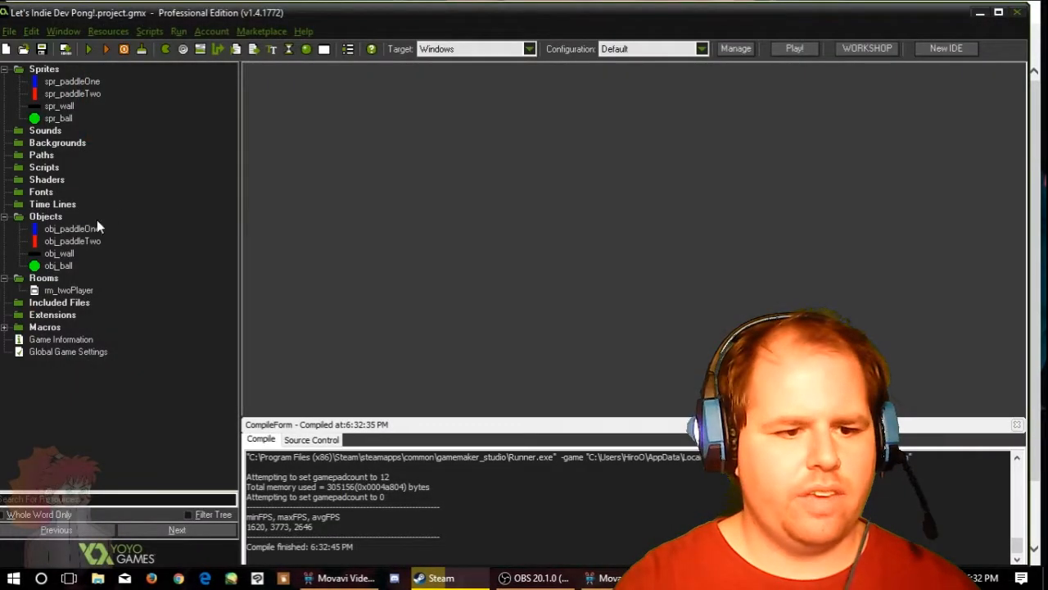
double_click(72, 228)
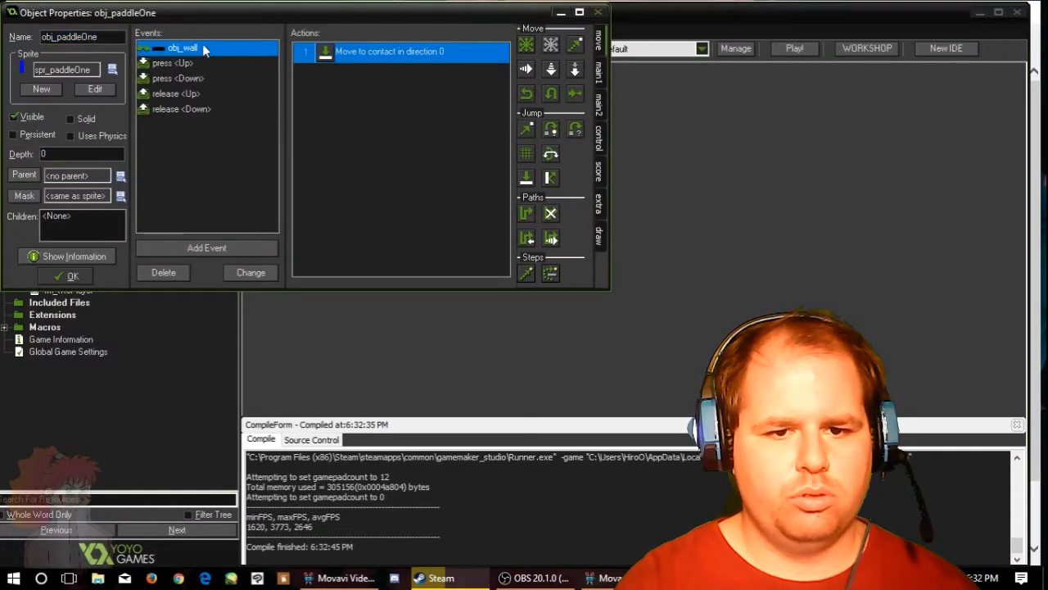
double_click(401, 52)
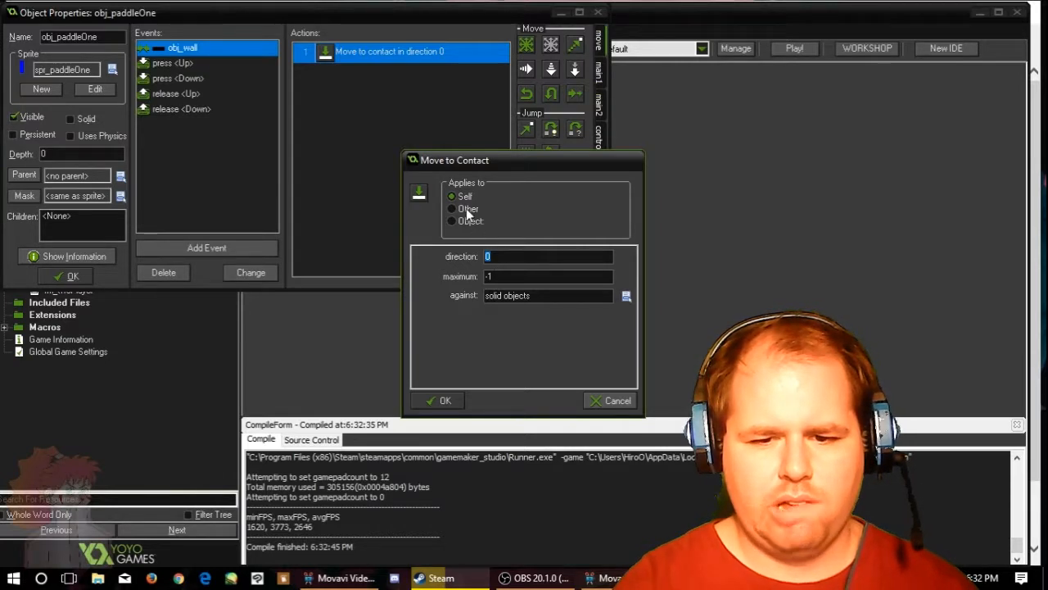
left_click(441, 400)
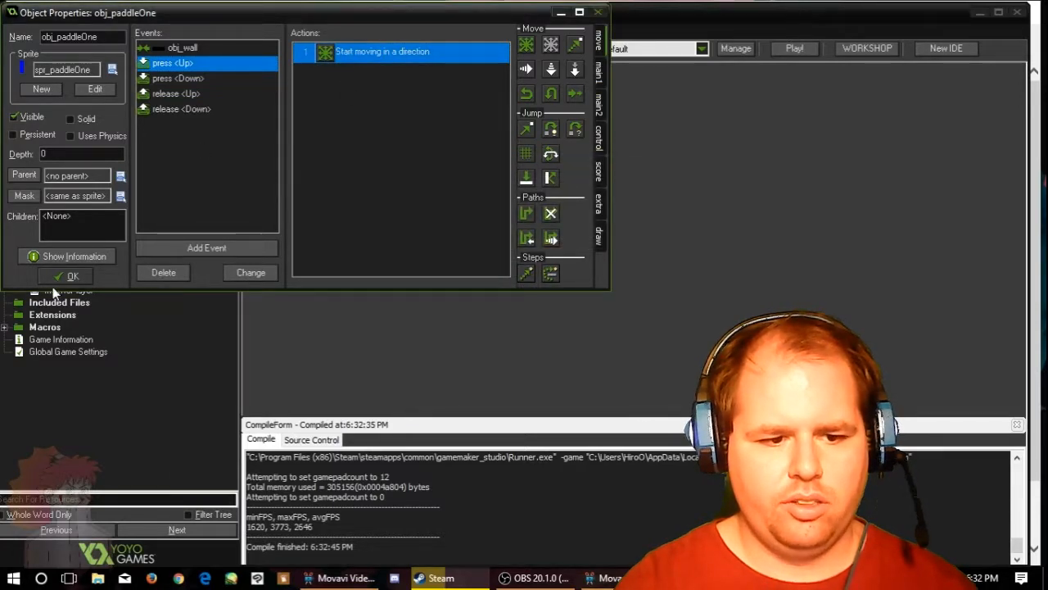
left_click(73, 276)
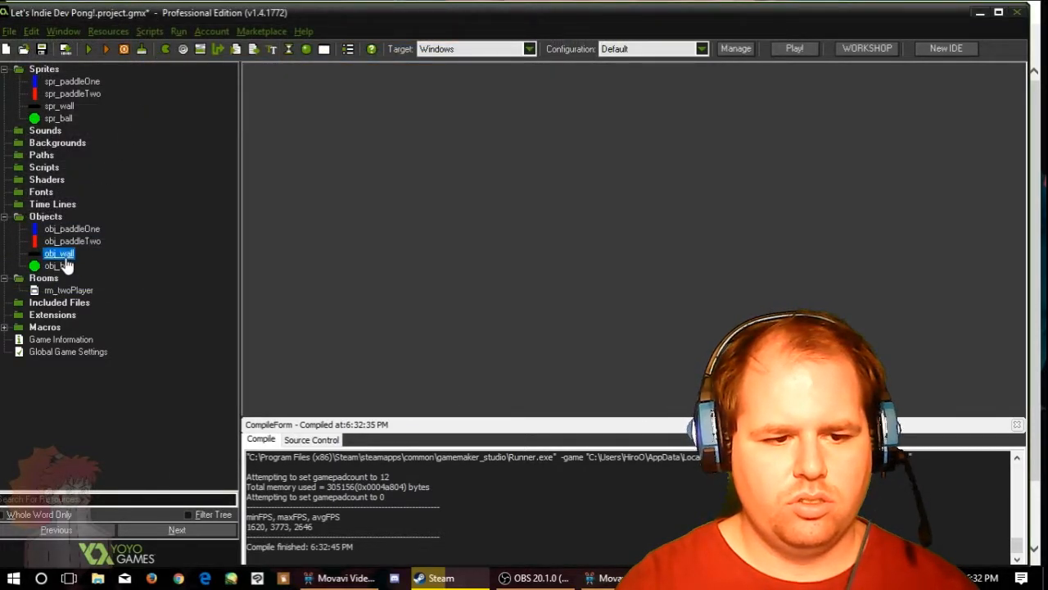
double_click(58, 253)
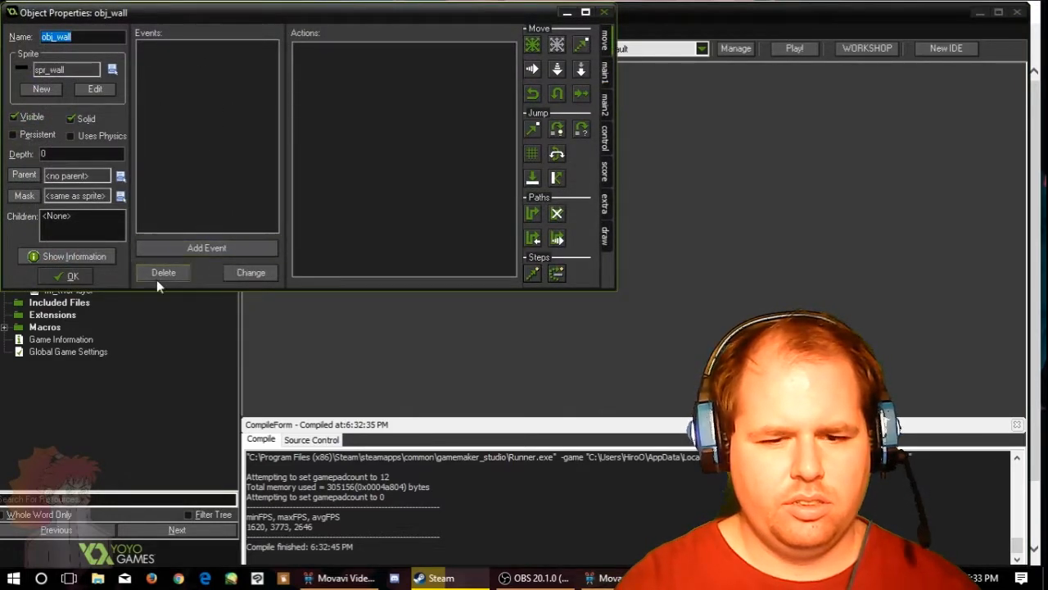
left_click(73, 276)
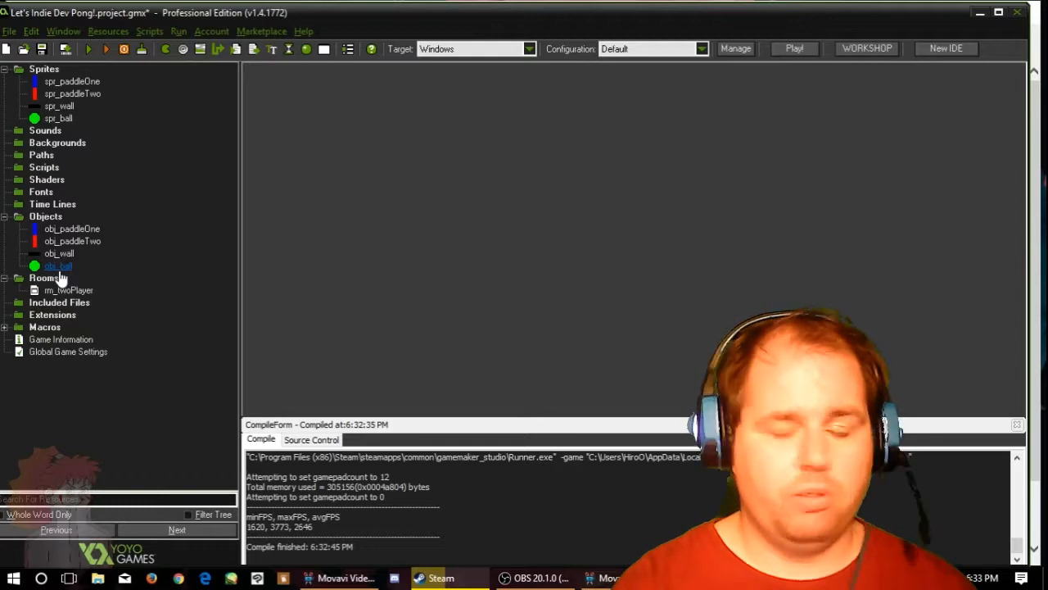
Step: Open obj_ball's Create event code, then close the ball properties
double_click(58, 265)
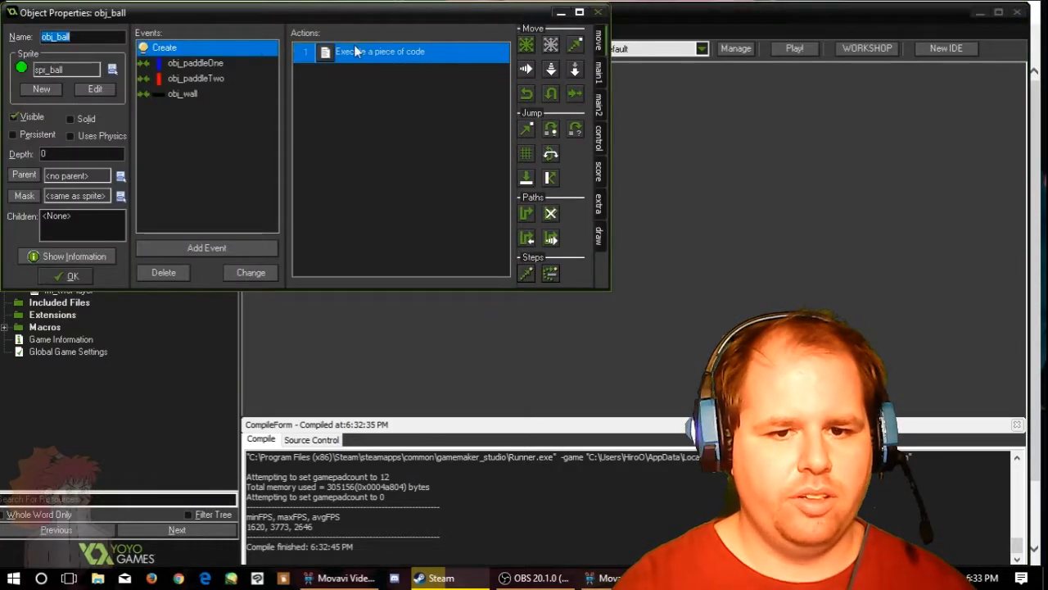
double_click(379, 50)
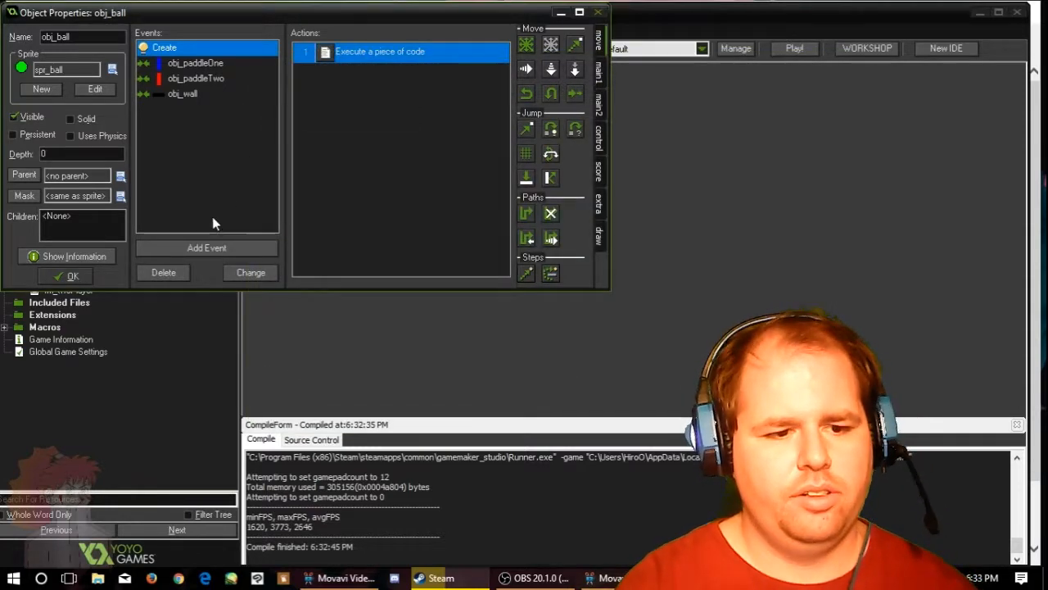
left_click(72, 275)
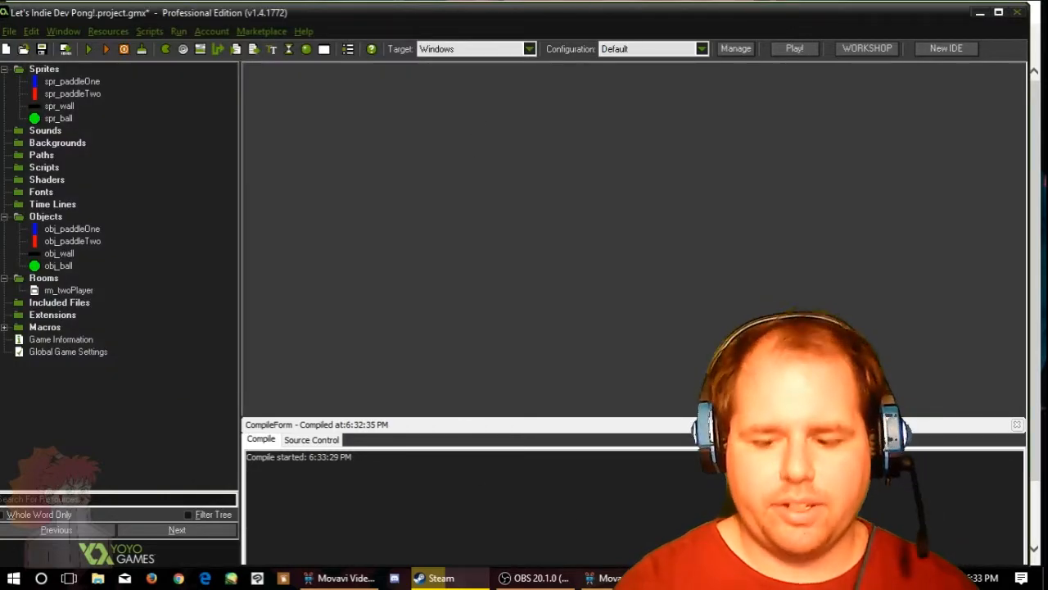
Step: Add speed = 5 to obj_ball's Create code and run the game
double_click(58, 265)
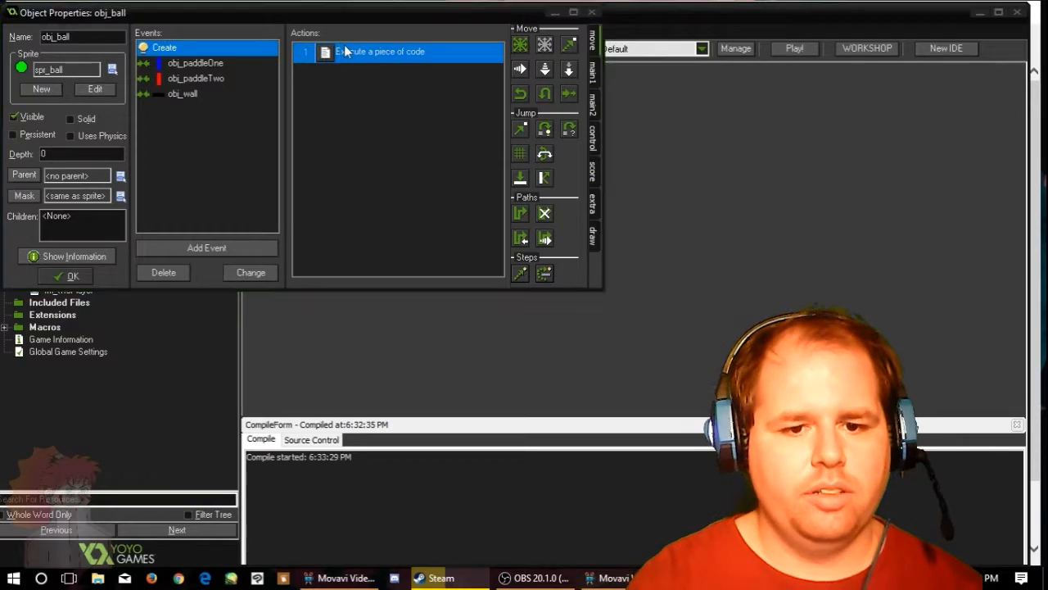
double_click(380, 51)
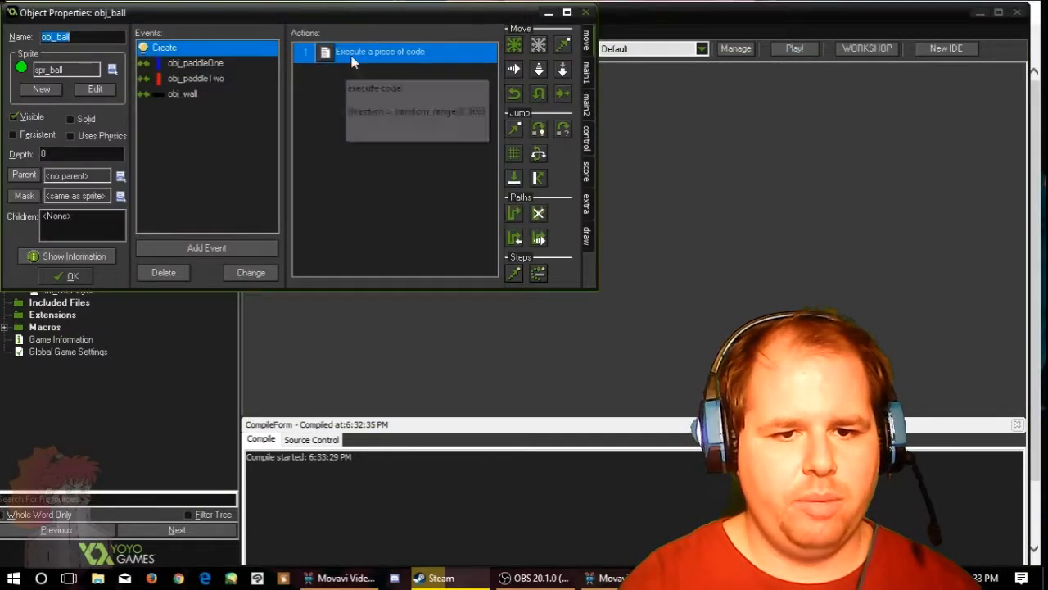
double_click(380, 52)
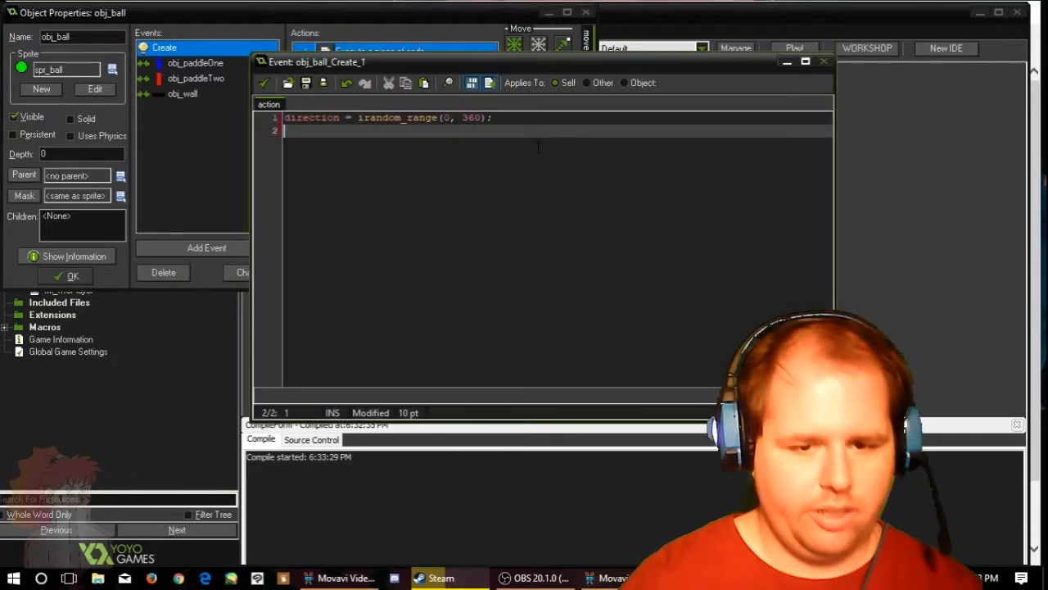
type("=")
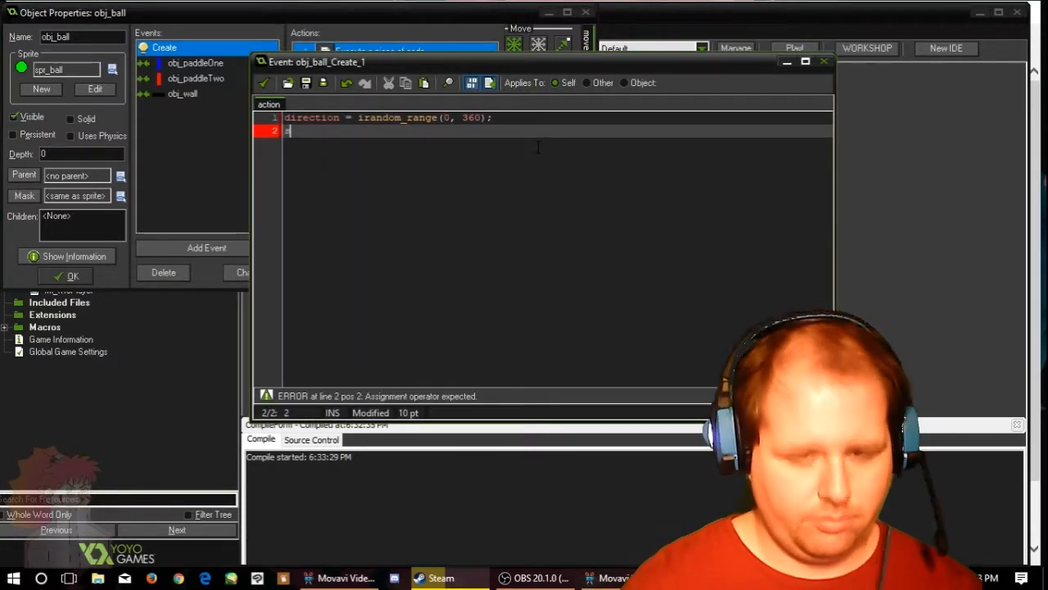
type("speed =")
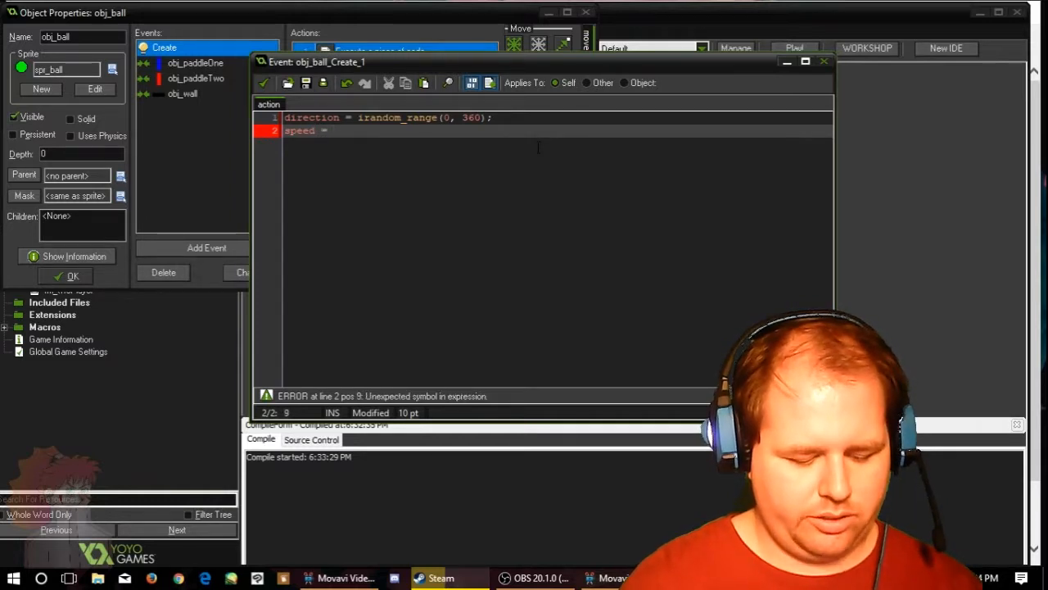
type("5")
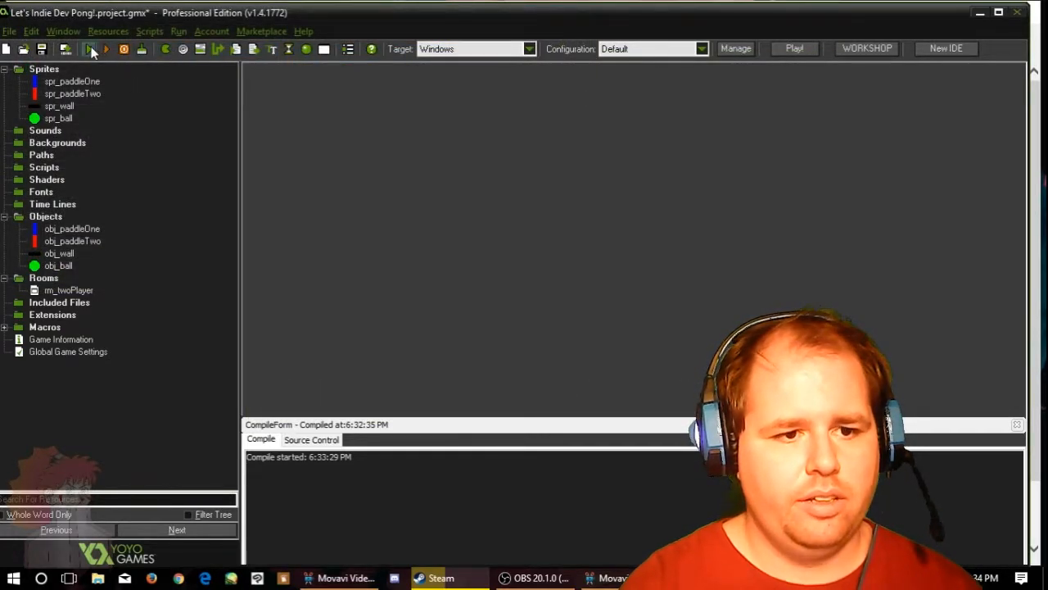
left_click(88, 49)
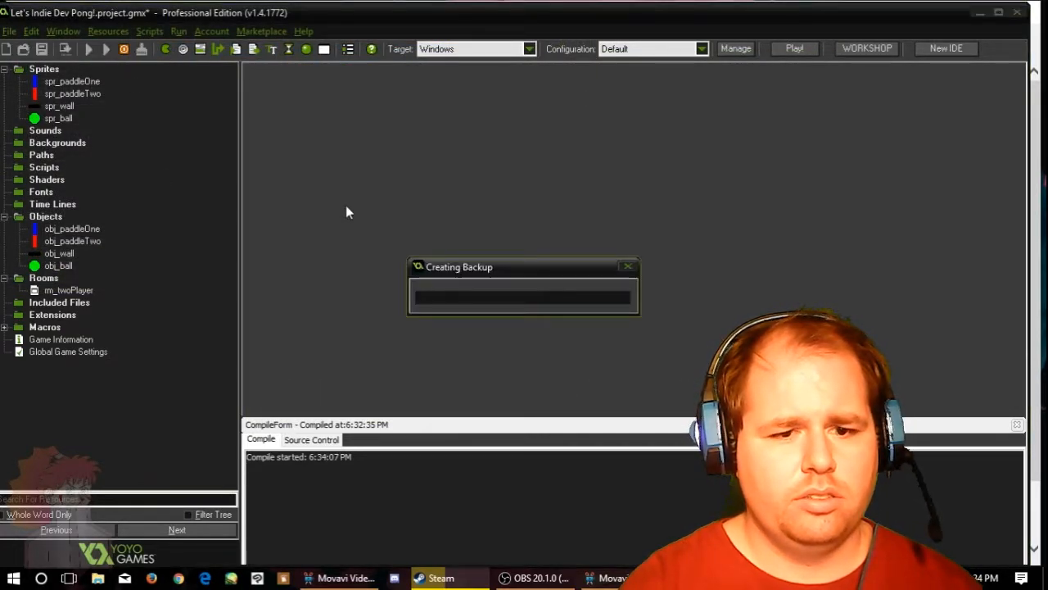